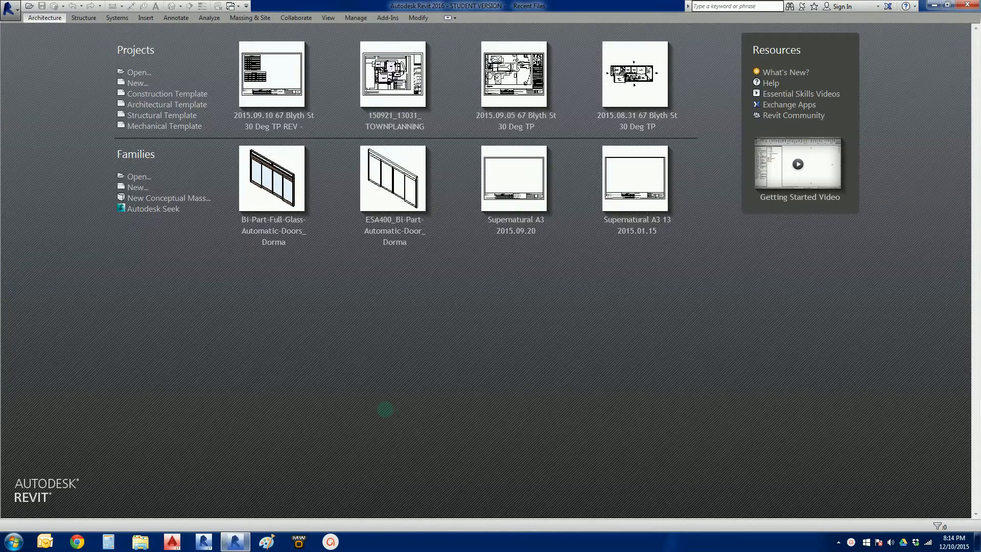
mouse_move(384, 418)
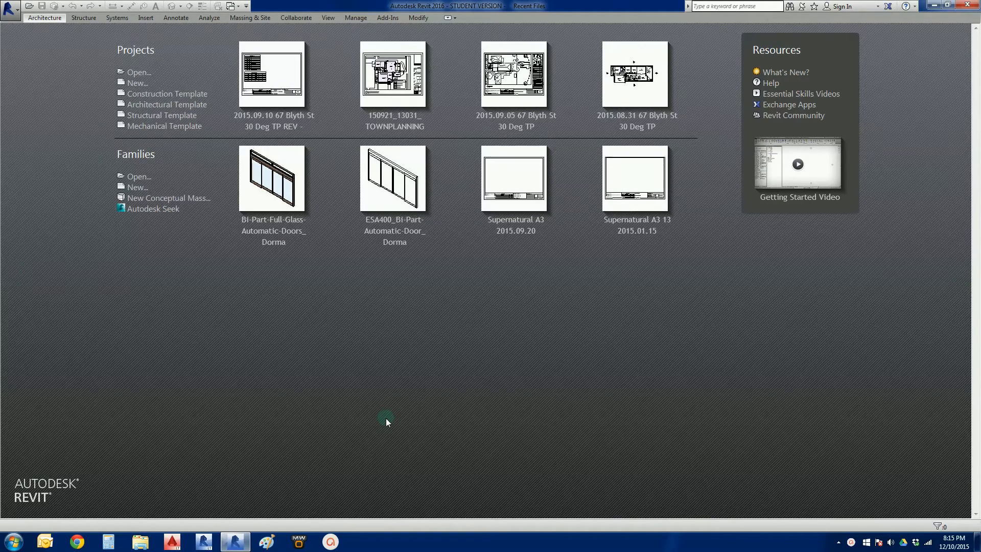
mouse_move(390, 416)
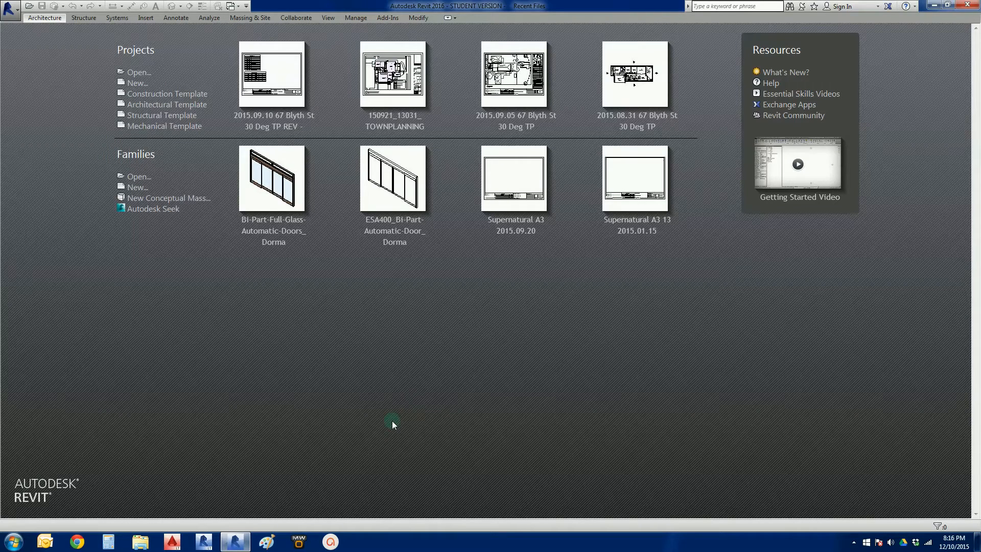
mouse_move(404, 420)
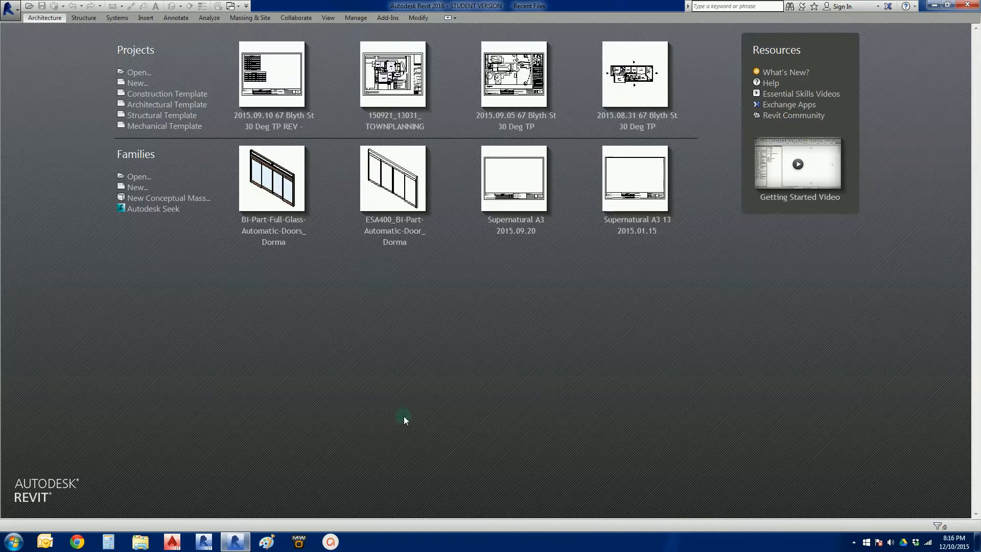
mouse_move(315, 374)
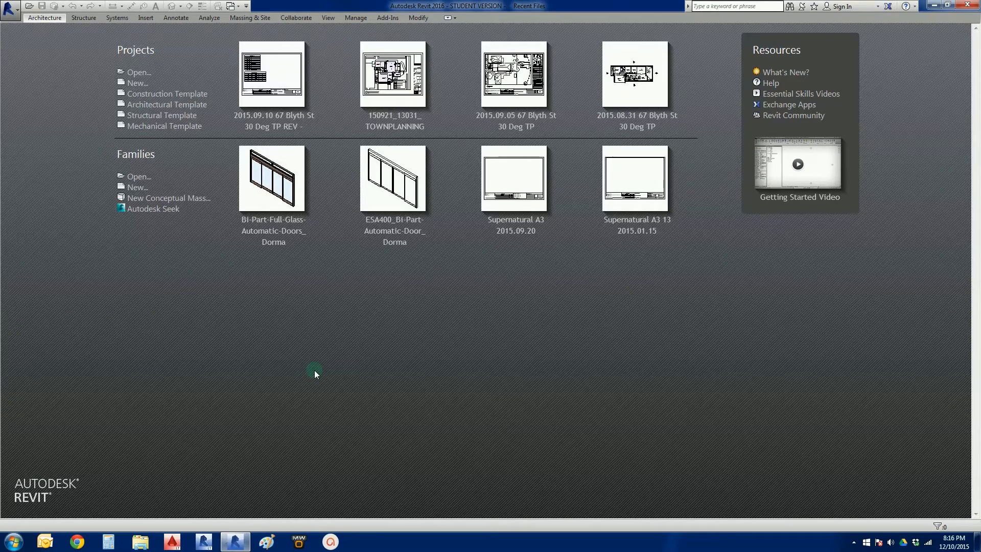
mouse_move(236, 354)
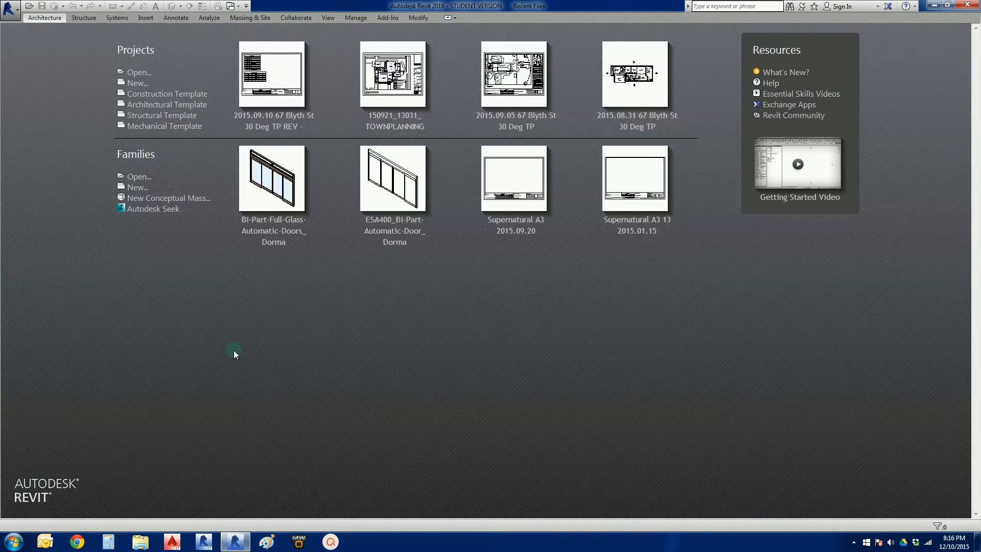
- Start a new project from the Application menu with the Architectural Template selected
left_click(9, 9)
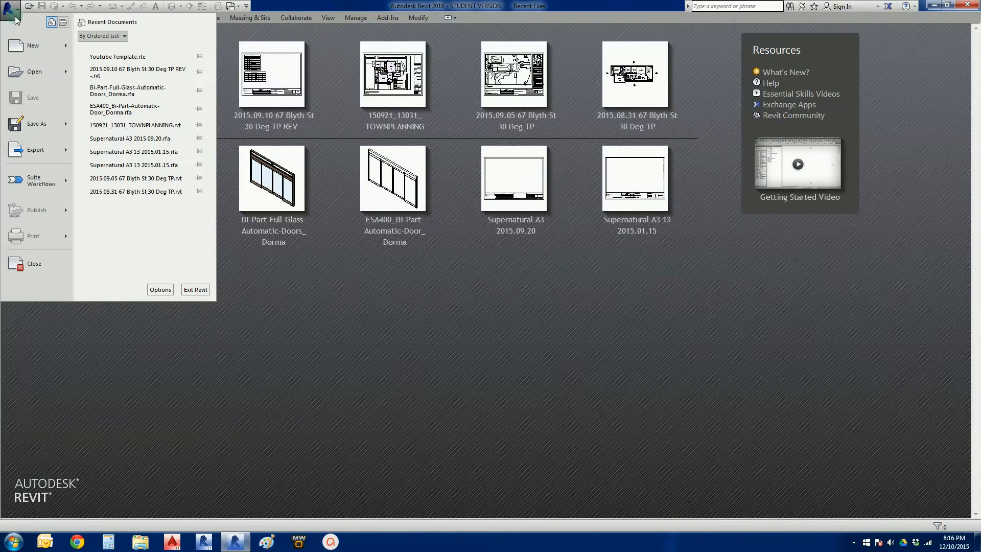
left_click(32, 45)
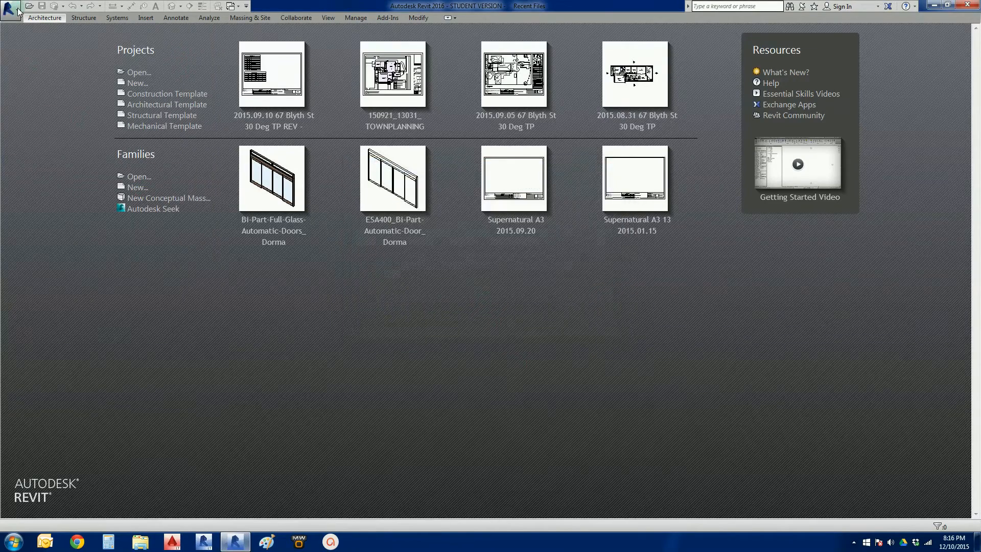
left_click(11, 6)
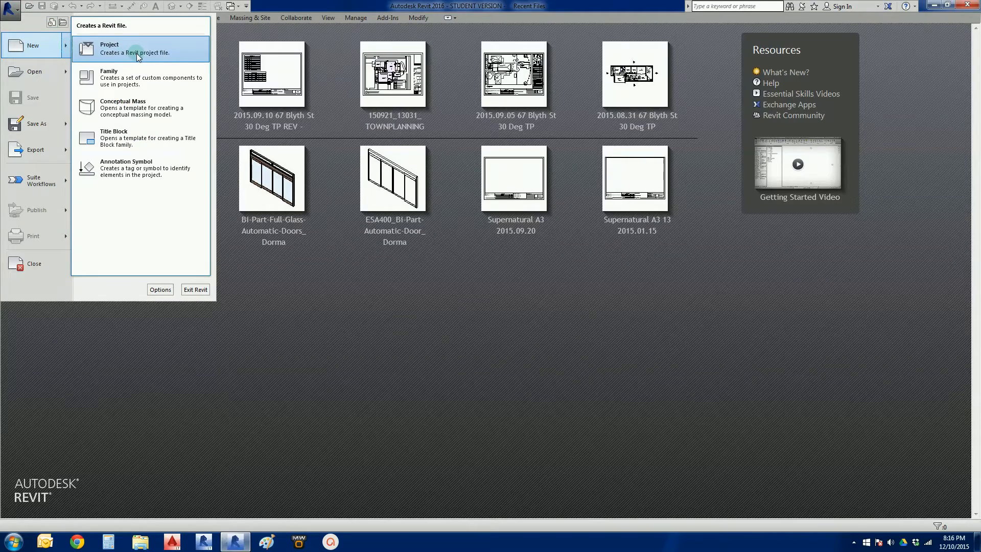
left_click(109, 47)
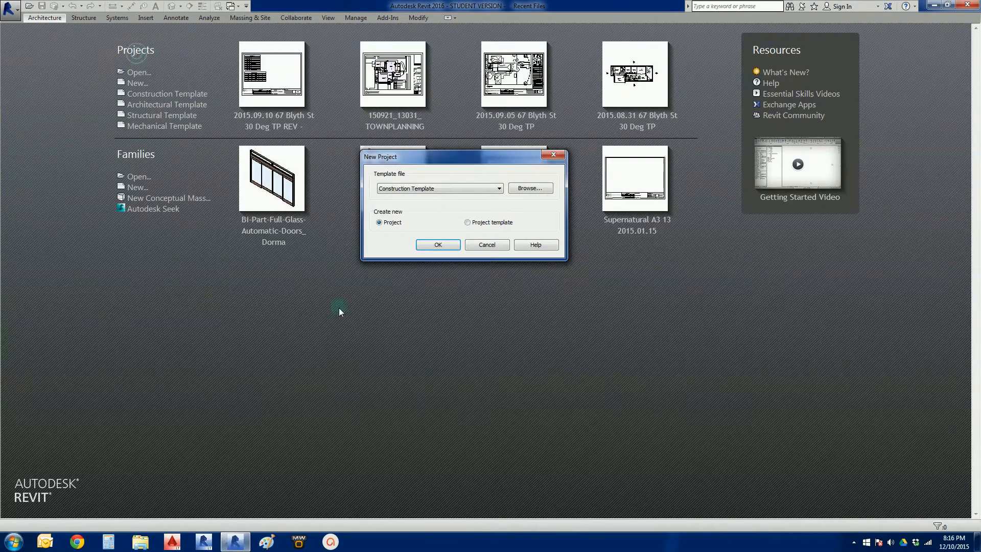
left_click(498, 188)
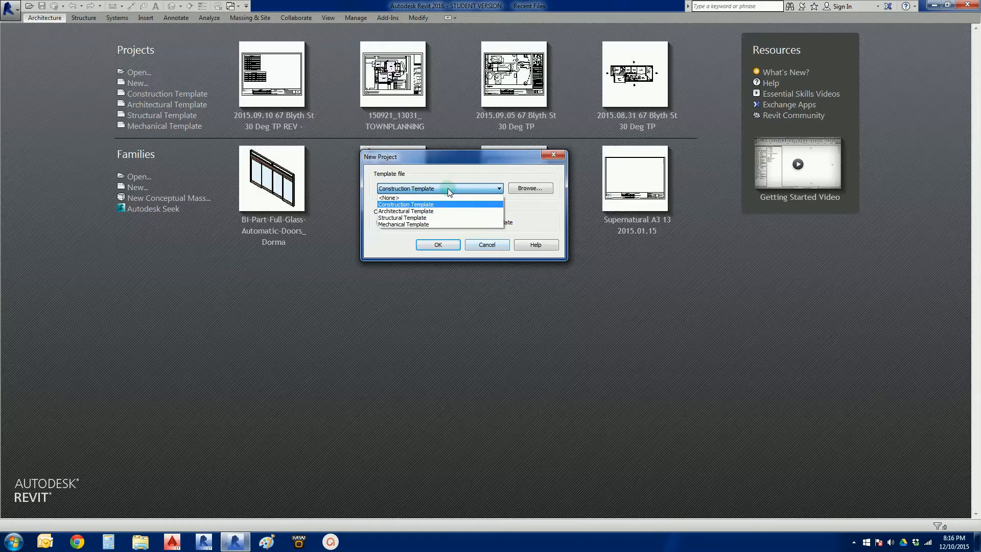
left_click(405, 211)
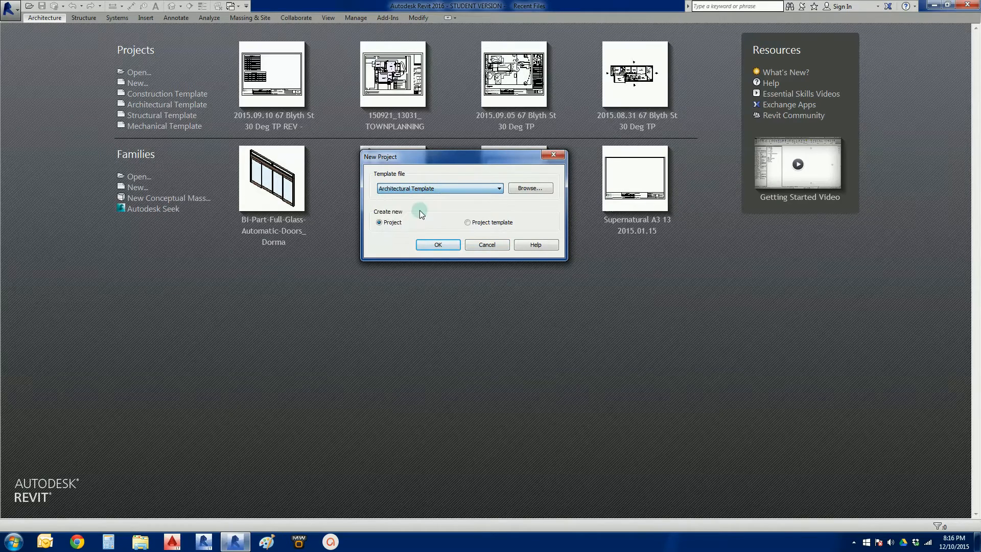
mouse_move(468, 219)
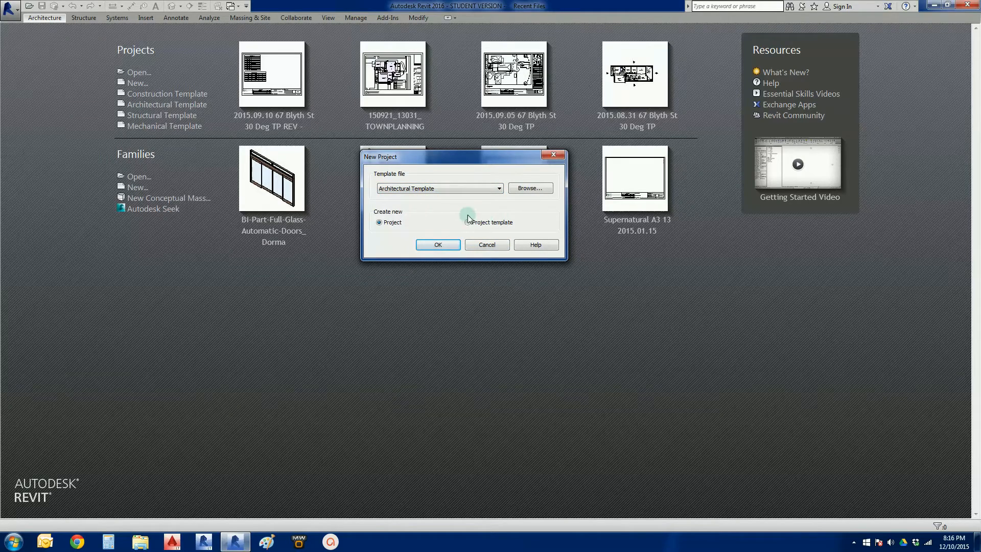
mouse_move(366, 213)
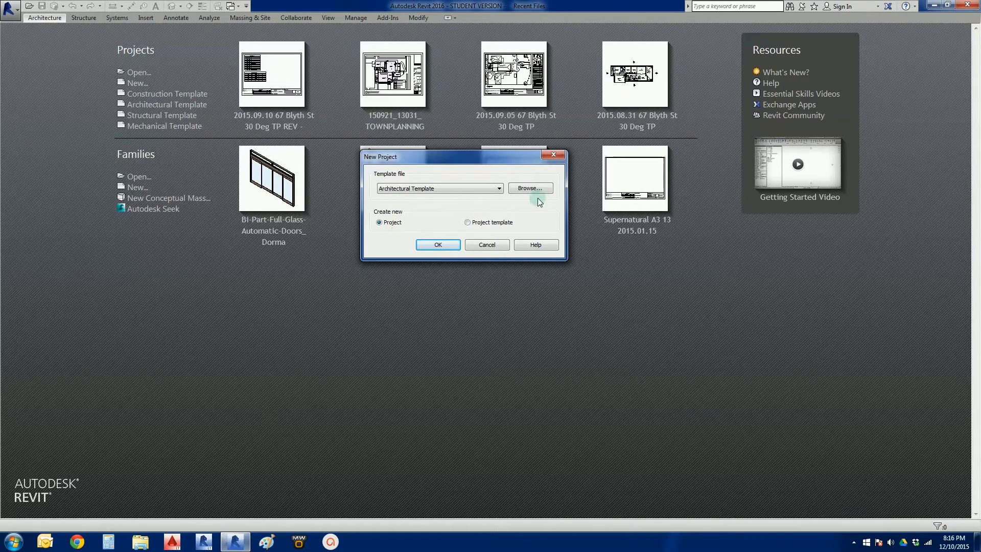
- Browse the Australia templates folder and choose Youtube Template.rte as the template
left_click(529, 189)
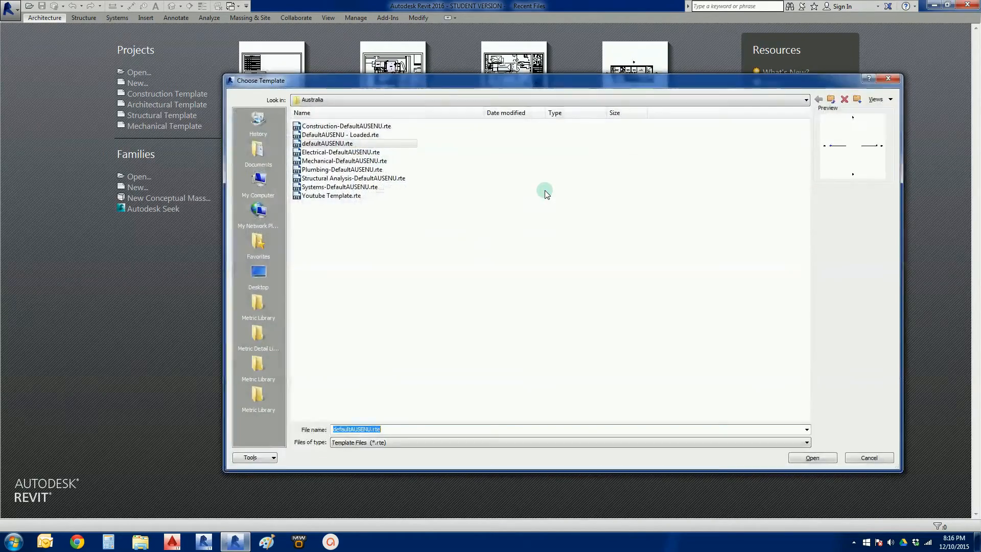
mouse_move(363, 243)
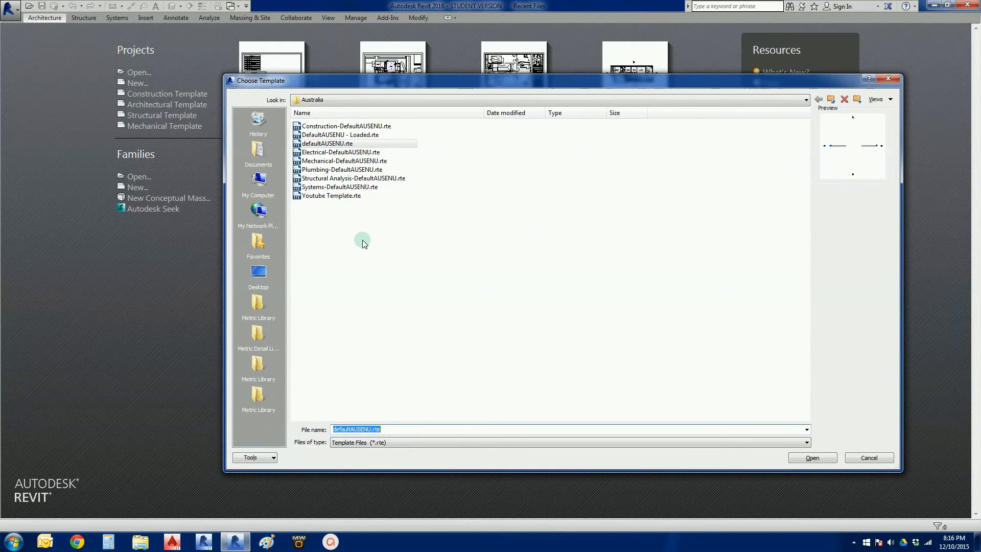
mouse_move(295, 108)
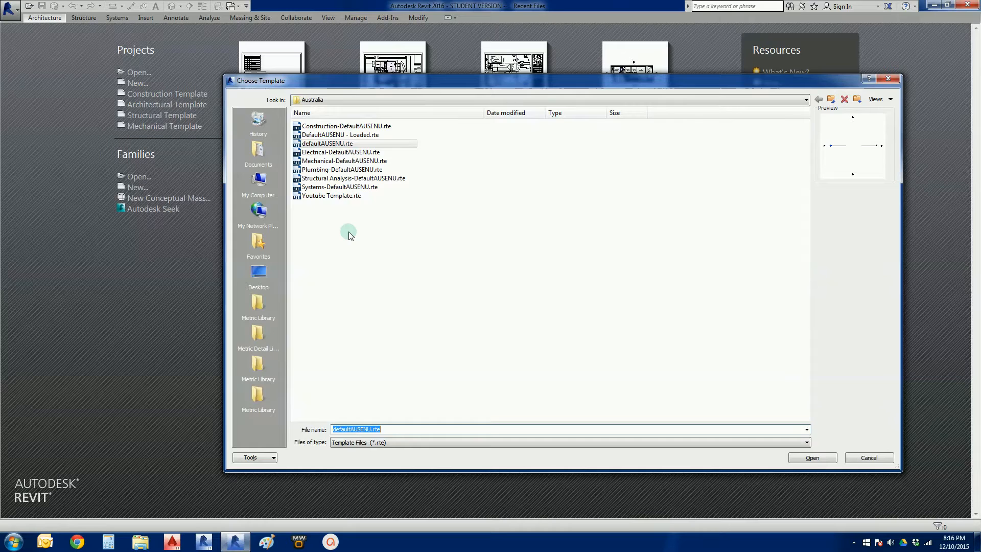
left_click(806, 99)
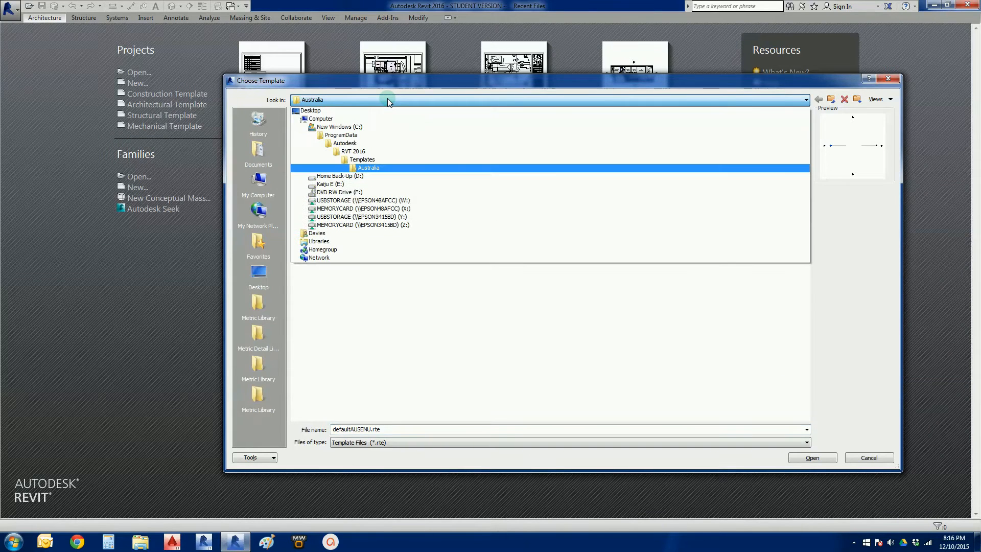
left_click(339, 126)
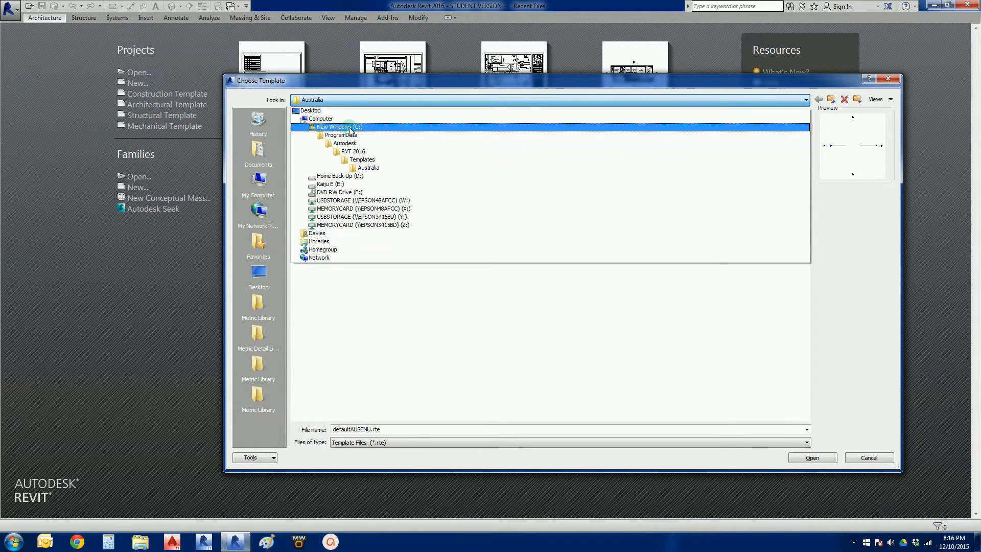
left_click(341, 135)
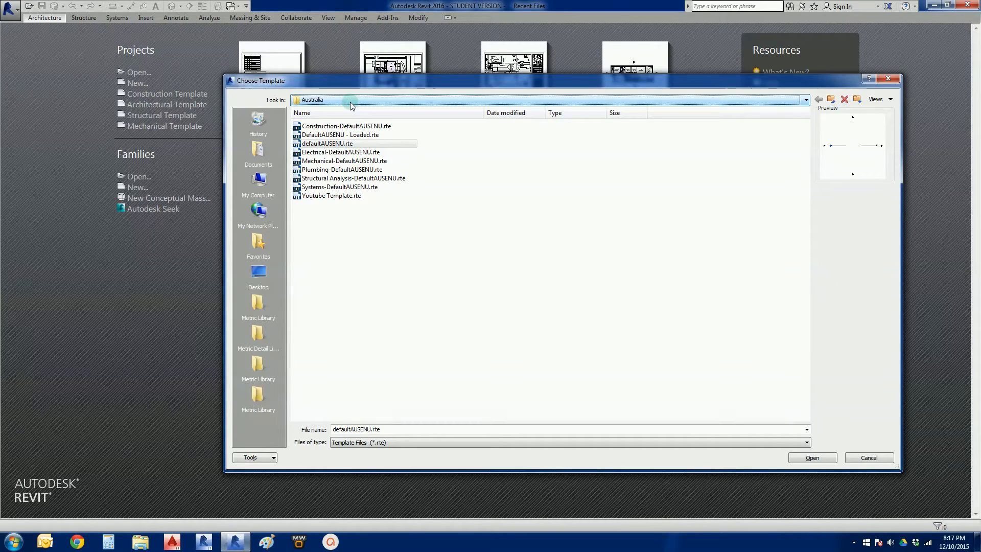
mouse_move(338, 255)
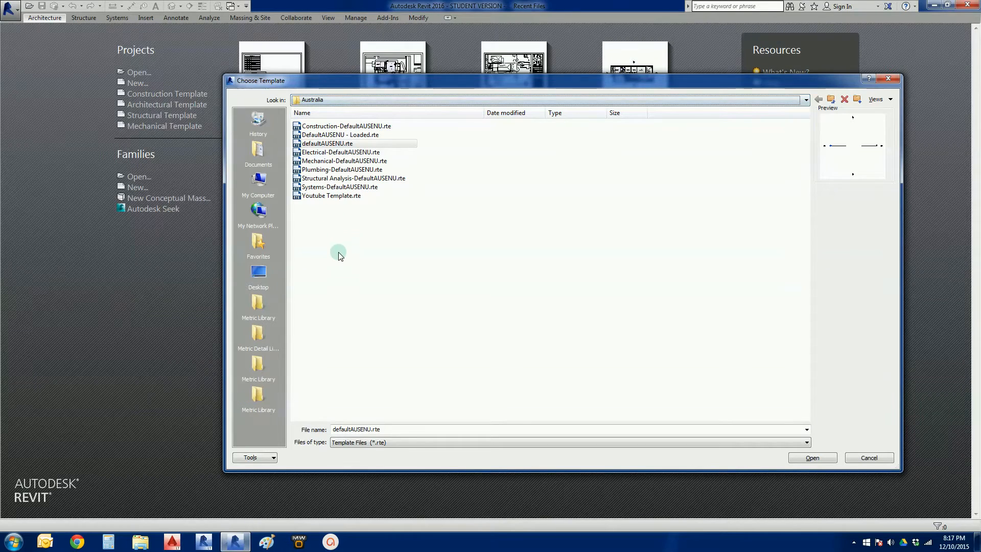
mouse_move(336, 246)
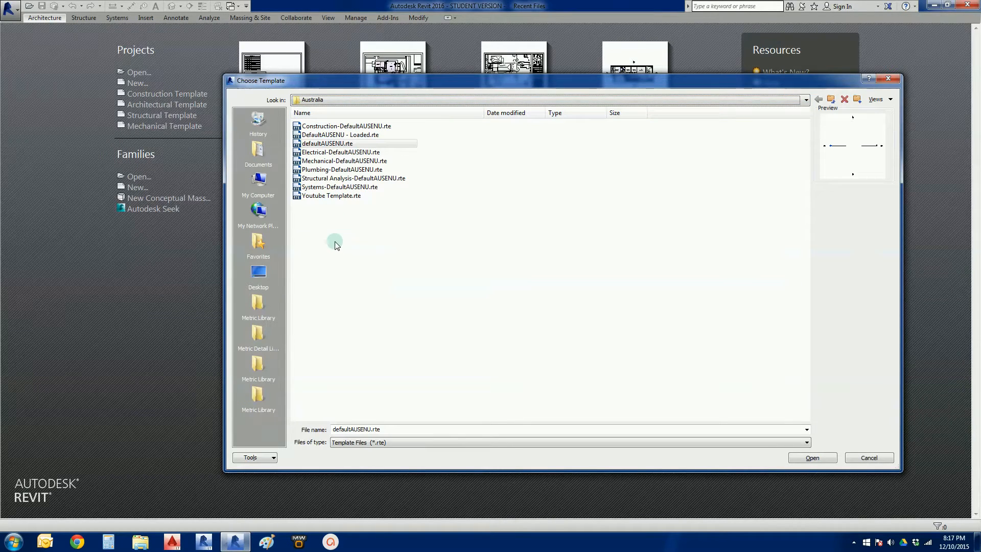
left_click(331, 195)
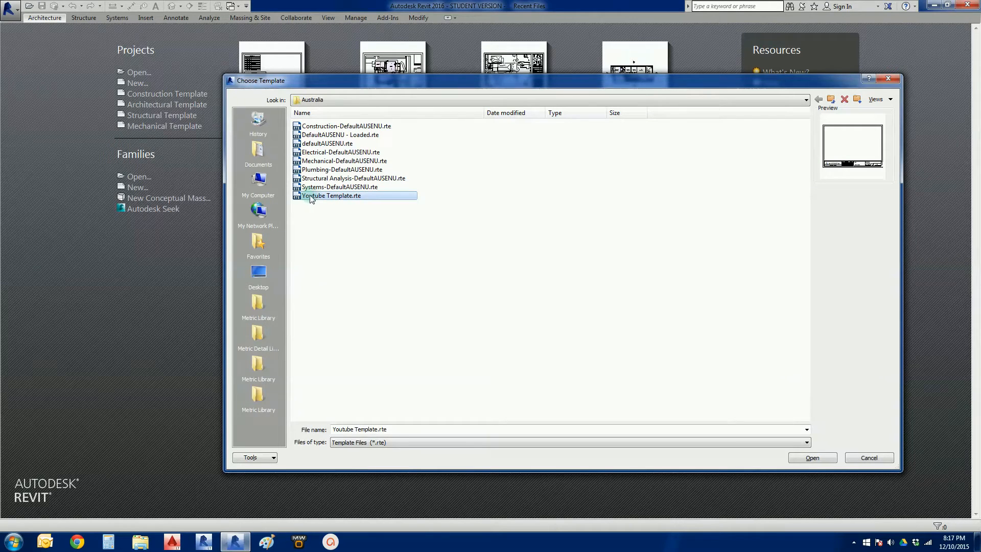
mouse_move(812, 458)
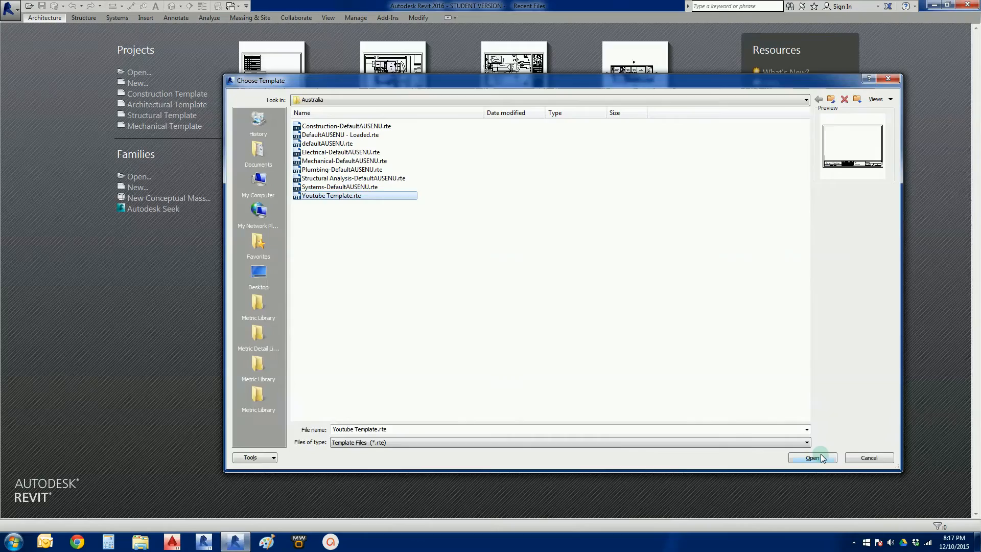
left_click(812, 458)
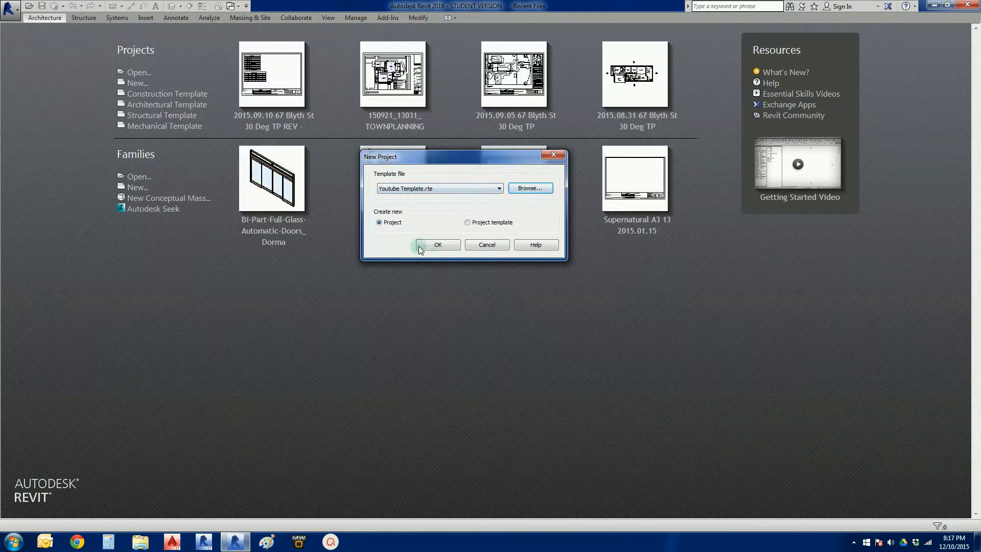
- Create the project from Youtube Template.rte and open sheet A102 - Unnamed
left_click(437, 245)
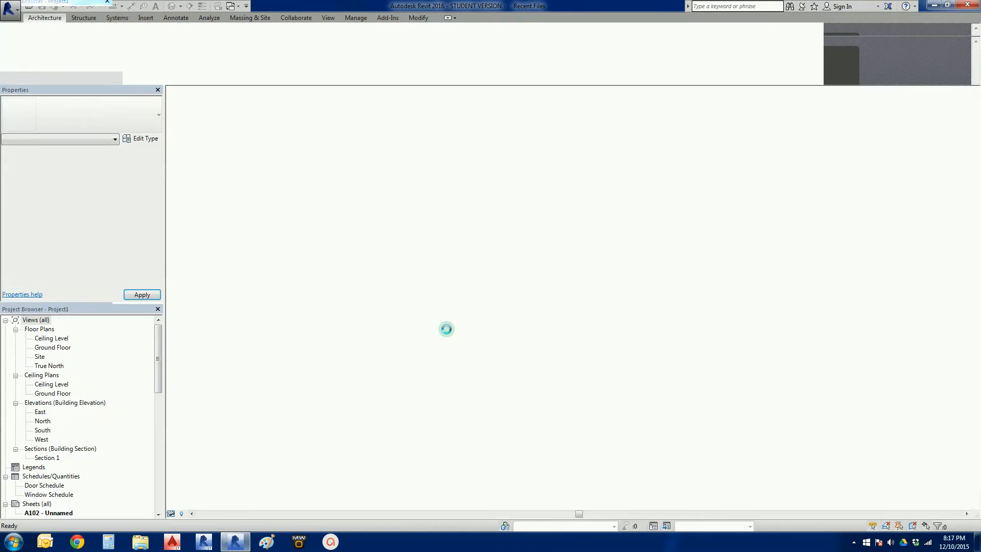
double_click(49, 513)
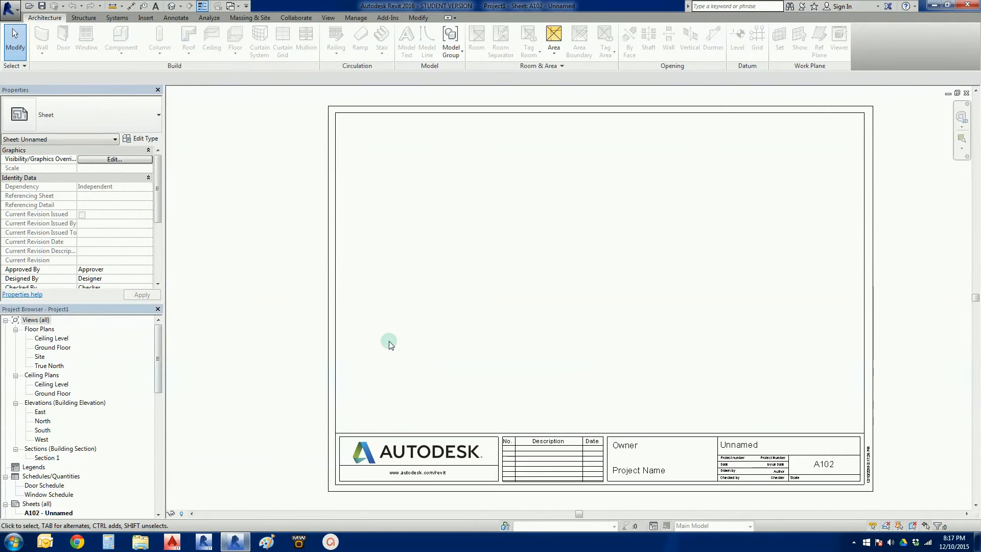
mouse_move(276, 345)
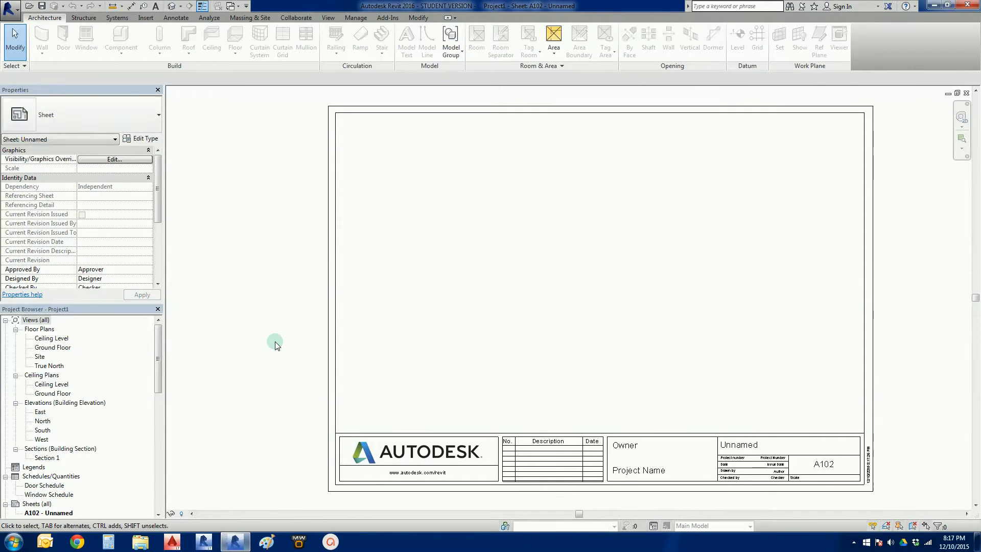
mouse_move(262, 360)
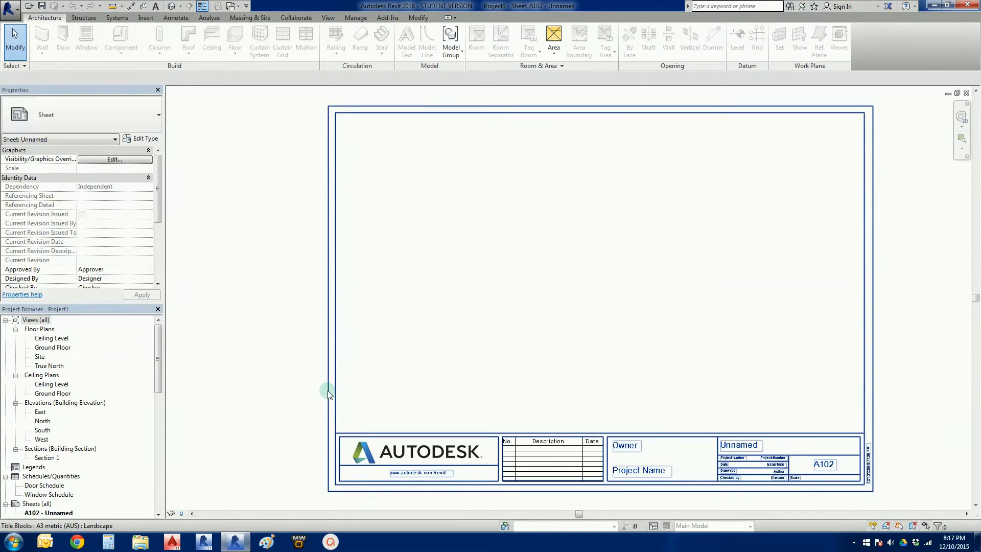
mouse_move(328, 393)
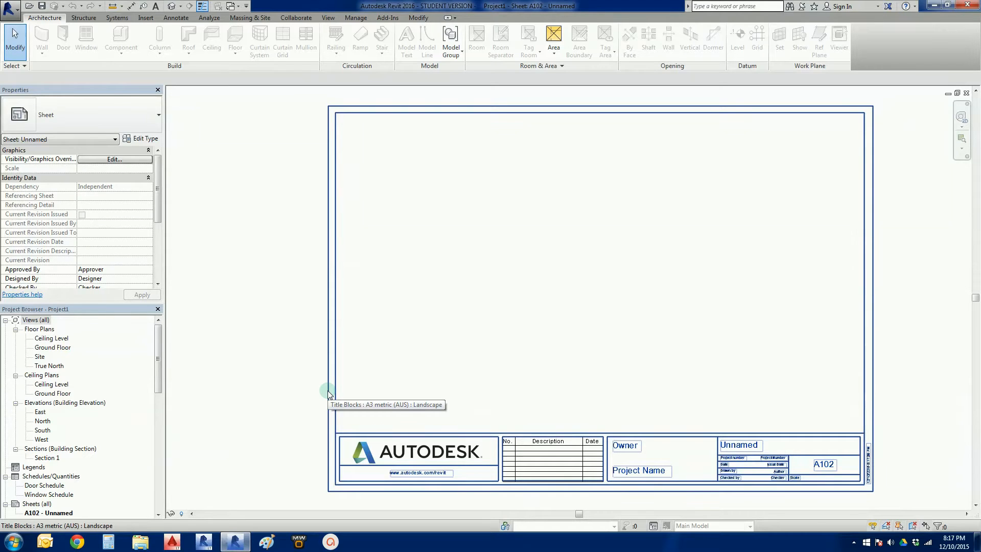
mouse_move(106, 454)
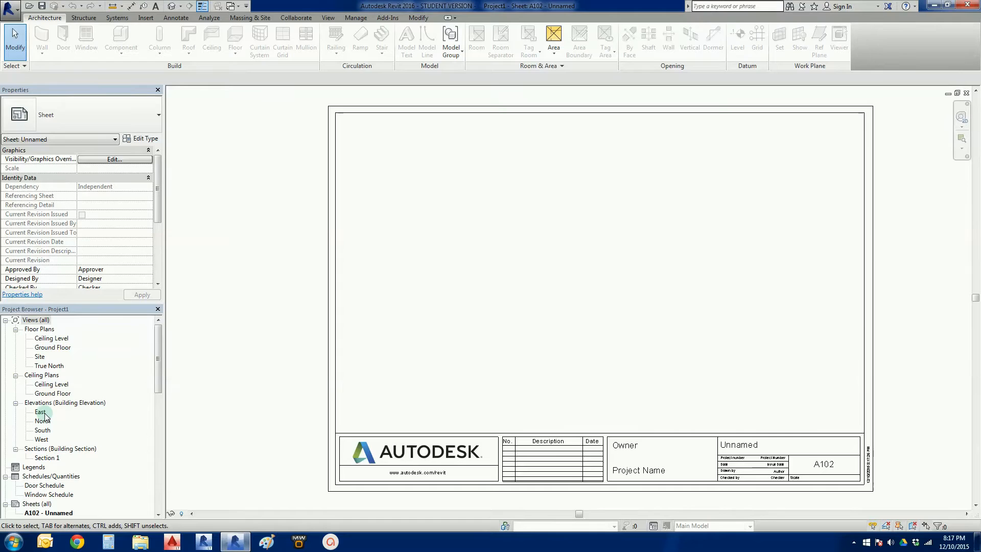
- Open the East elevation and check the Ceiling Level (3050) and Ground Floor (300)
double_click(40, 411)
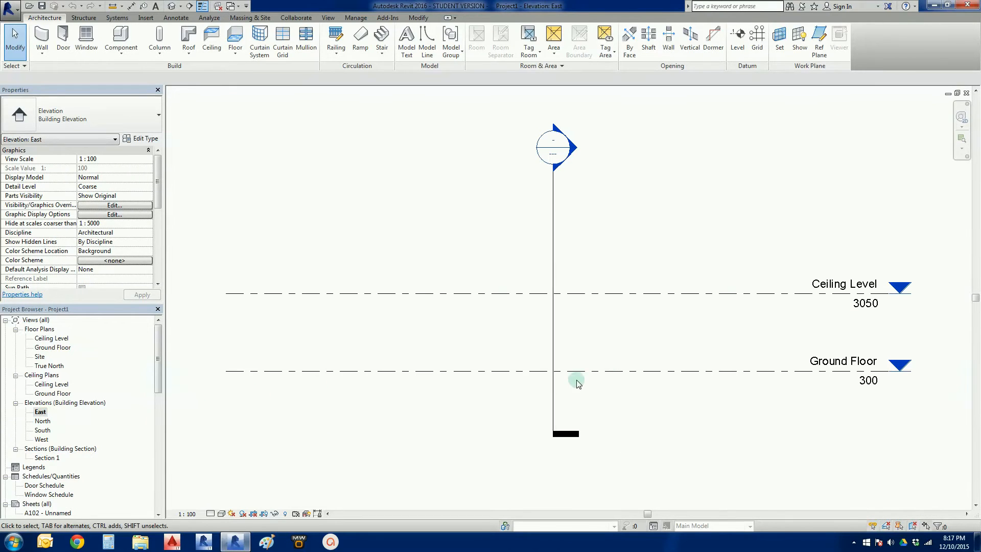
mouse_move(819, 390)
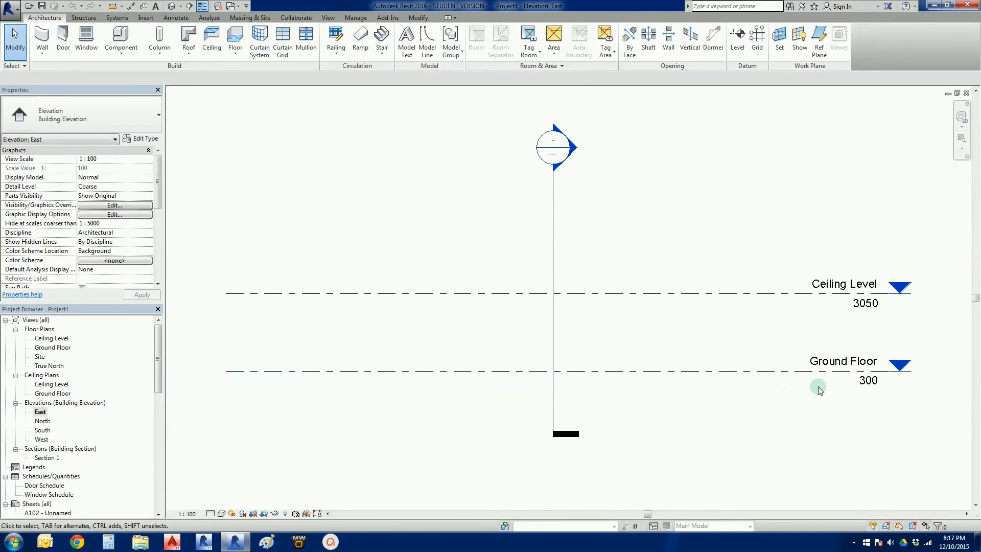
left_click(845, 361)
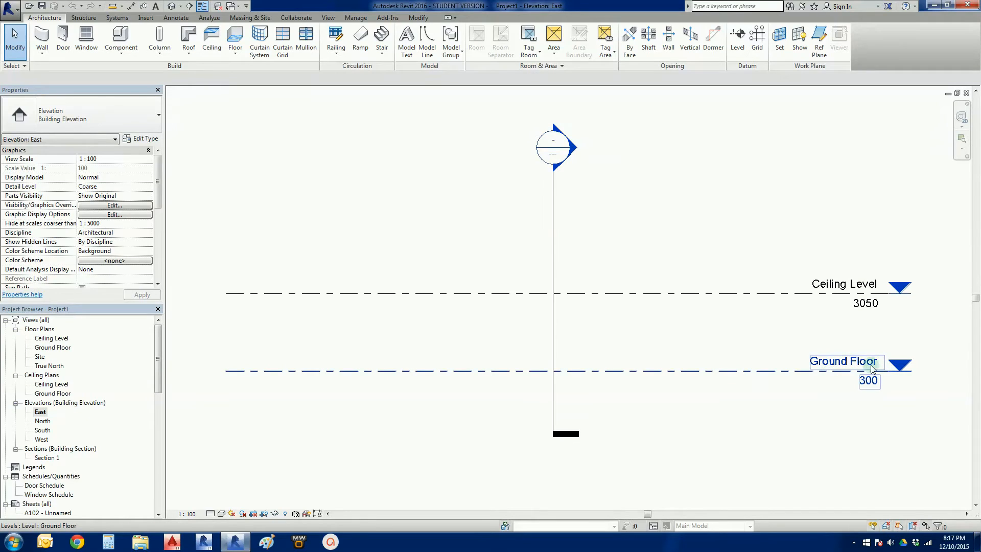
left_click(829, 316)
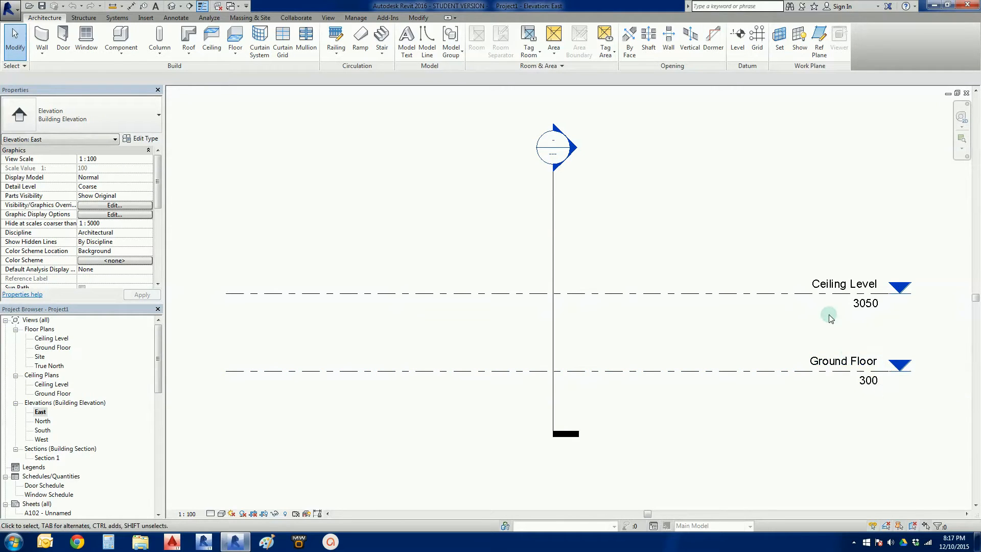
mouse_move(867, 317)
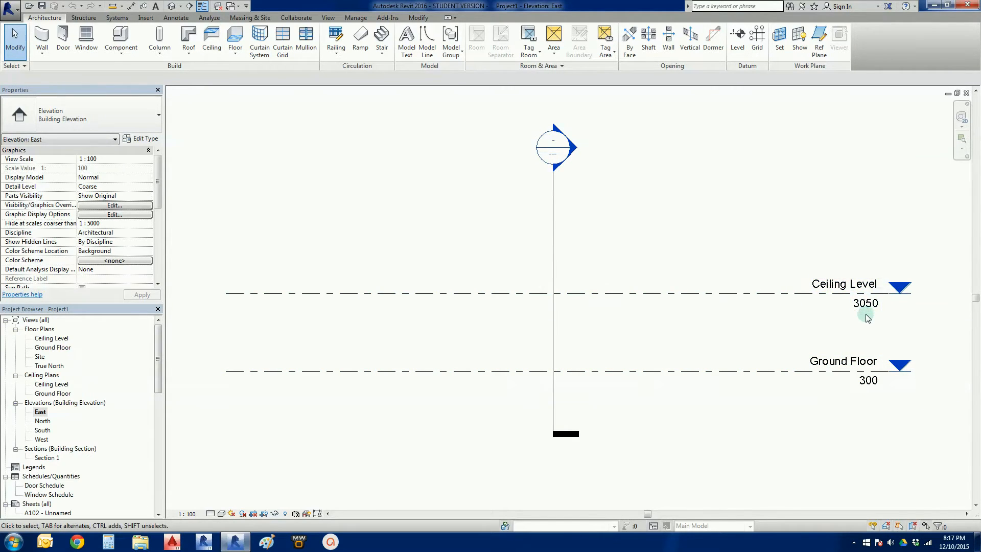
mouse_move(871, 331)
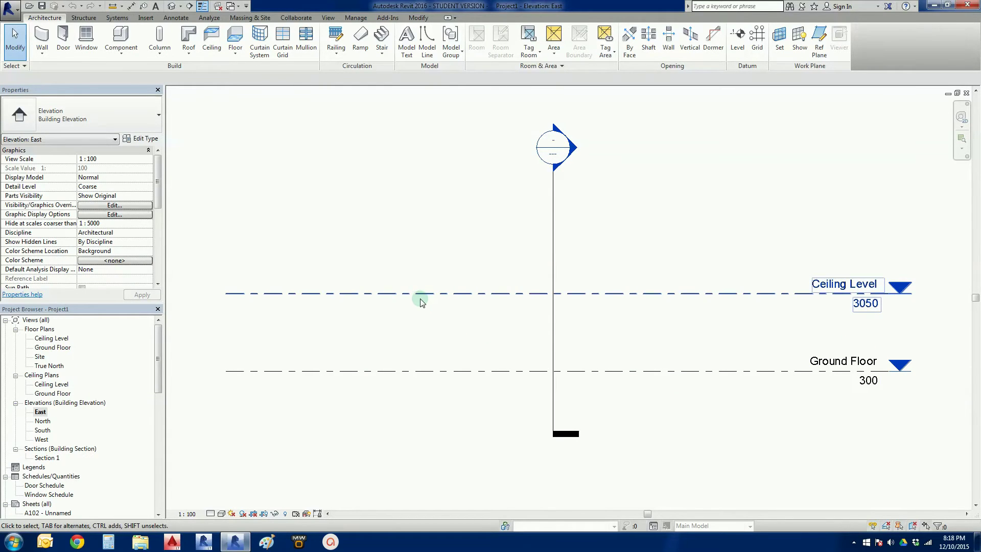
left_click(419, 295)
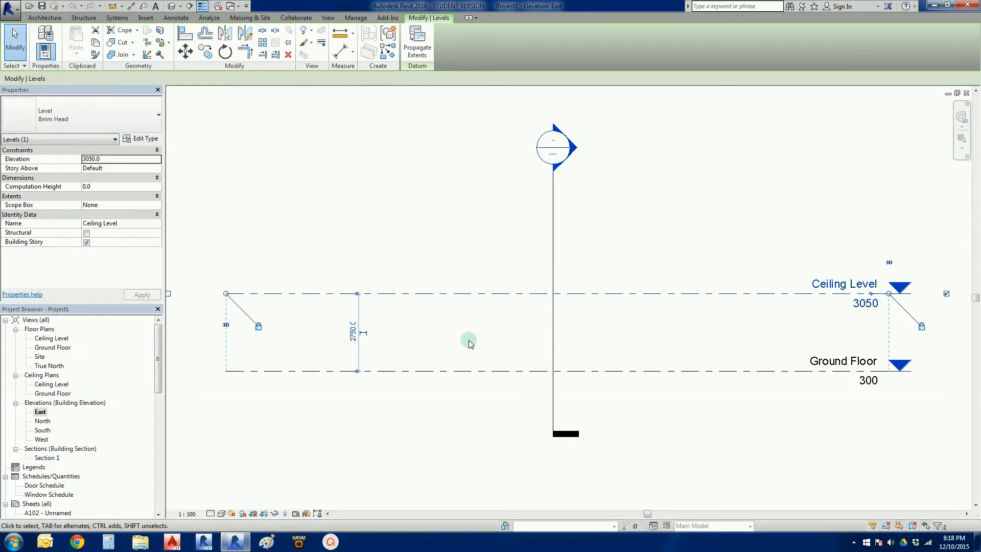
mouse_move(406, 358)
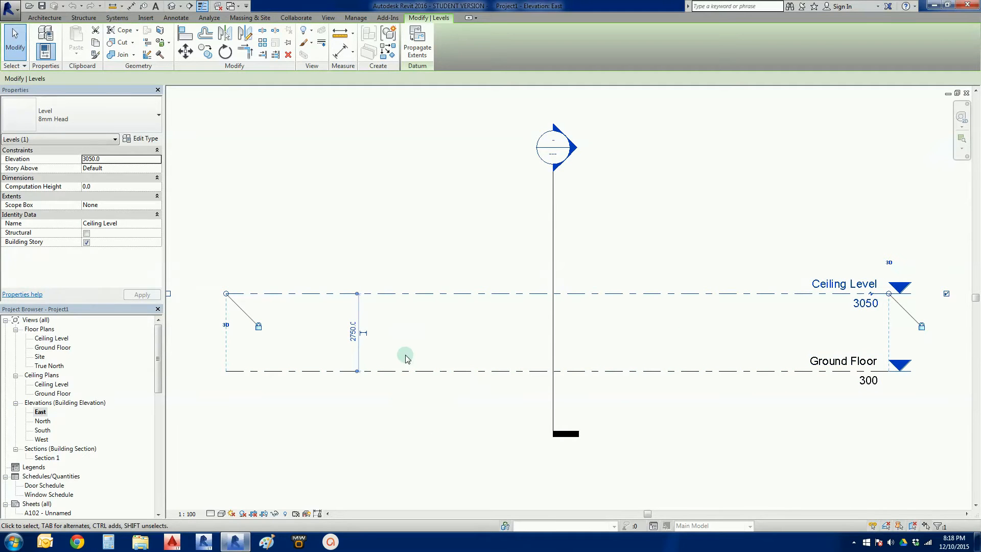
mouse_move(346, 348)
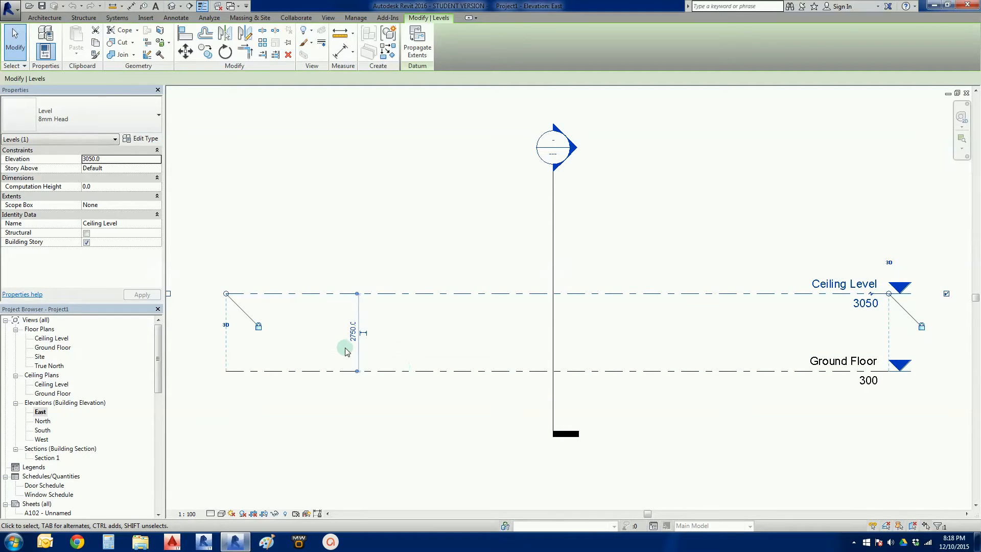
mouse_move(409, 409)
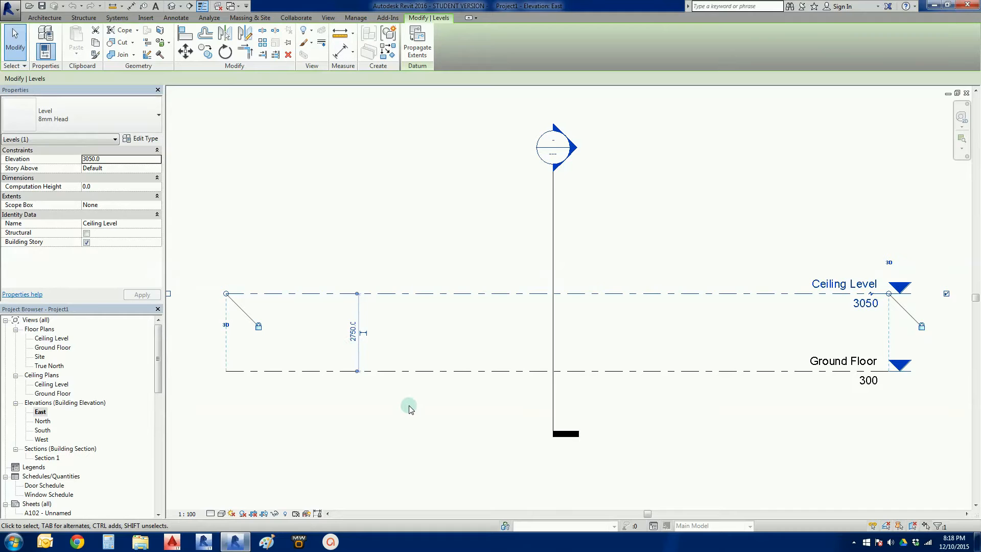
left_click(410, 409)
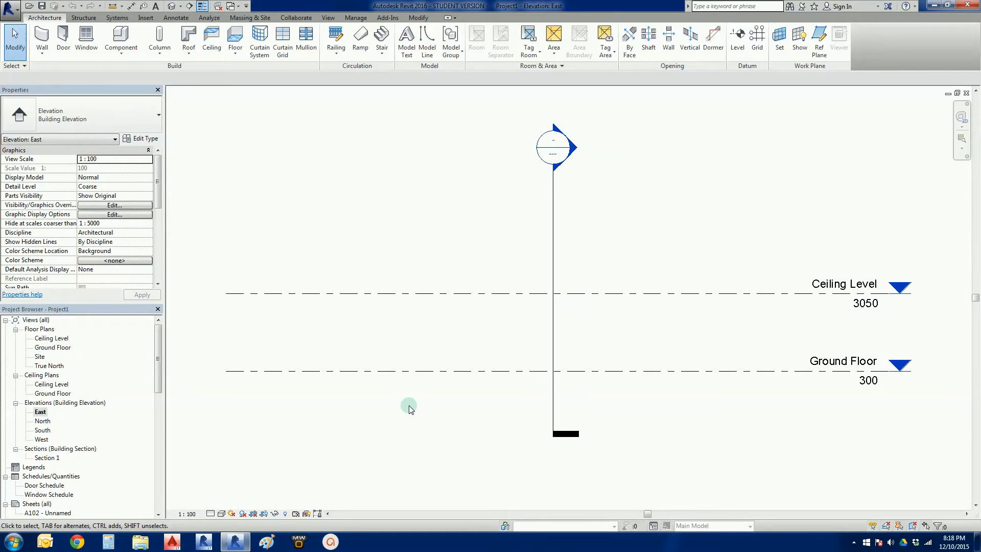
mouse_move(393, 393)
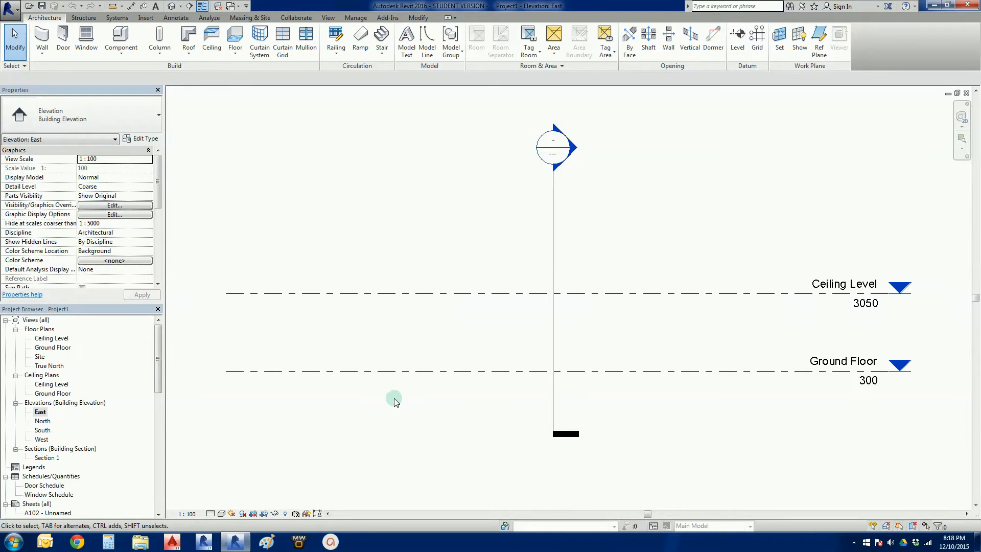
mouse_move(44, 369)
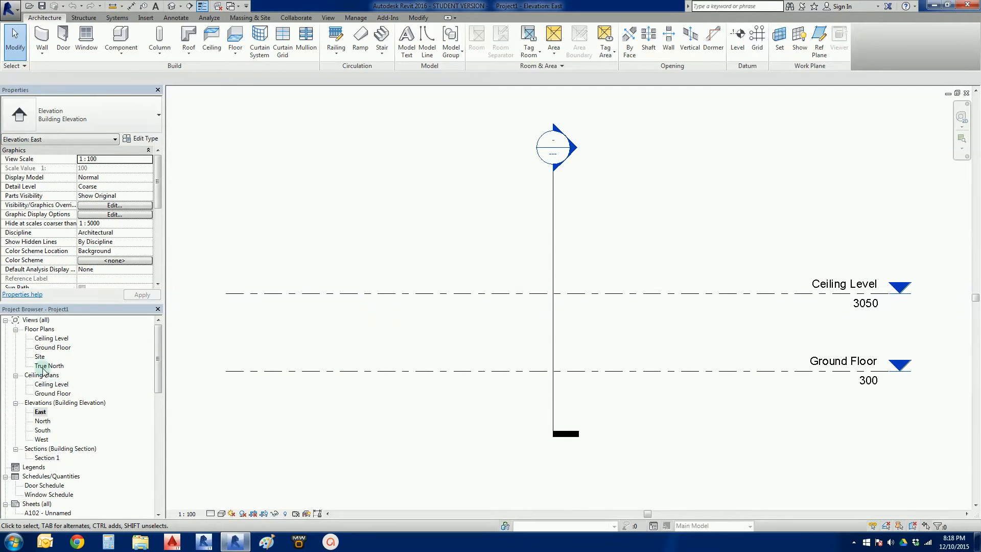
mouse_move(39, 357)
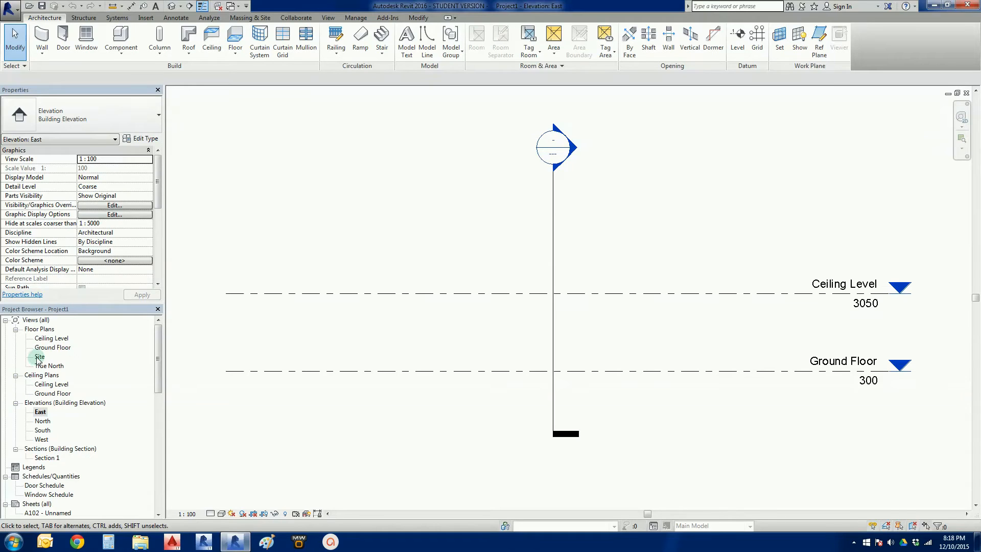
- Open the Site floor plan from the Project Browser
double_click(39, 356)
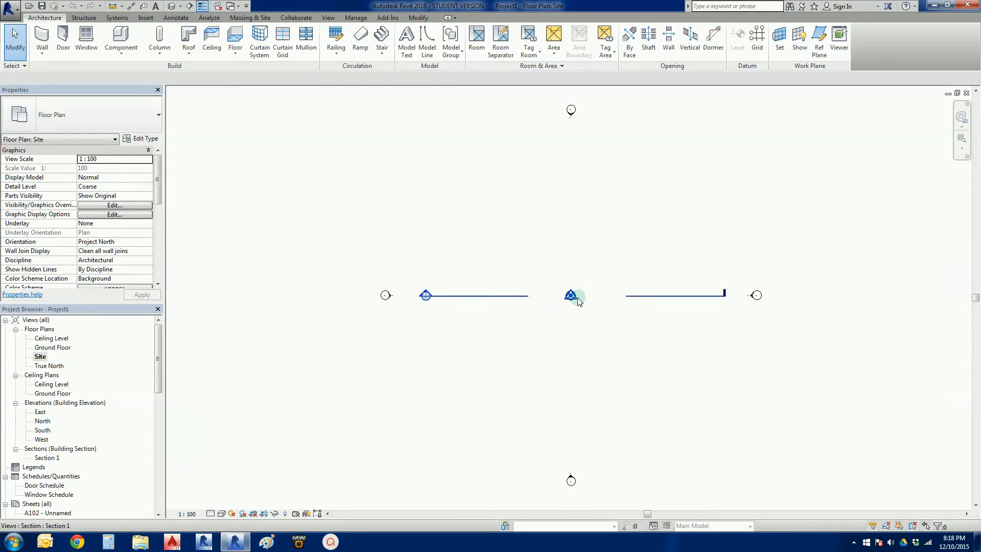
mouse_move(571, 296)
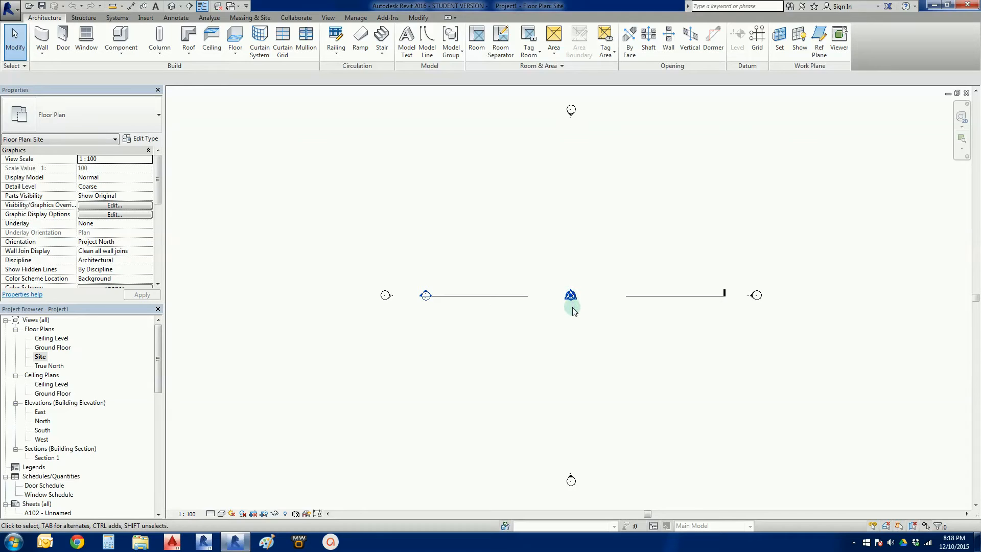
mouse_move(574, 323)
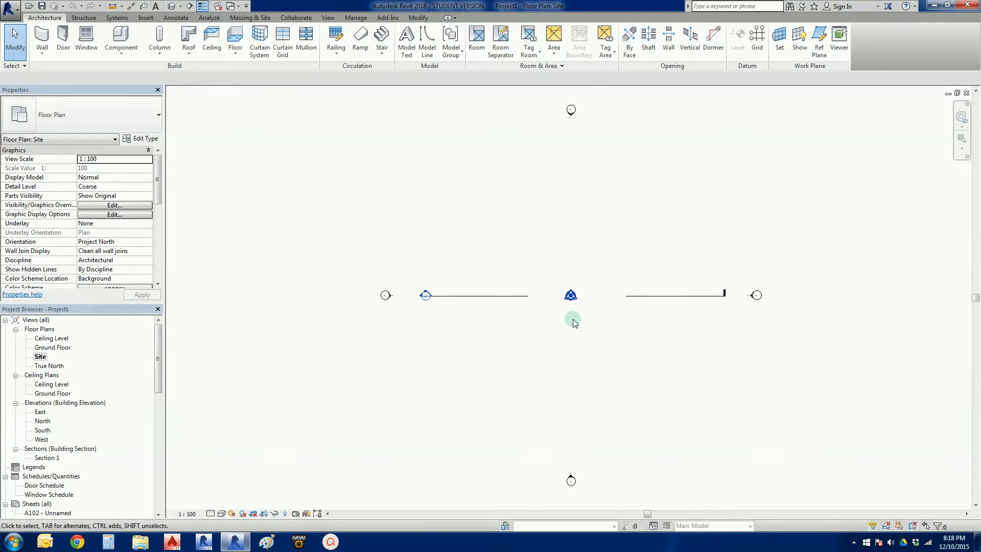
mouse_move(339, 330)
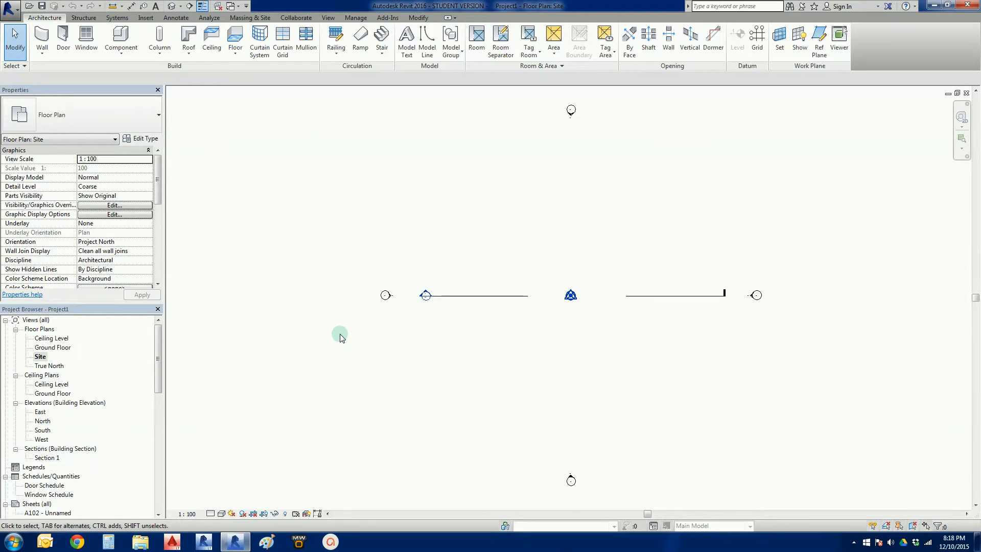
mouse_move(52, 384)
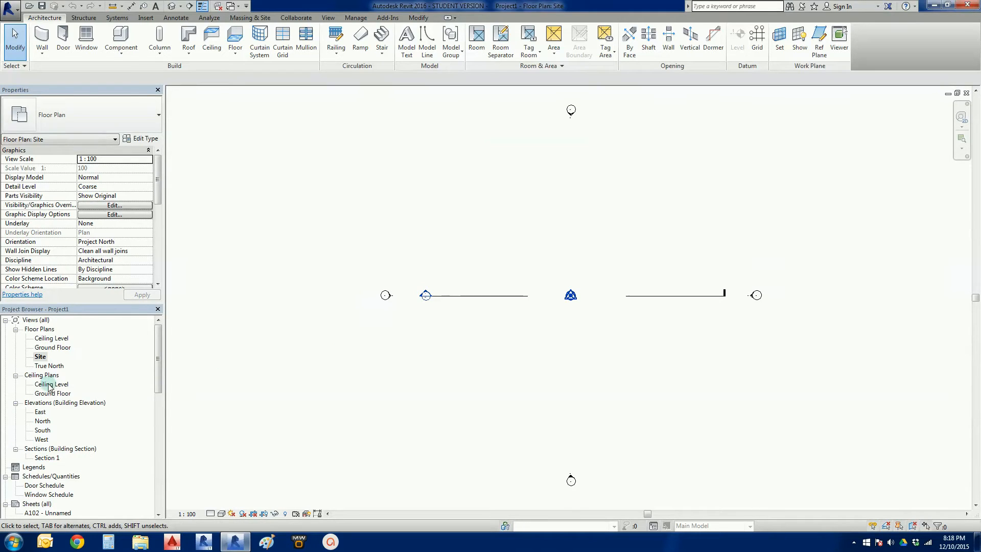
mouse_move(305, 348)
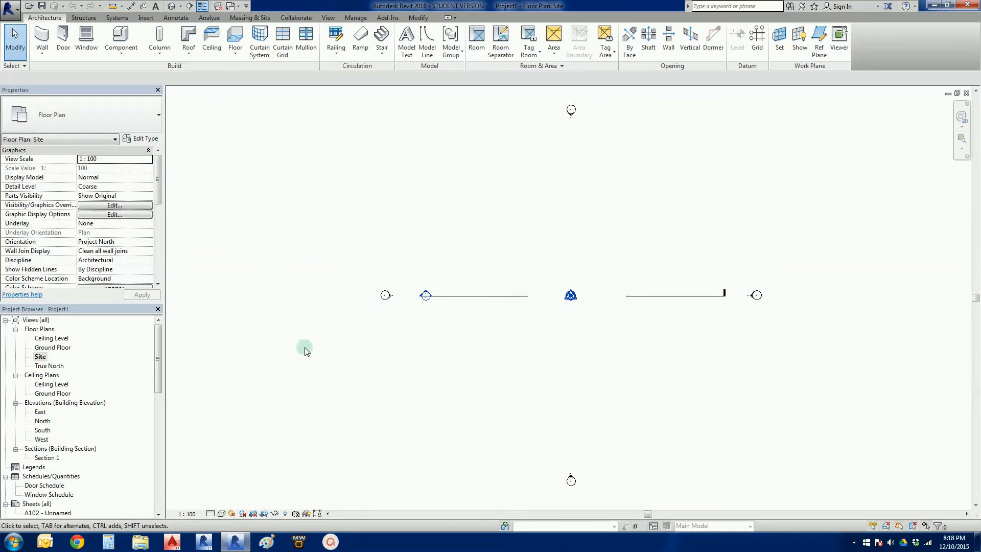
mouse_move(324, 348)
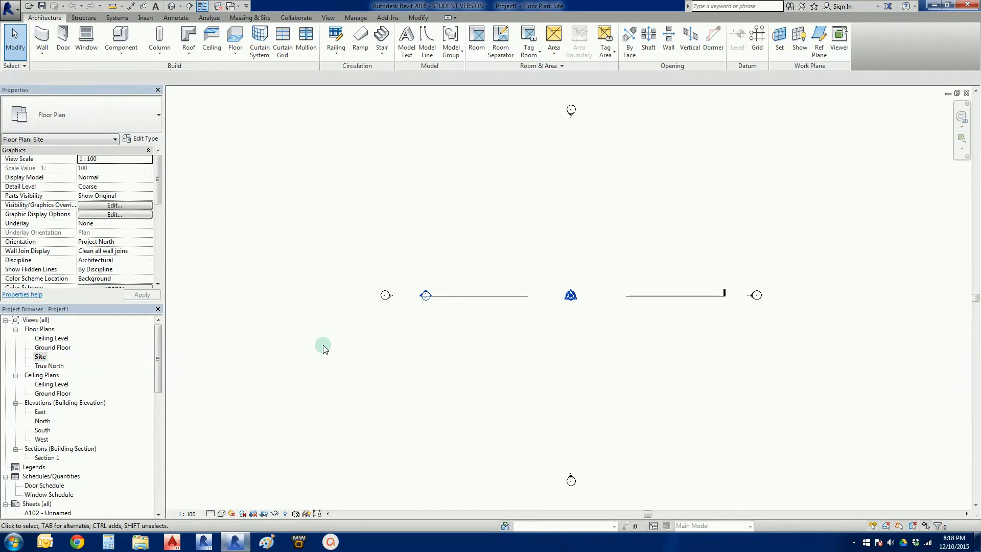
mouse_move(327, 226)
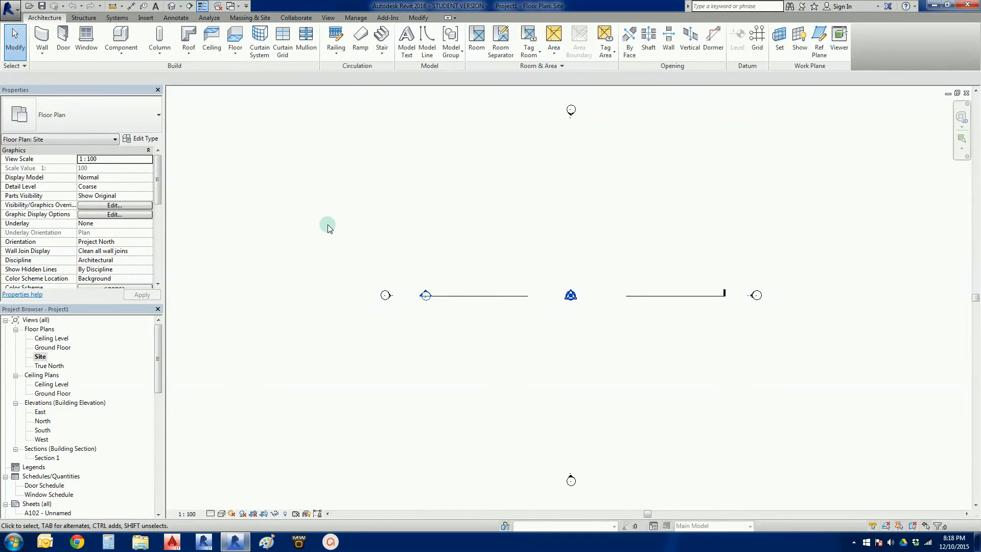
mouse_move(332, 218)
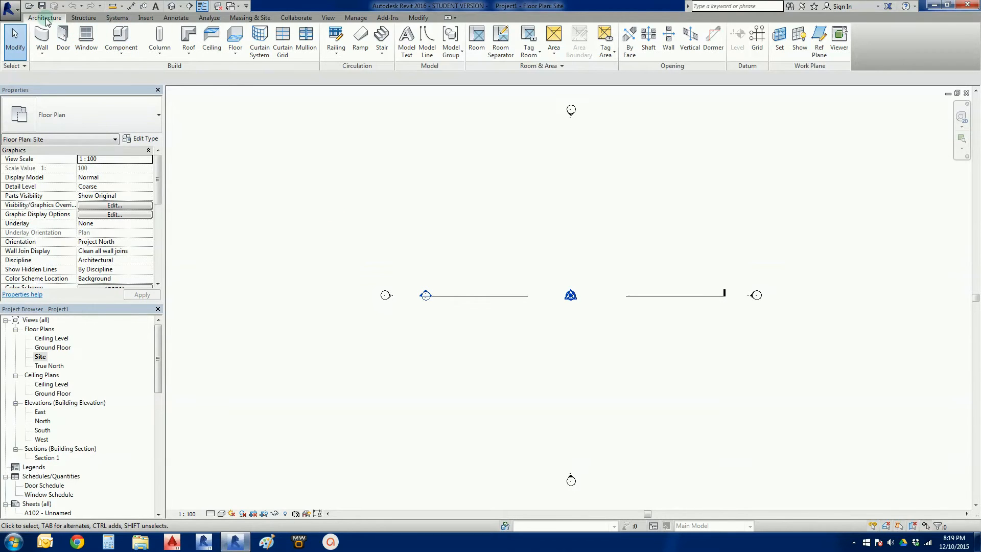
mouse_move(336, 167)
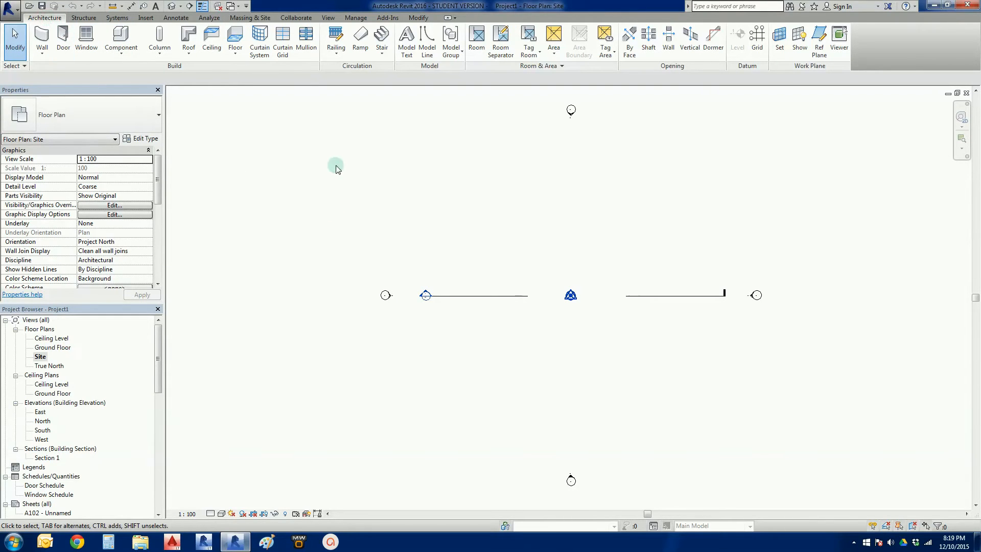
mouse_move(145, 17)
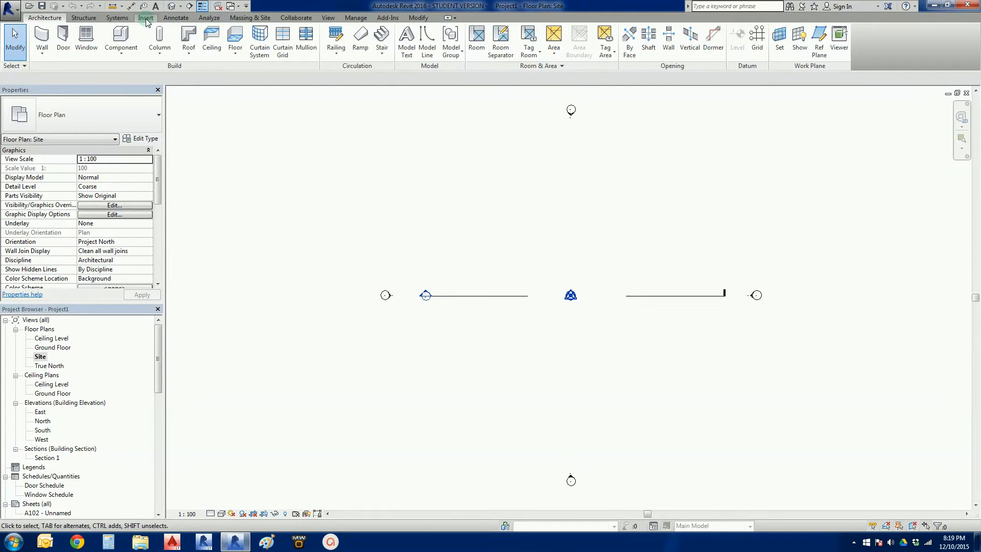
- Launch Import CAD from the Insert ribbon to bring up Import CAD Formats
left_click(145, 18)
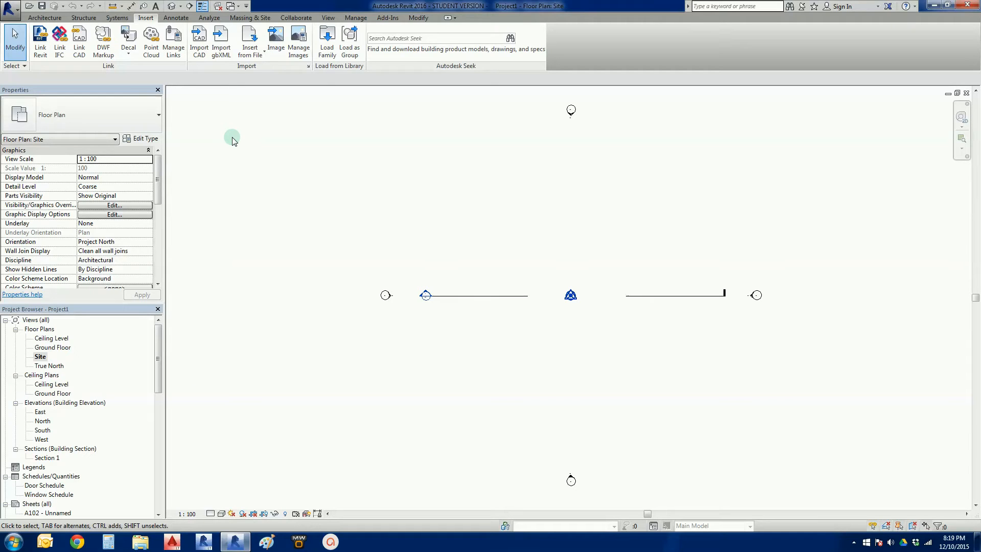
mouse_move(79, 37)
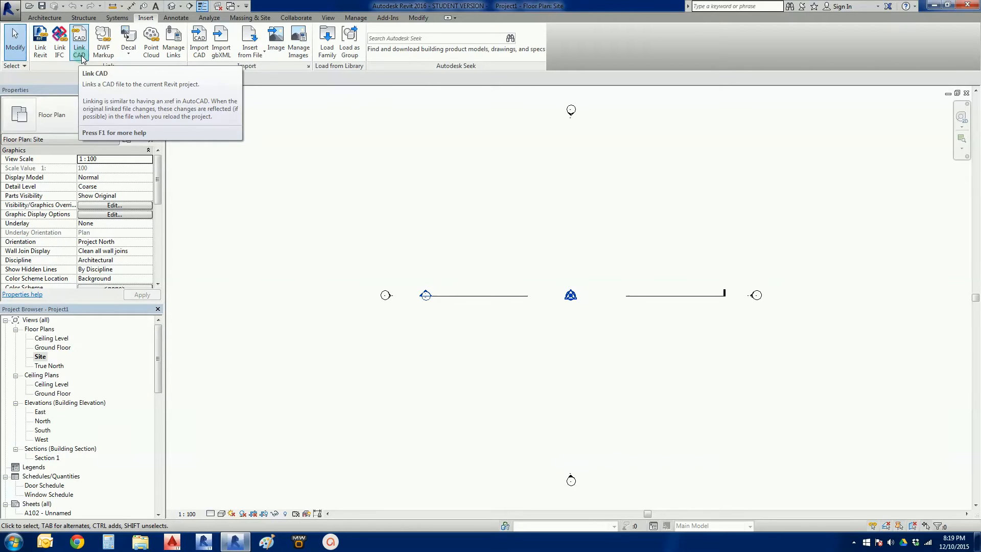
mouse_move(238, 157)
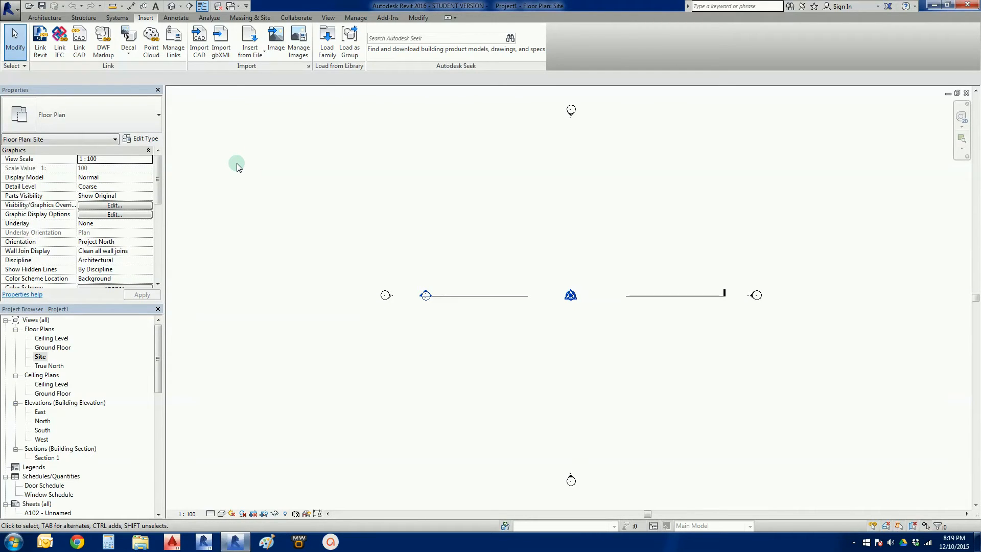
mouse_move(199, 37)
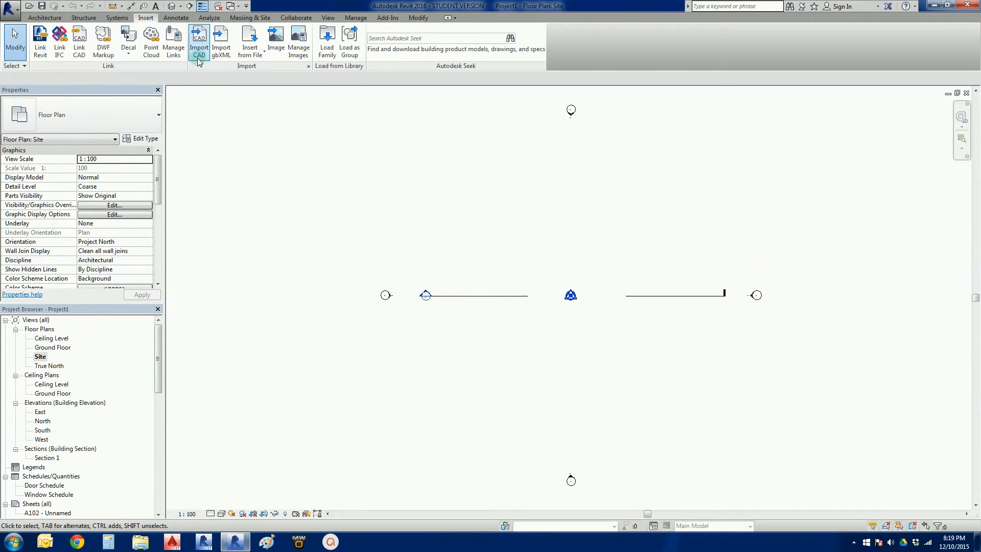
mouse_move(199, 37)
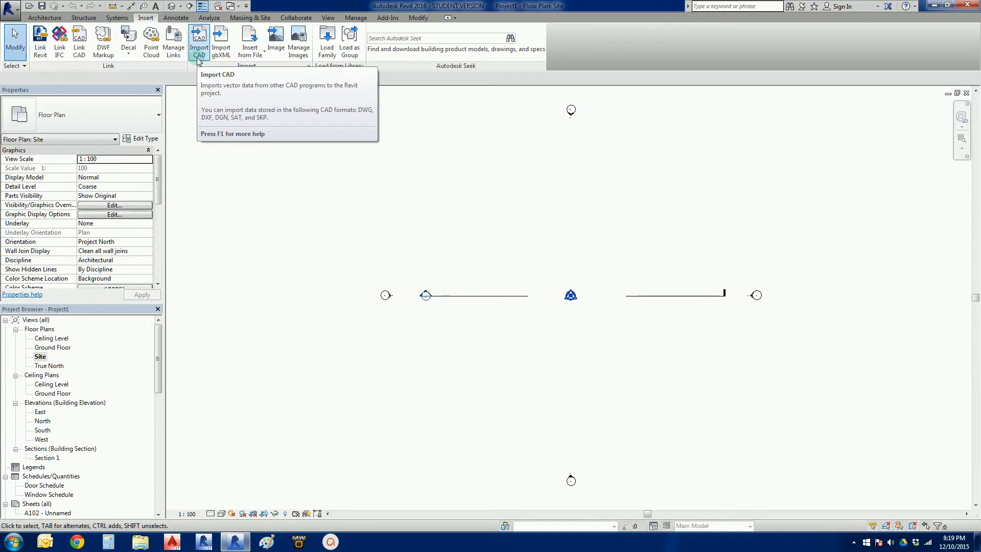
mouse_move(199, 56)
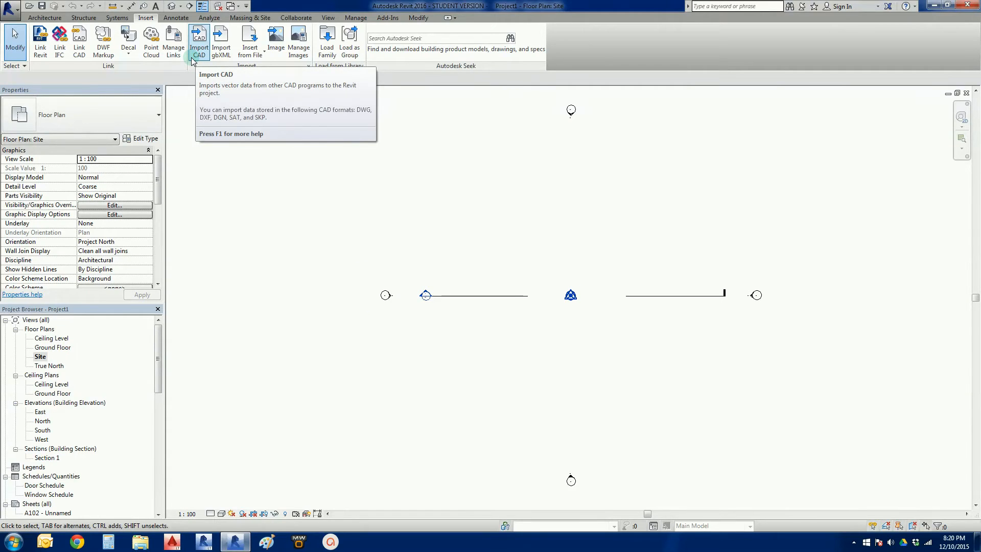
mouse_move(192, 112)
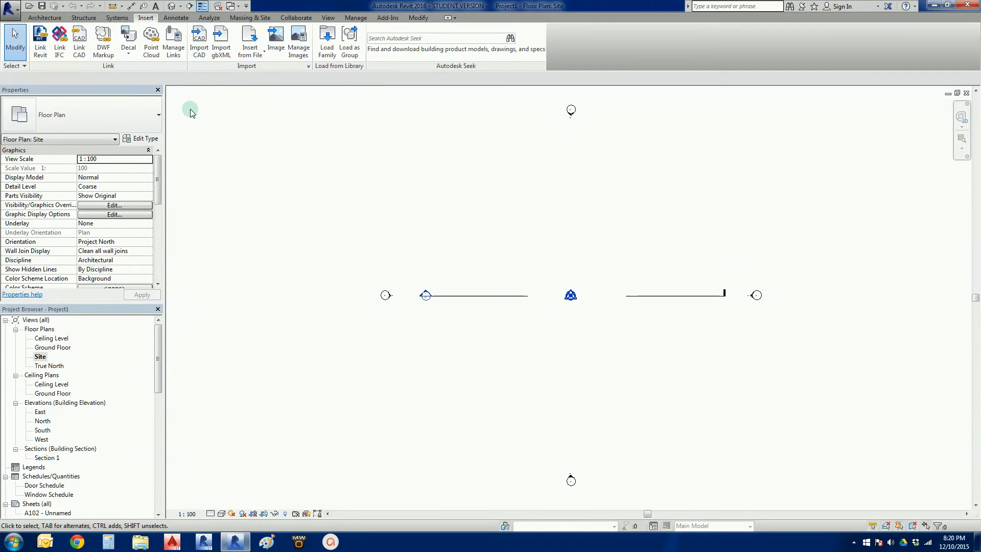
mouse_move(198, 37)
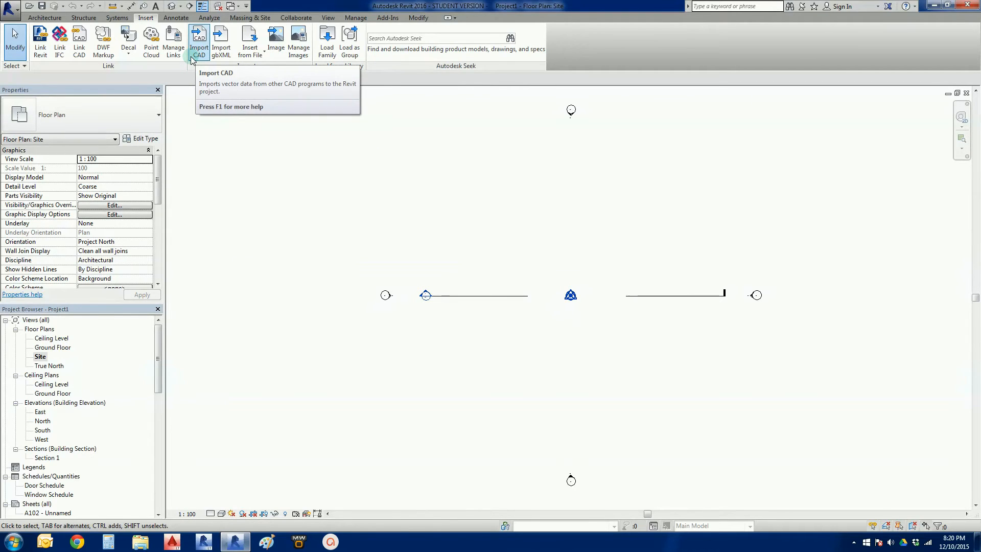
left_click(199, 40)
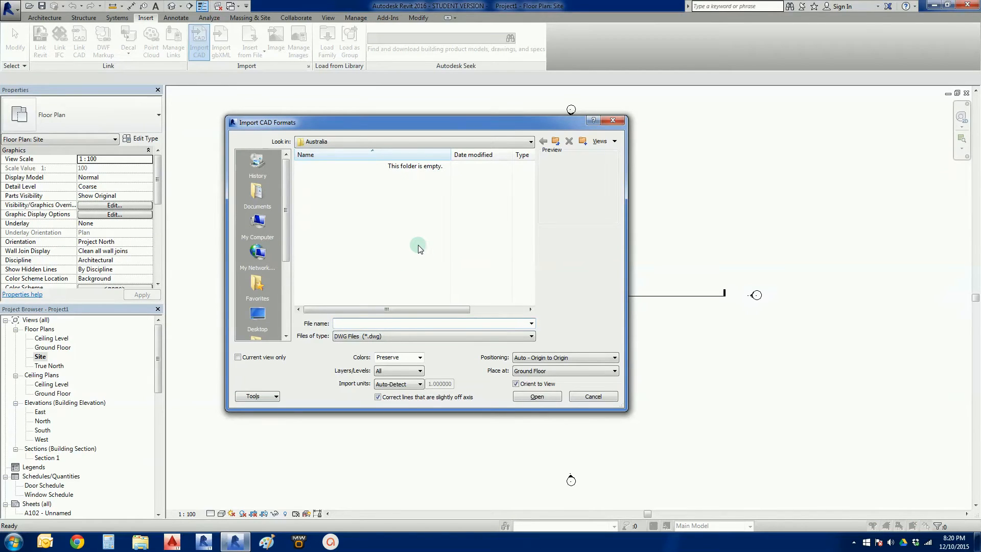
- Browse to the B - Double Storey Project folder and select Survey CAD File.dwg
left_click(432, 322)
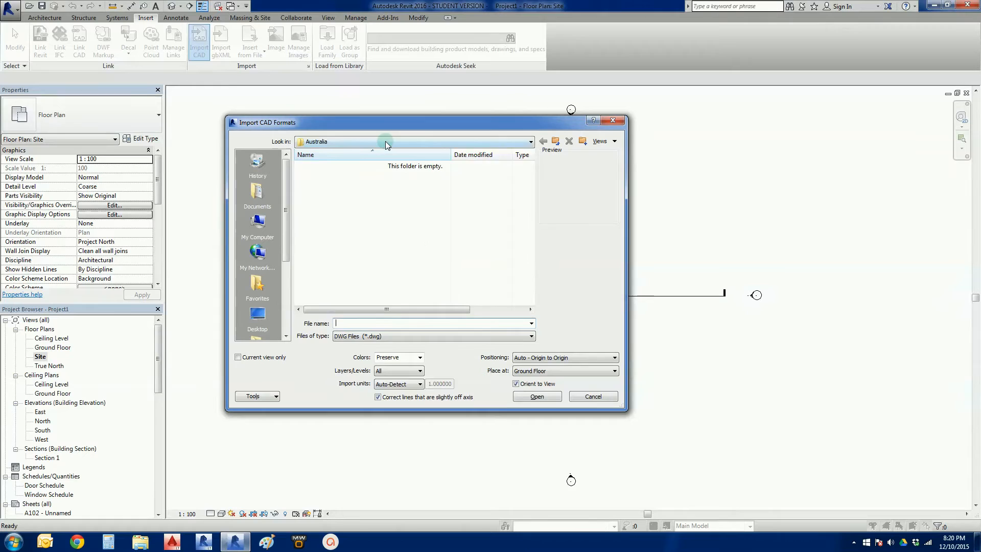
left_click(529, 141)
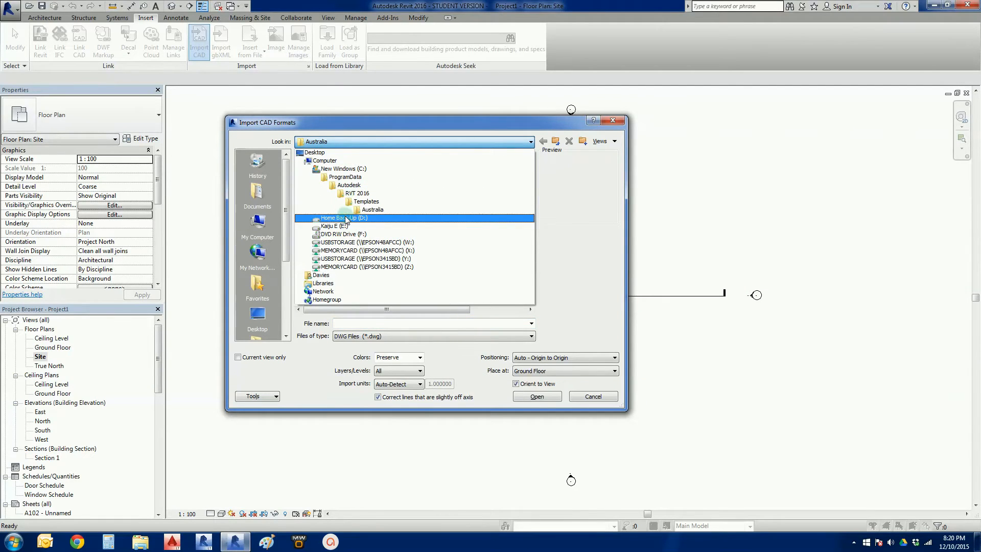
double_click(342, 218)
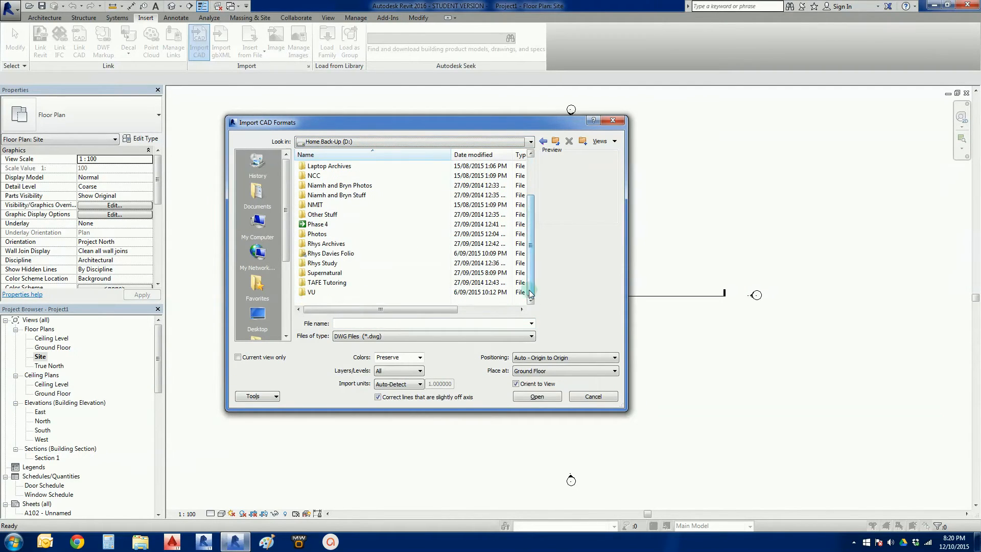
double_click(325, 273)
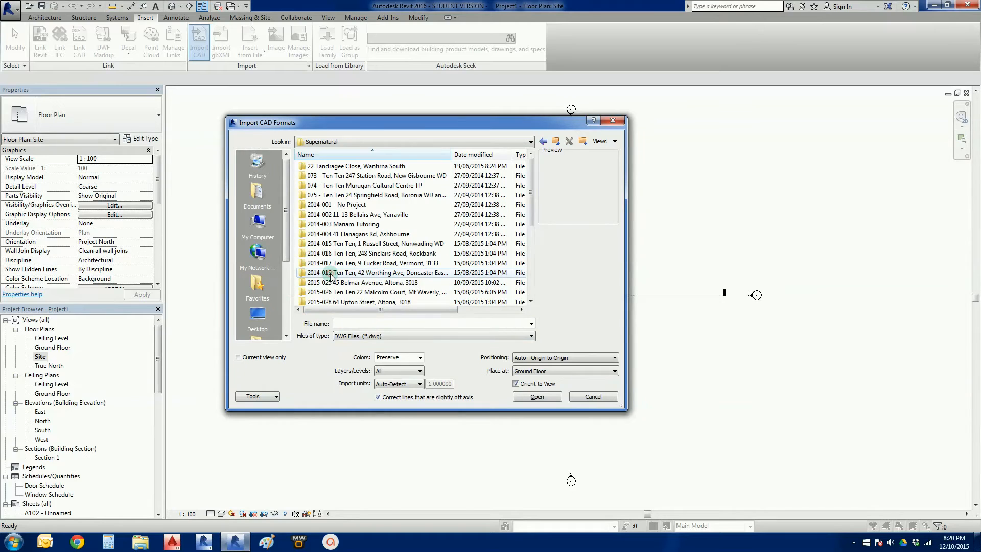
scroll("down", 3)
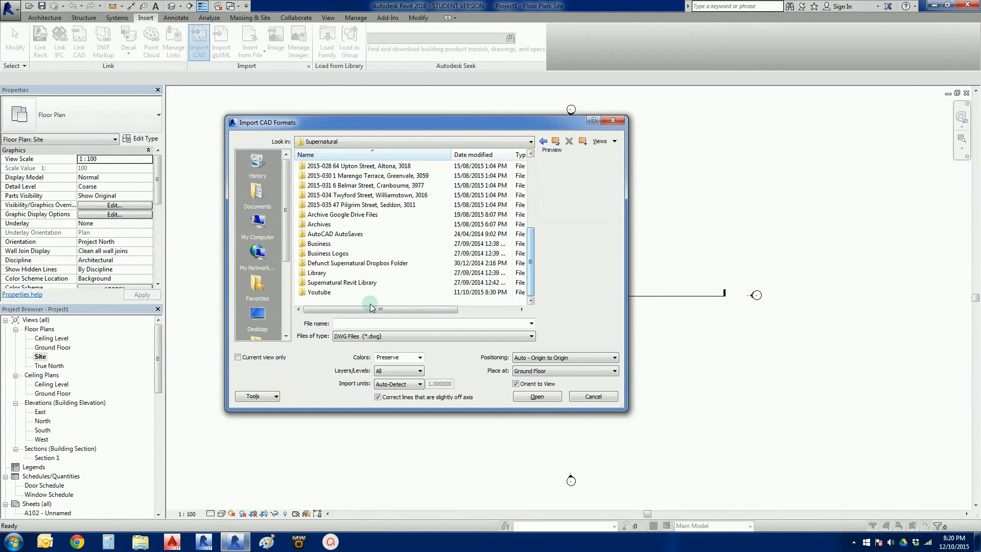
double_click(320, 292)
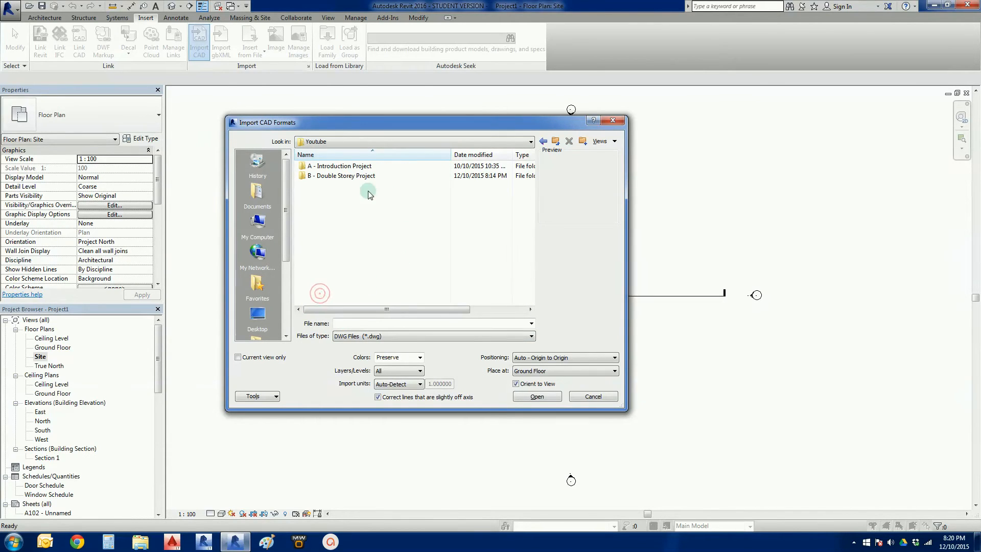
double_click(341, 175)
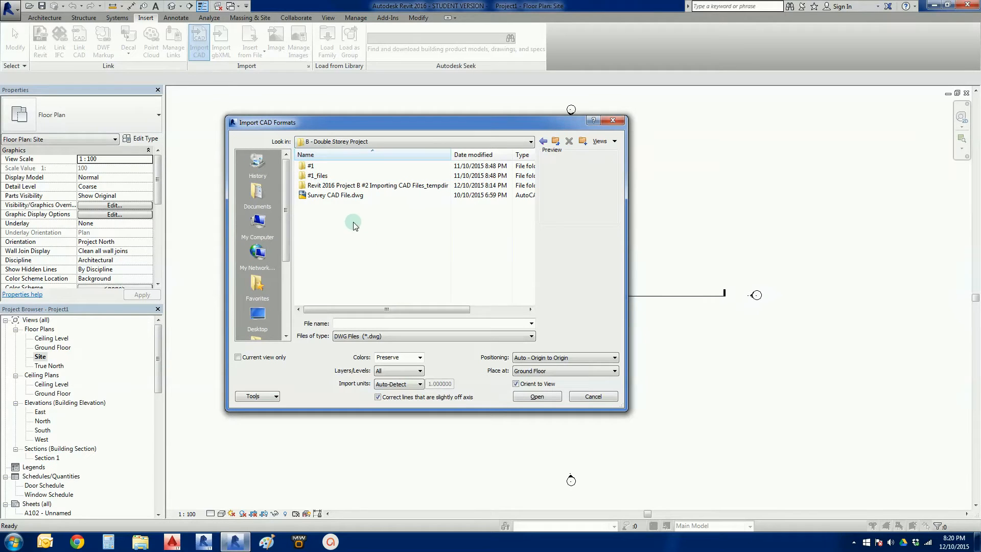
left_click(335, 195)
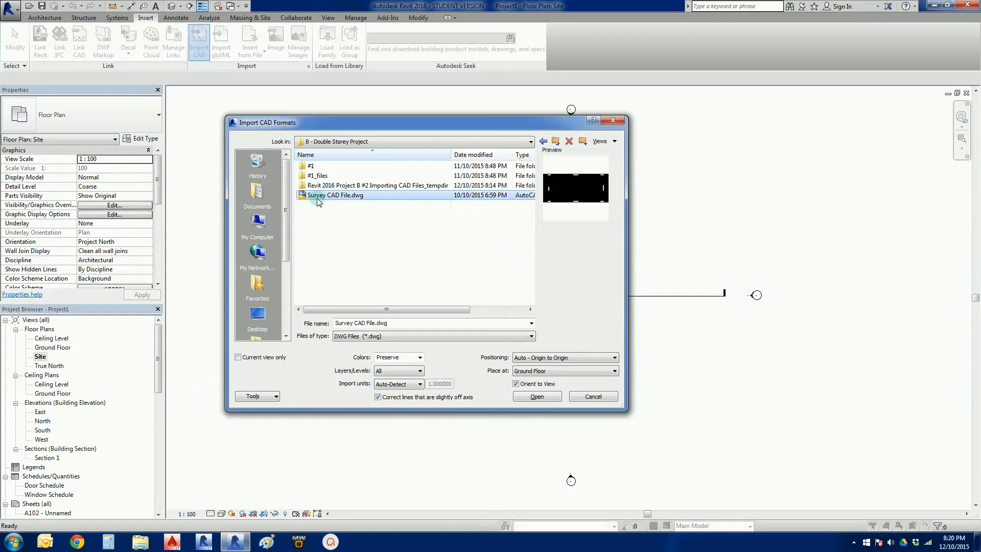
mouse_move(366, 250)
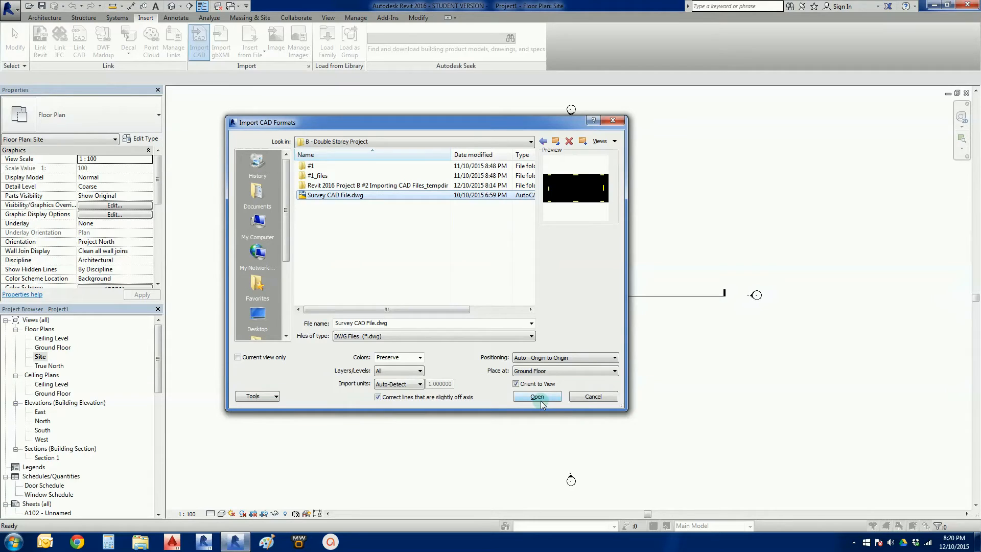
mouse_move(352, 226)
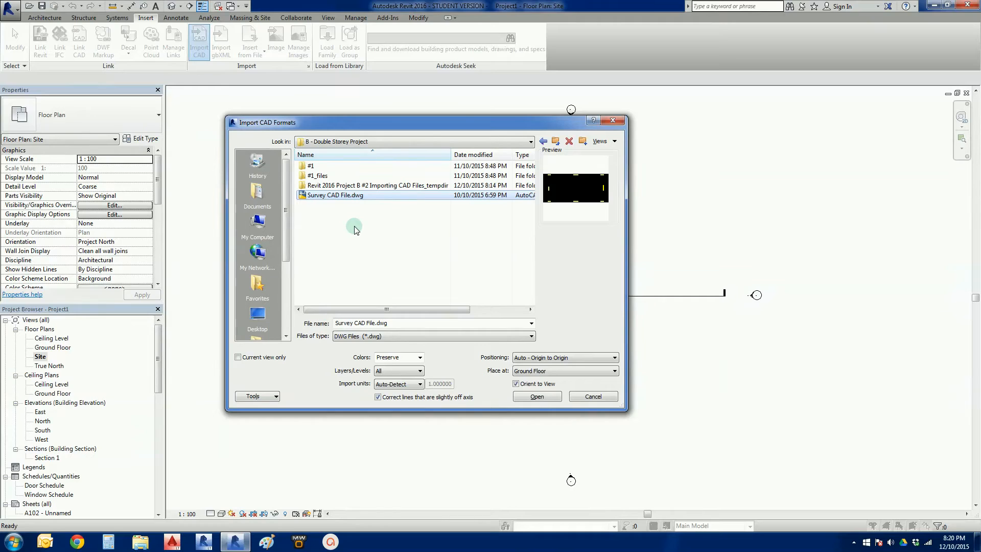
mouse_move(324, 362)
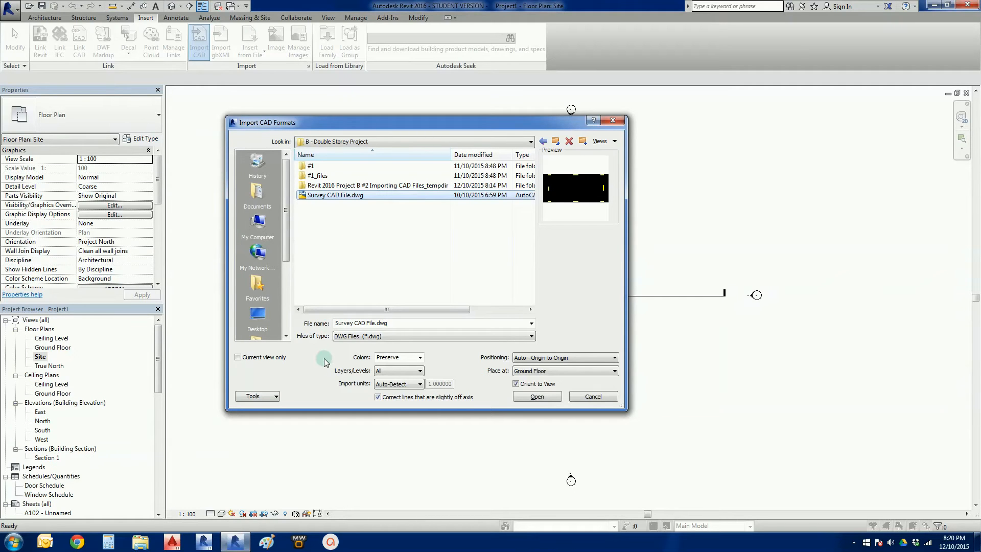
mouse_move(313, 370)
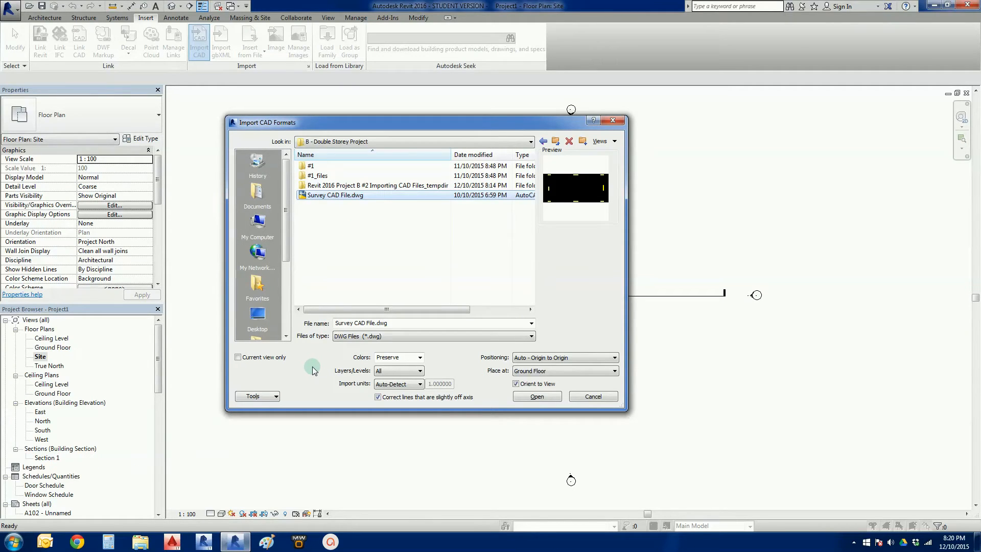
mouse_move(340, 383)
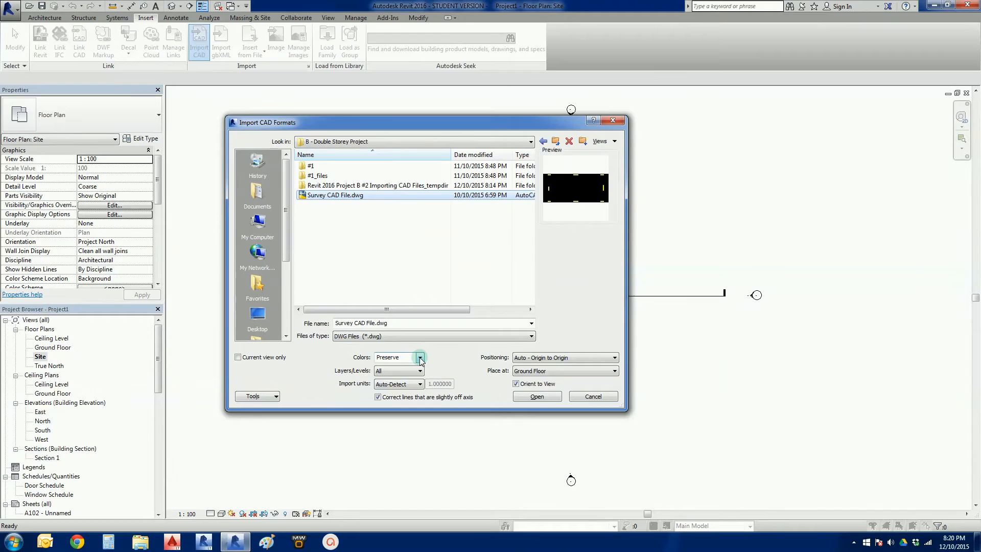
left_click(419, 357)
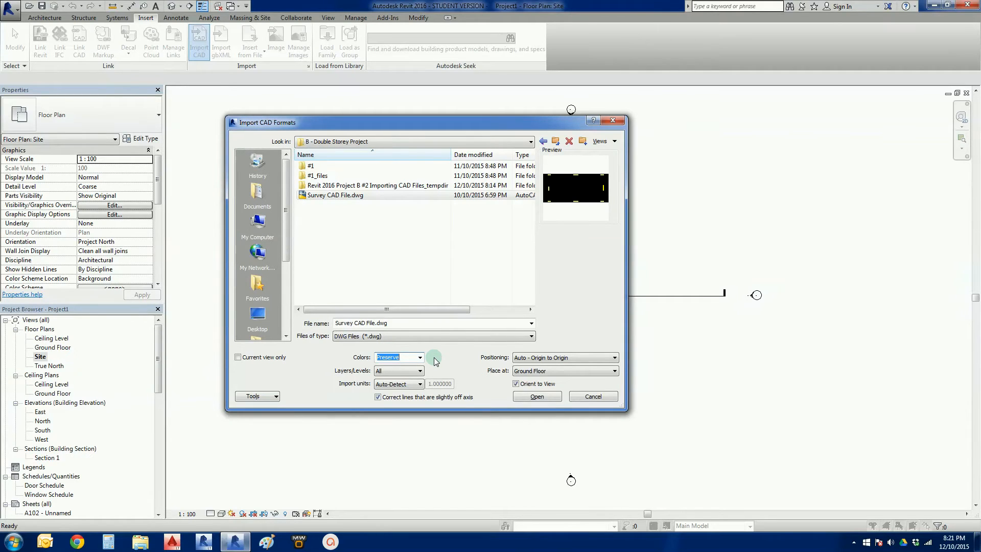
mouse_move(729, 379)
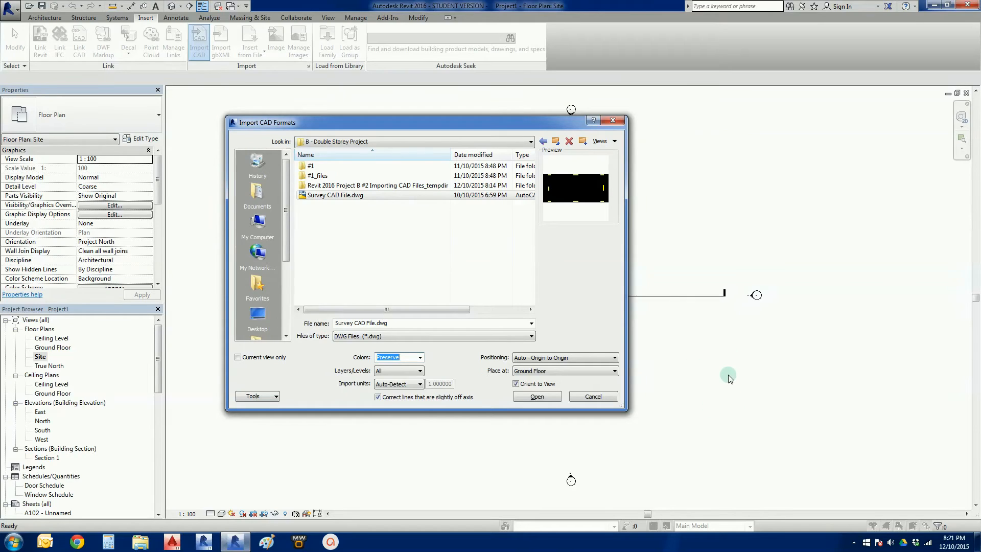
mouse_move(736, 366)
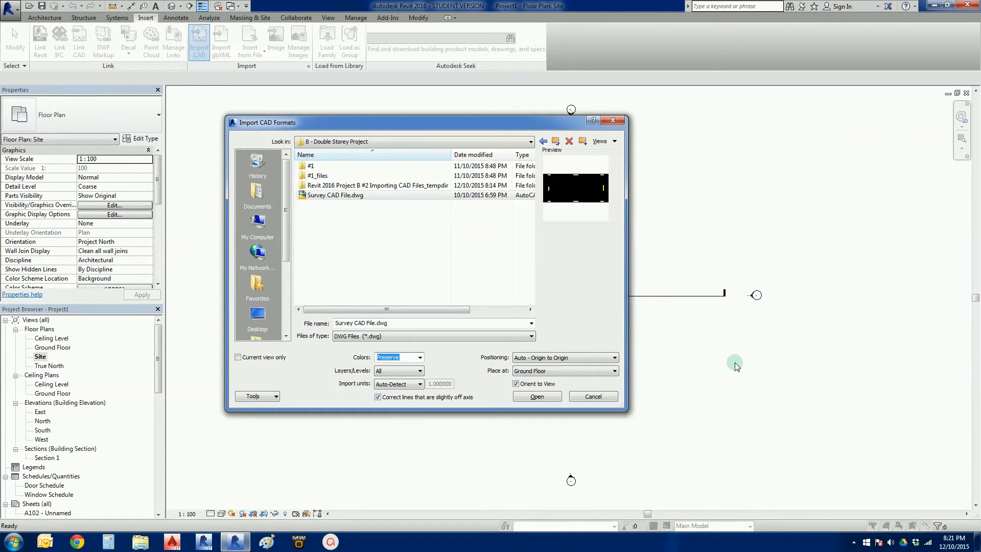
mouse_move(706, 394)
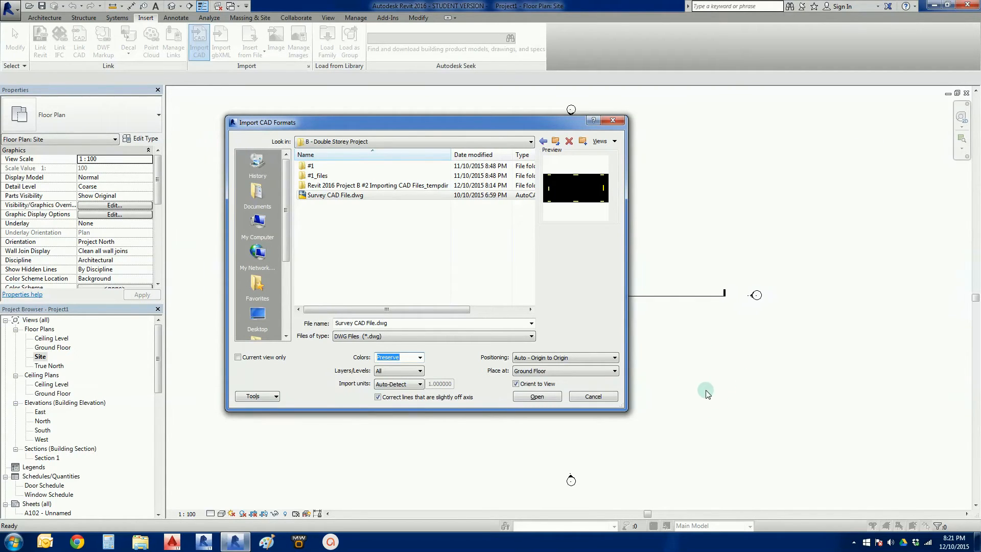
mouse_move(720, 375)
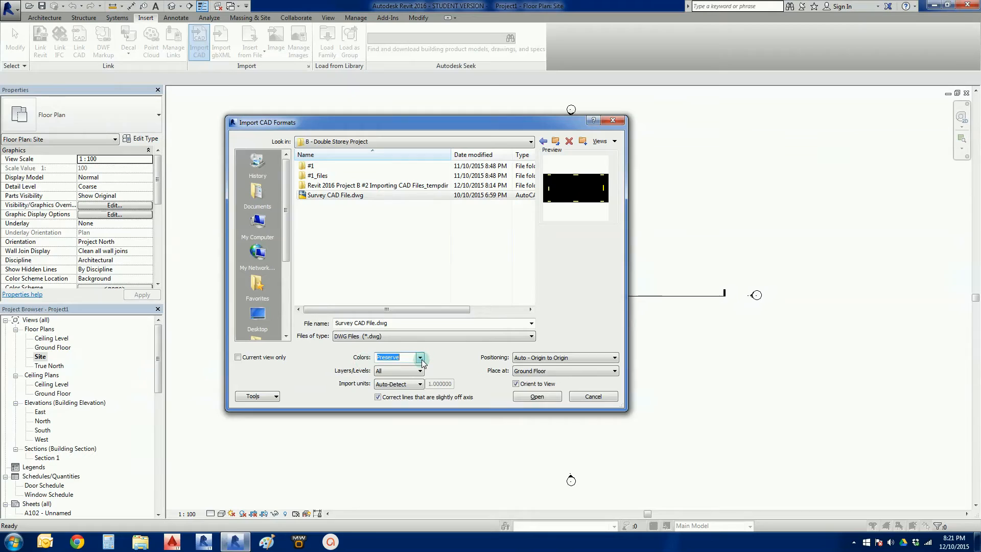
- Change the import Colors option from Preserve to Black and White
left_click(420, 357)
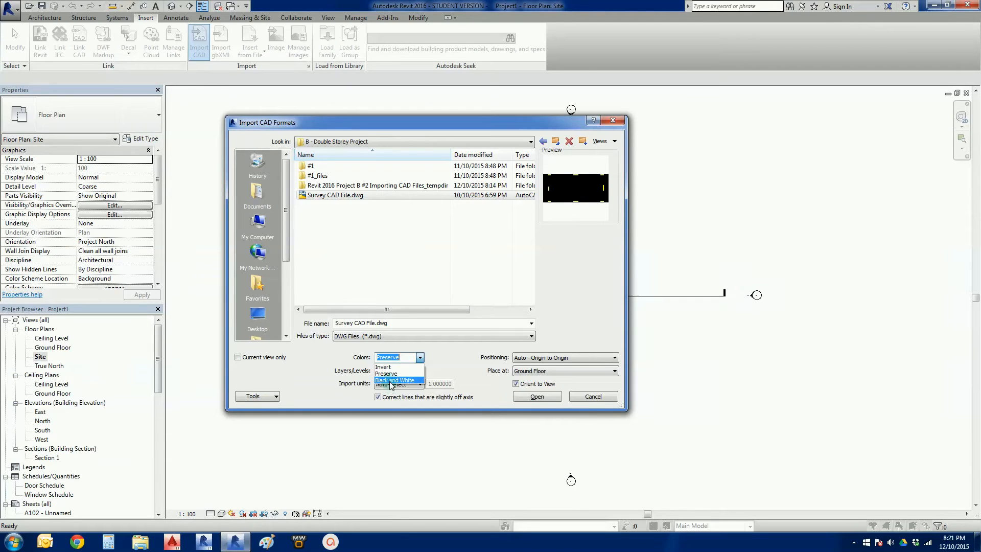
left_click(394, 380)
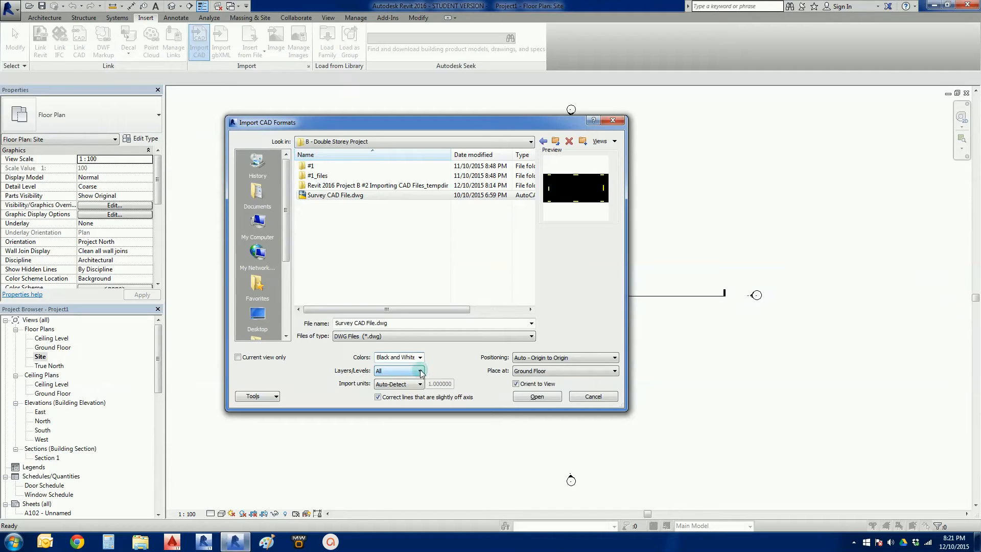
mouse_move(446, 368)
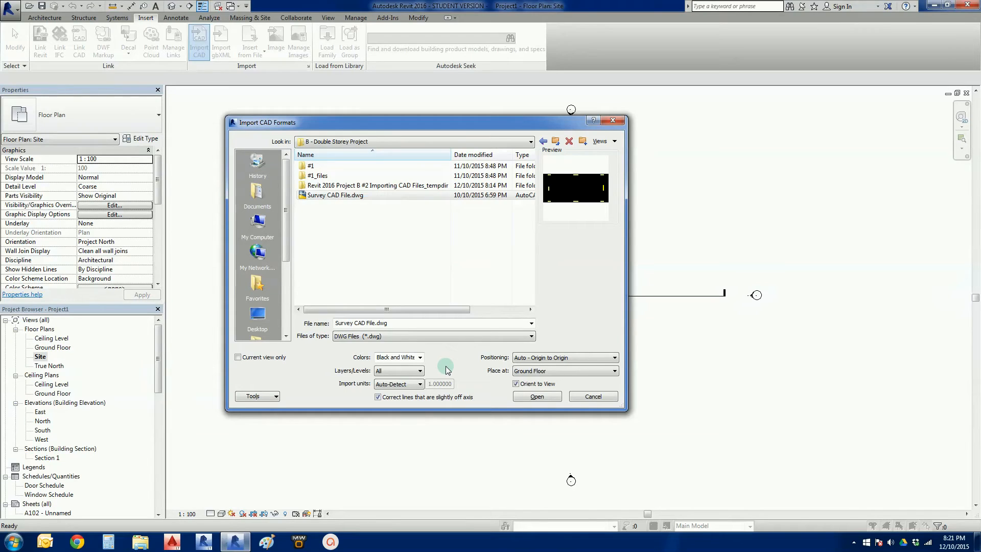
mouse_move(355, 388)
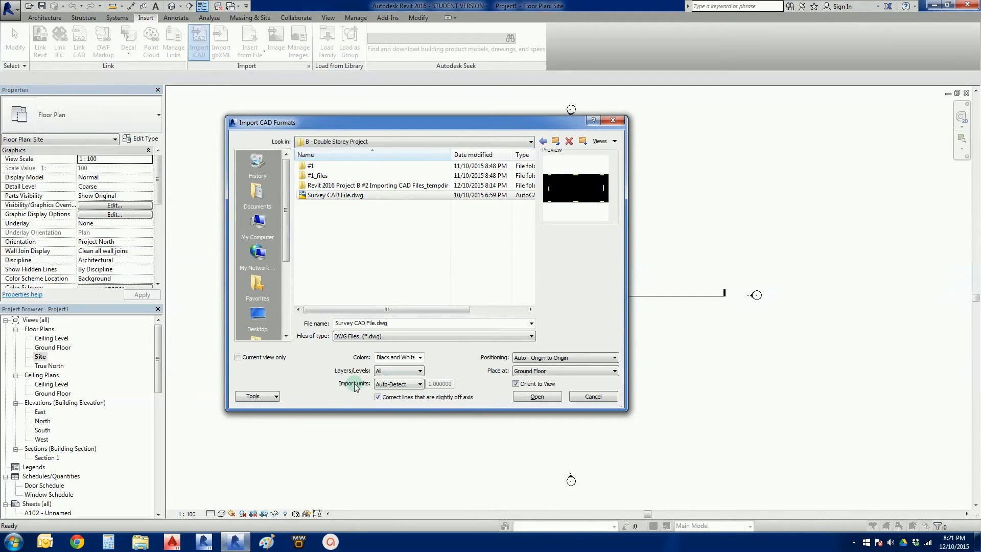
mouse_move(326, 376)
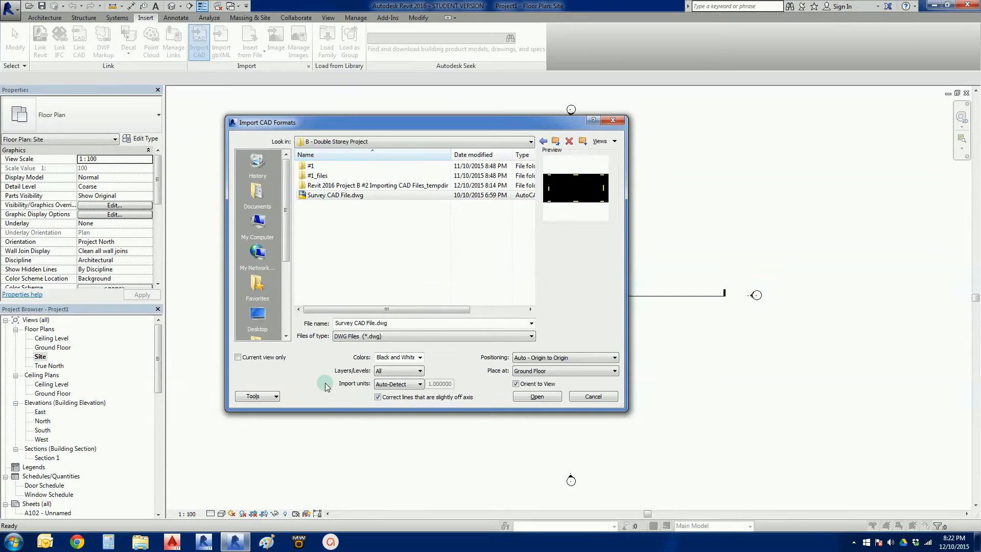
mouse_move(348, 389)
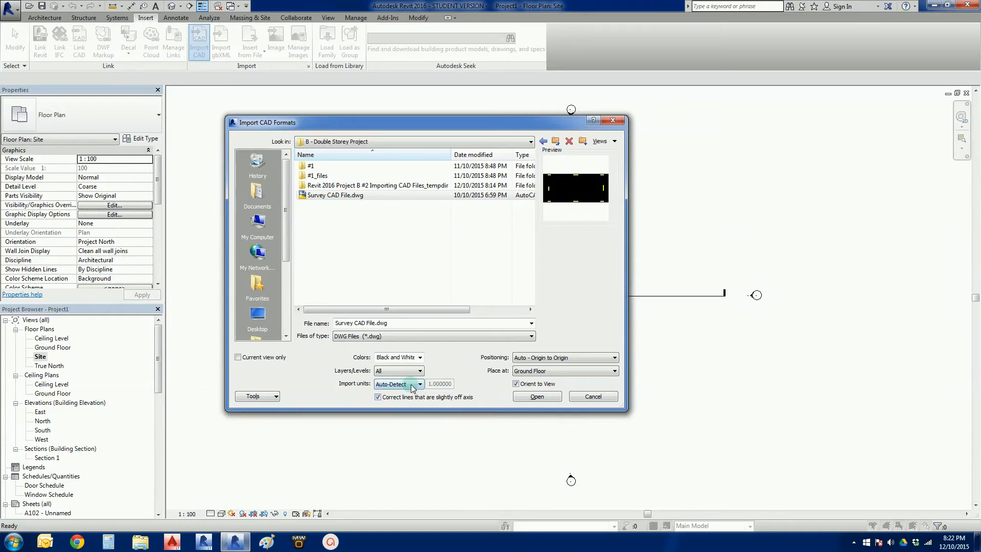
mouse_move(412, 389)
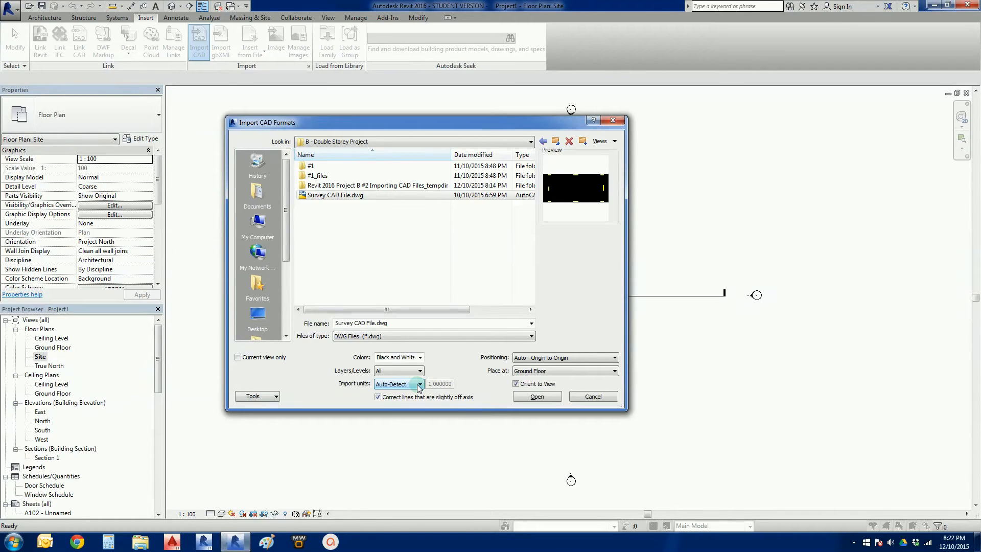
left_click(419, 384)
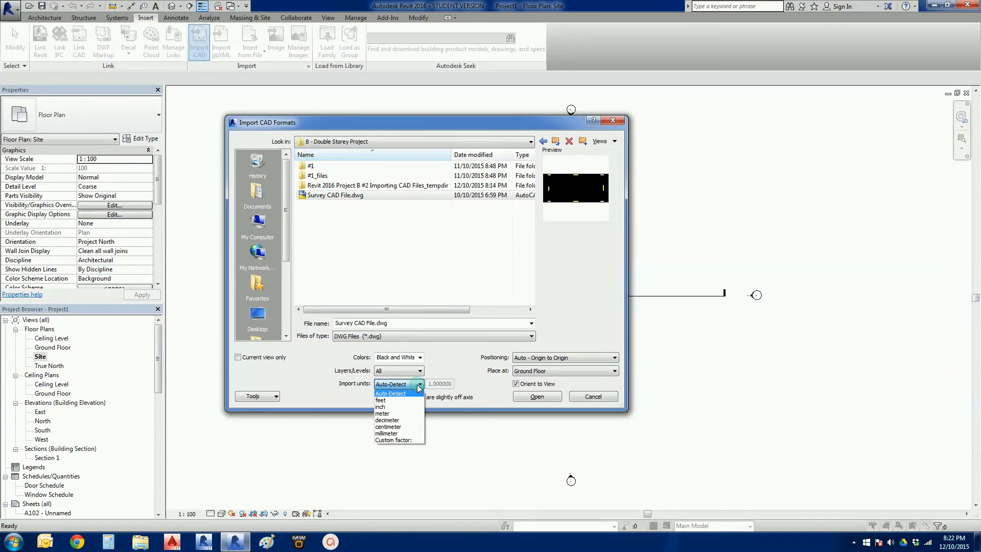
mouse_move(394, 407)
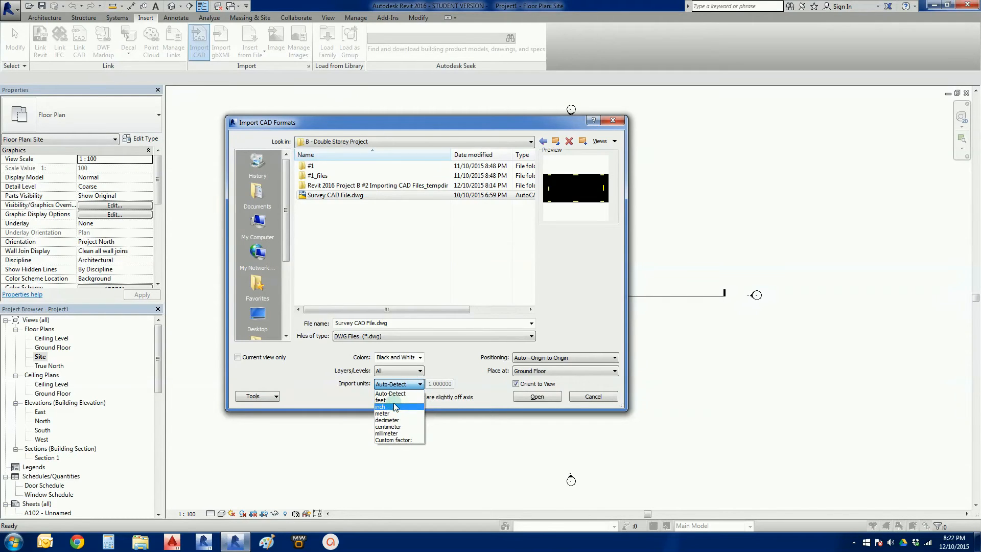
mouse_move(383, 413)
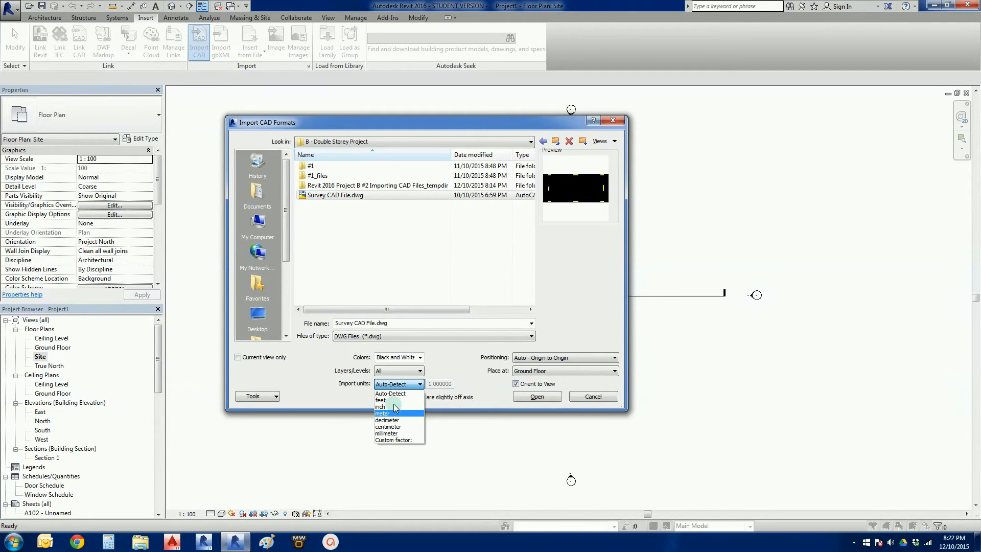
mouse_move(466, 388)
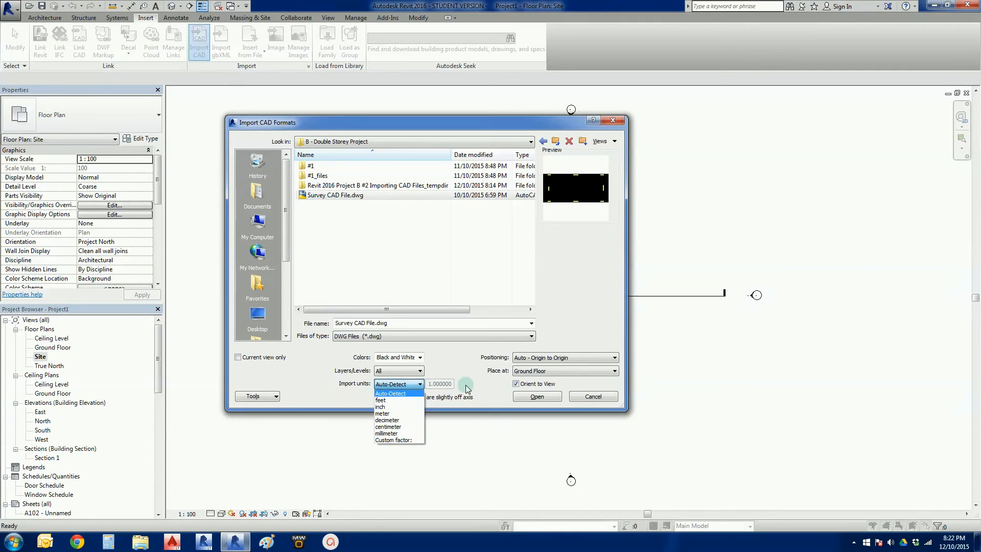
left_click(392, 393)
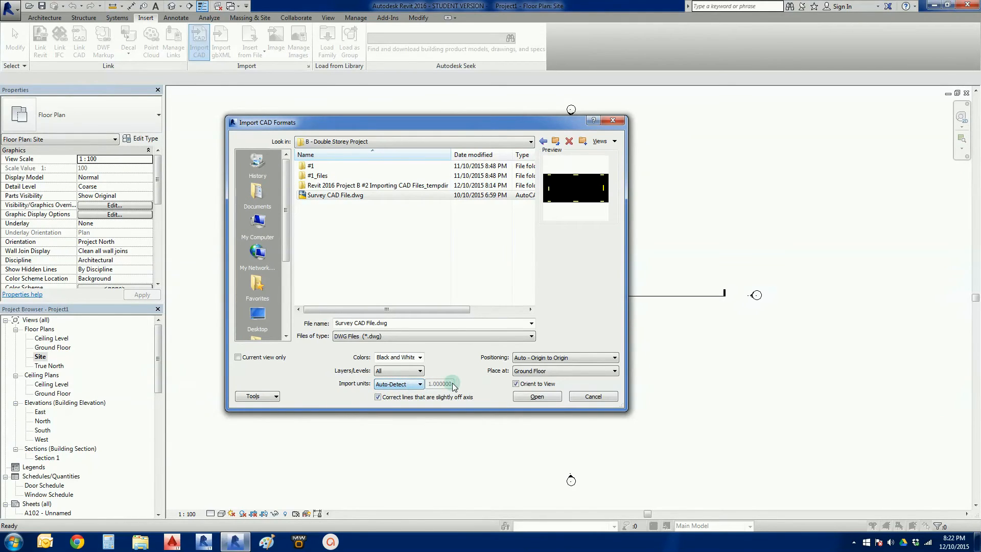
mouse_move(485, 367)
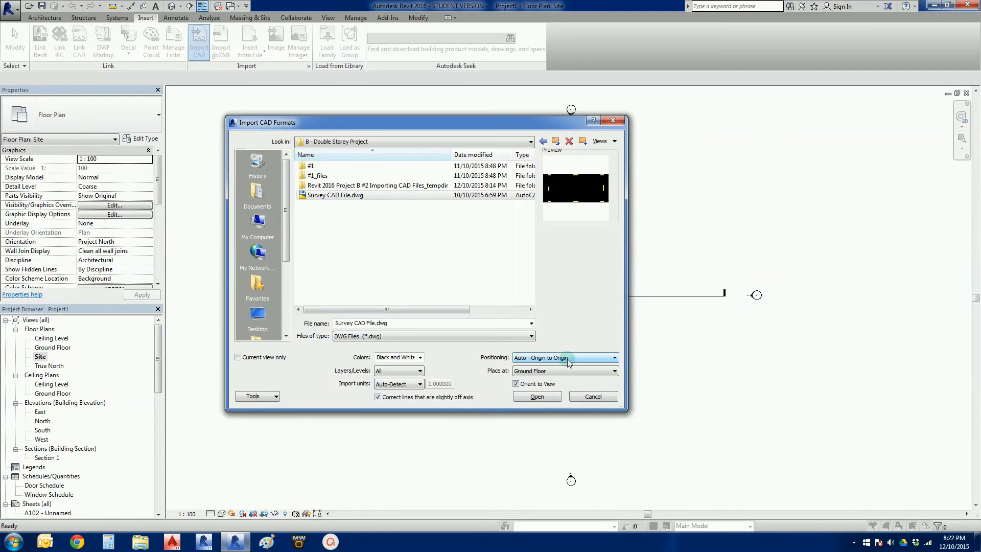
- Set positioning to Auto - Center to Center on Ground Floor, oriented to view
left_click(612, 358)
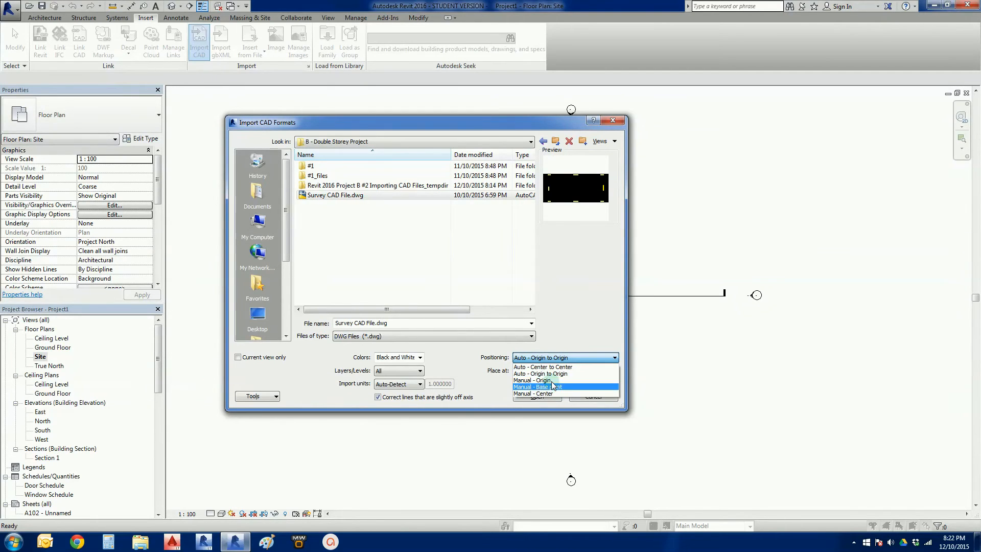
mouse_move(536, 367)
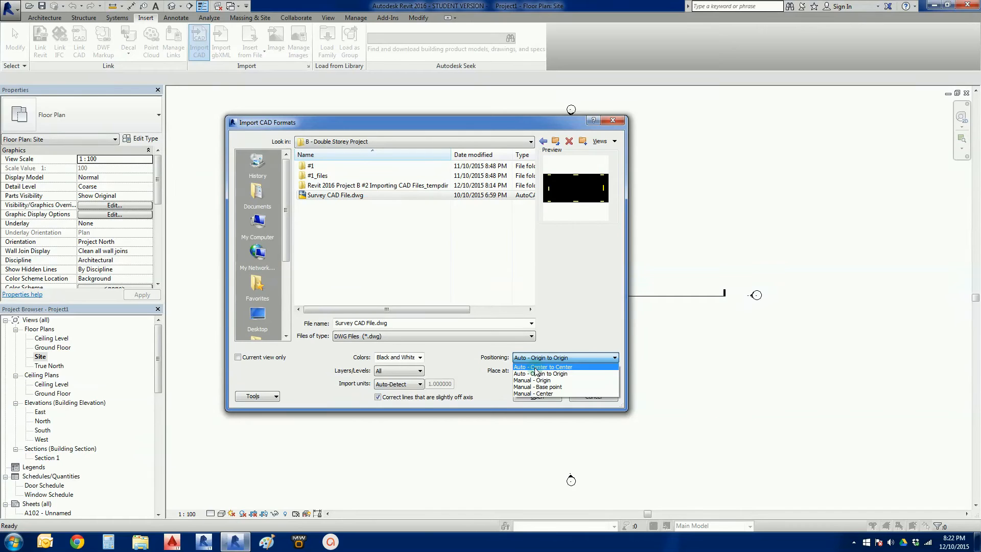
left_click(543, 367)
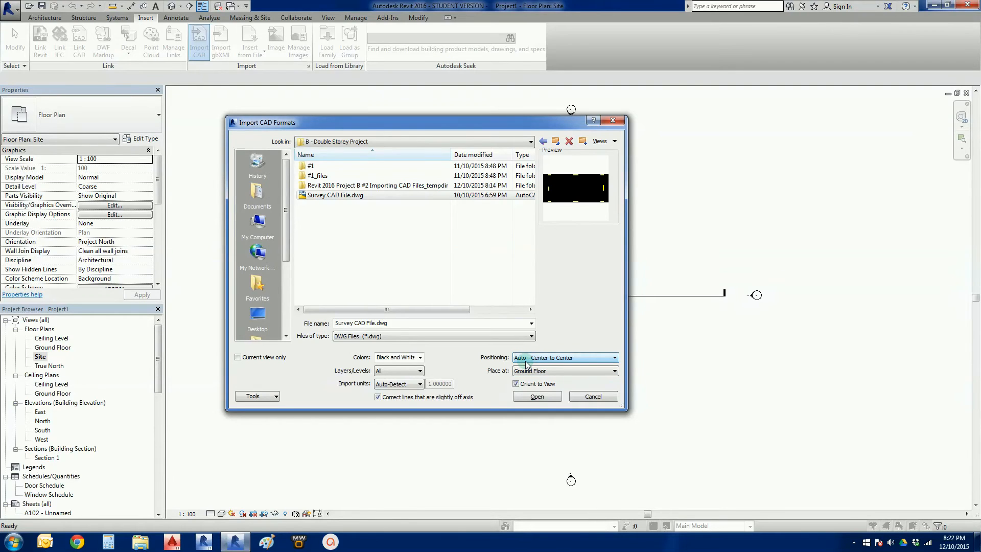
mouse_move(566, 365)
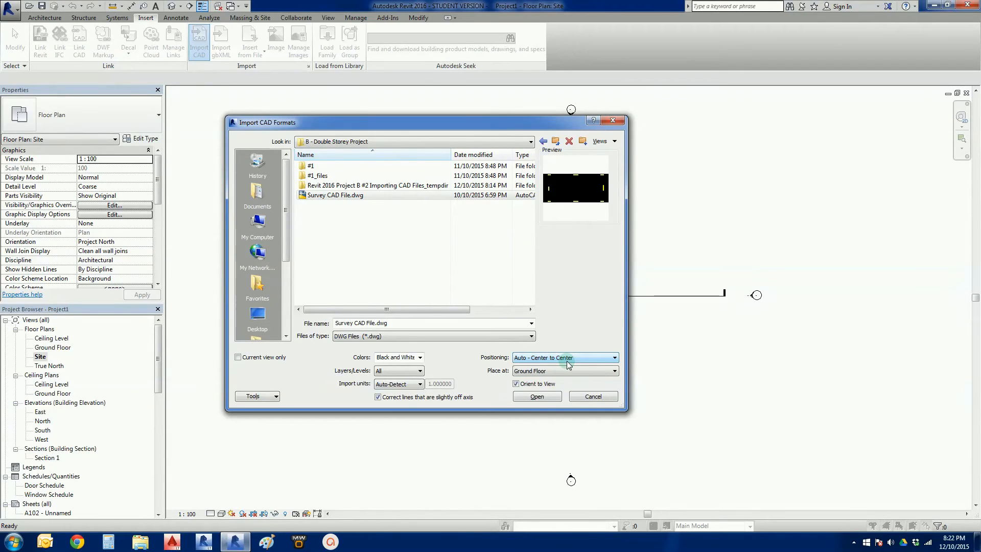
mouse_move(536, 123)
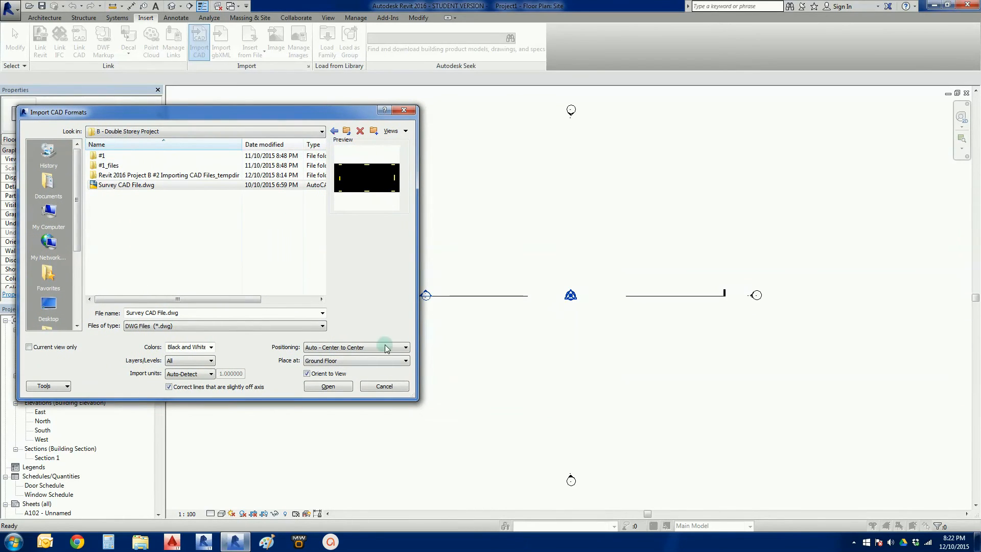
mouse_move(588, 219)
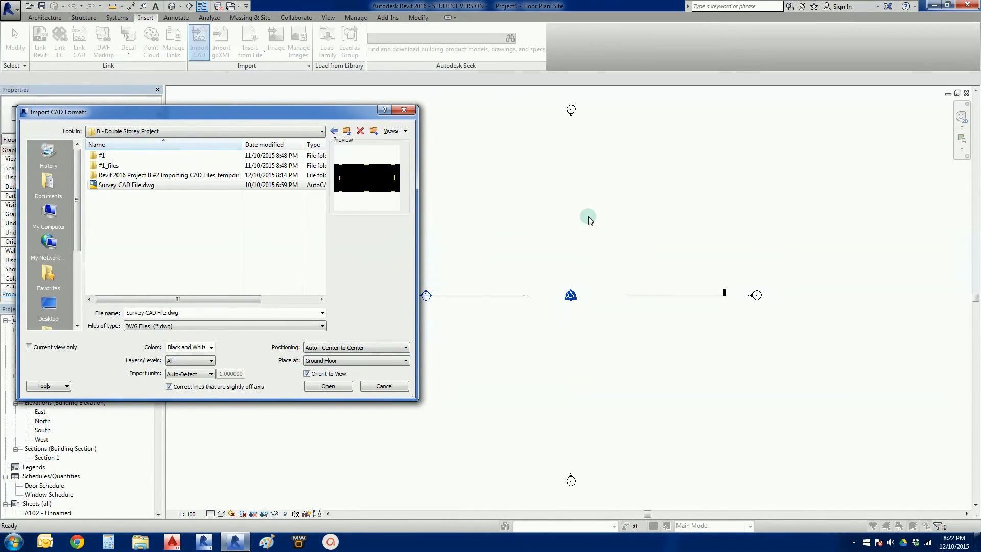
mouse_move(475, 346)
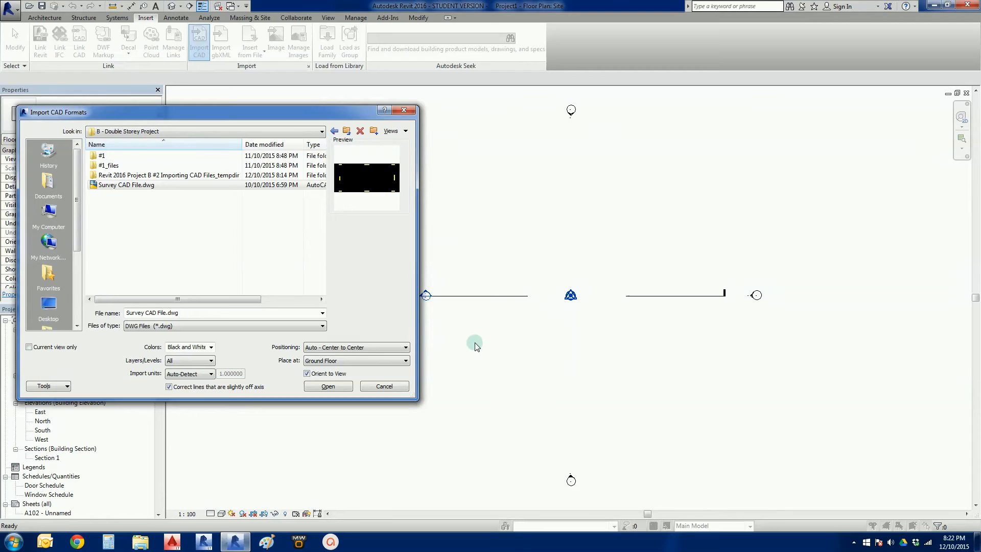
mouse_move(325, 116)
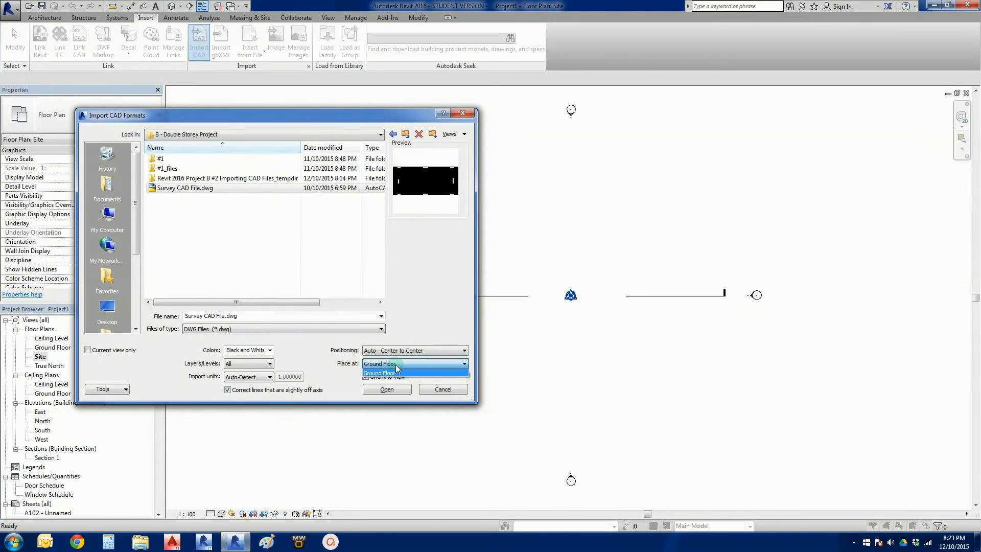
left_click(379, 372)
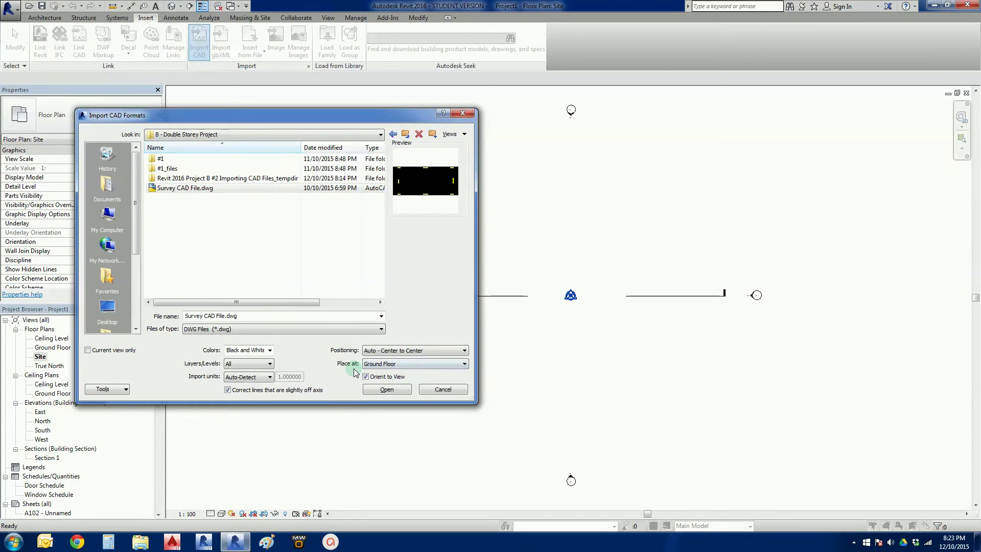
left_click(365, 377)
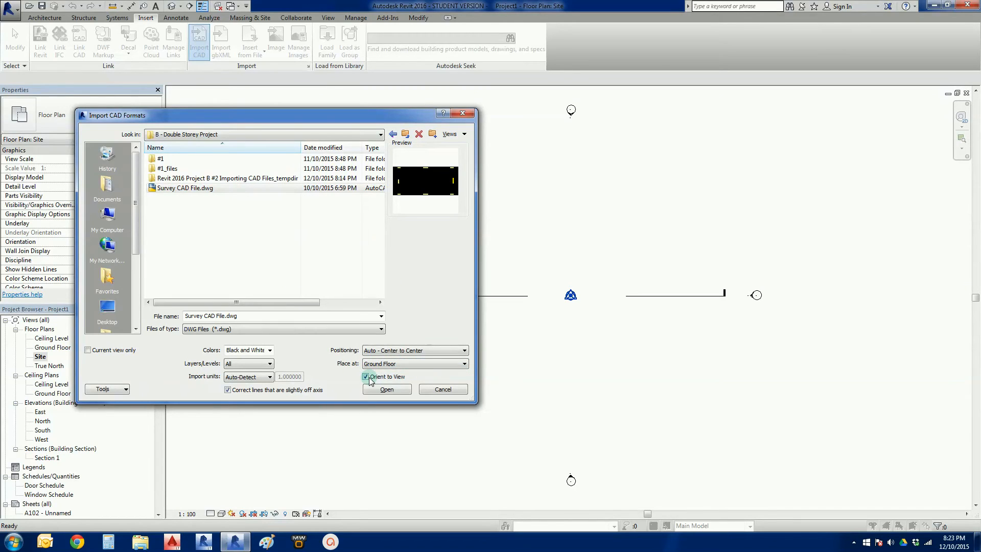
left_click(184, 188)
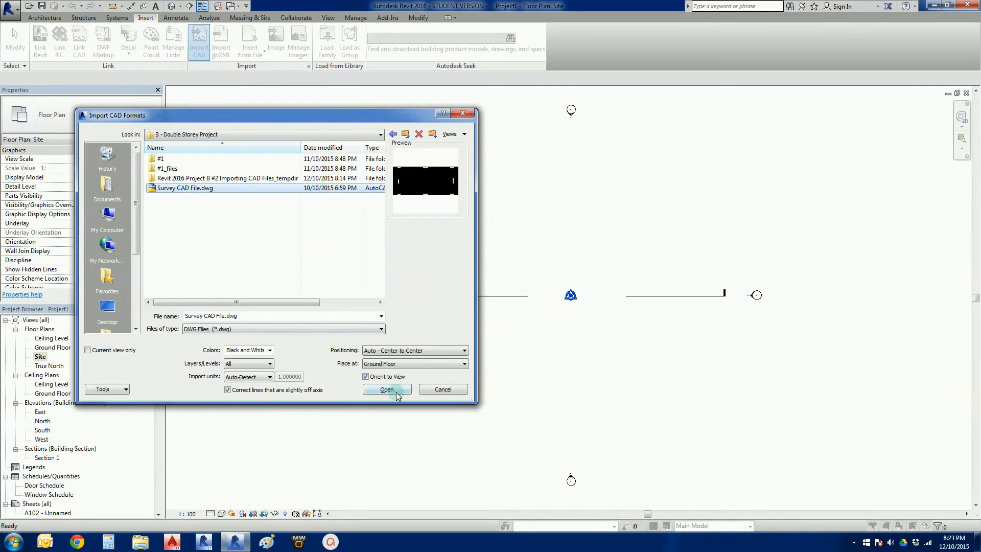
- Import Survey CAD File.dwg, zoom in, and select its 30.00 by 14.00 boundary
left_click(385, 389)
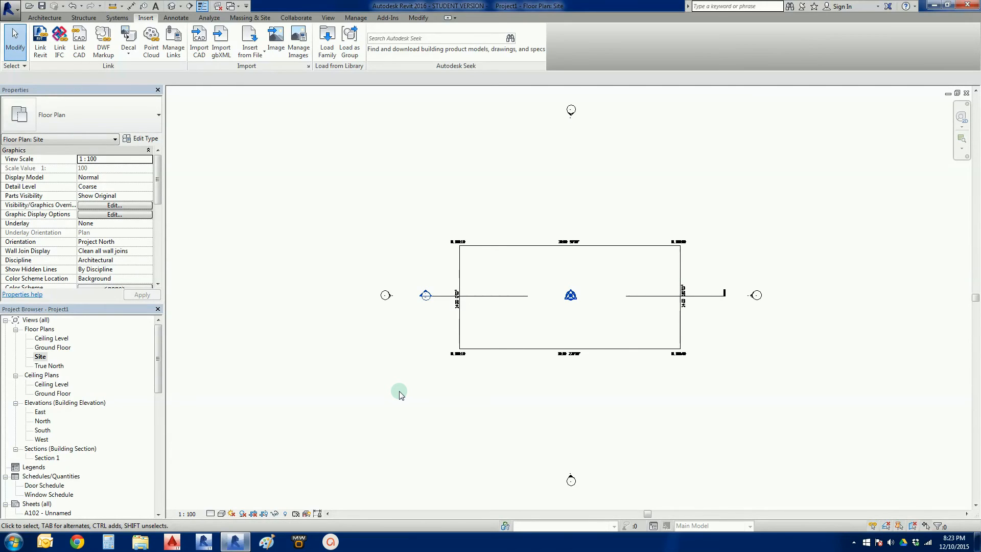
mouse_move(505, 384)
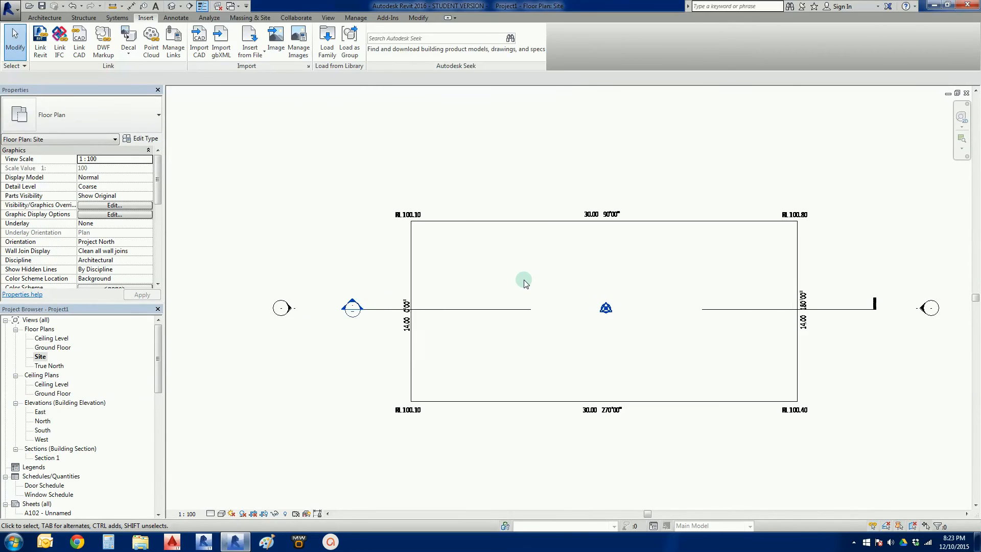
scroll("up", 3)
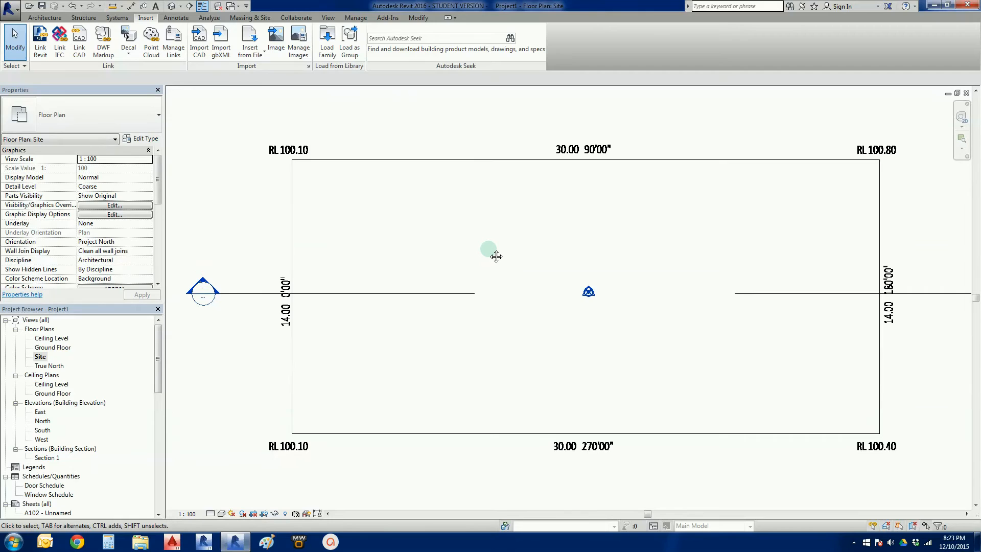
left_click(393, 161)
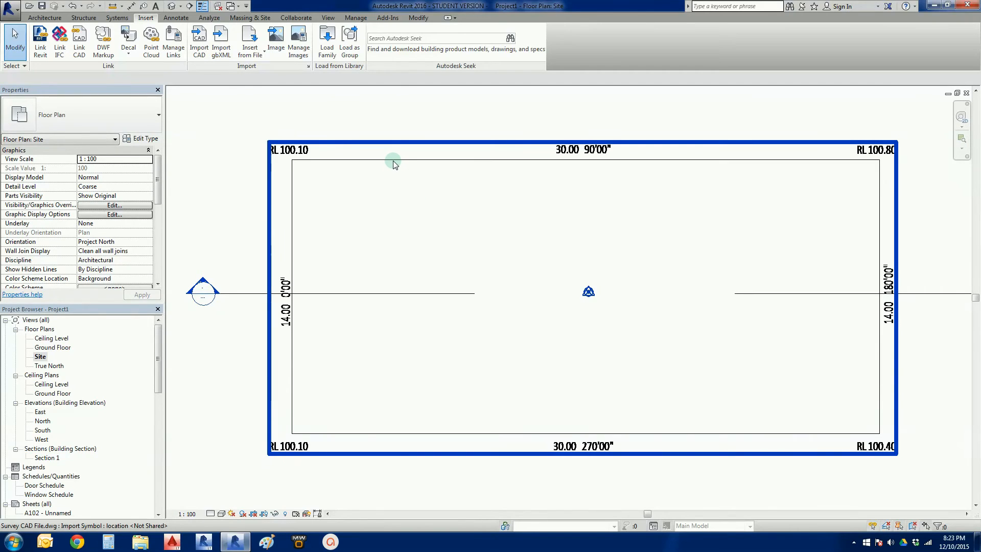
mouse_move(382, 162)
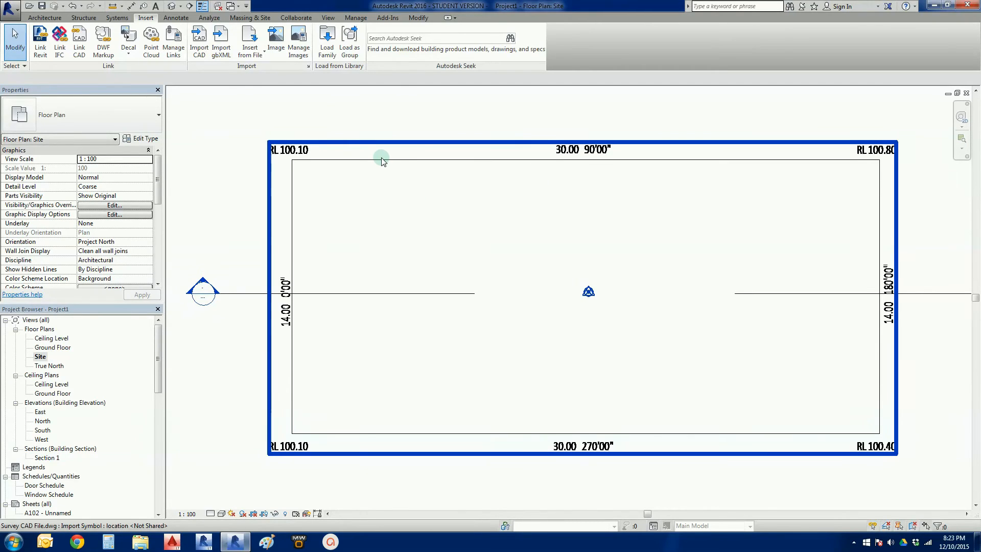
mouse_move(350, 163)
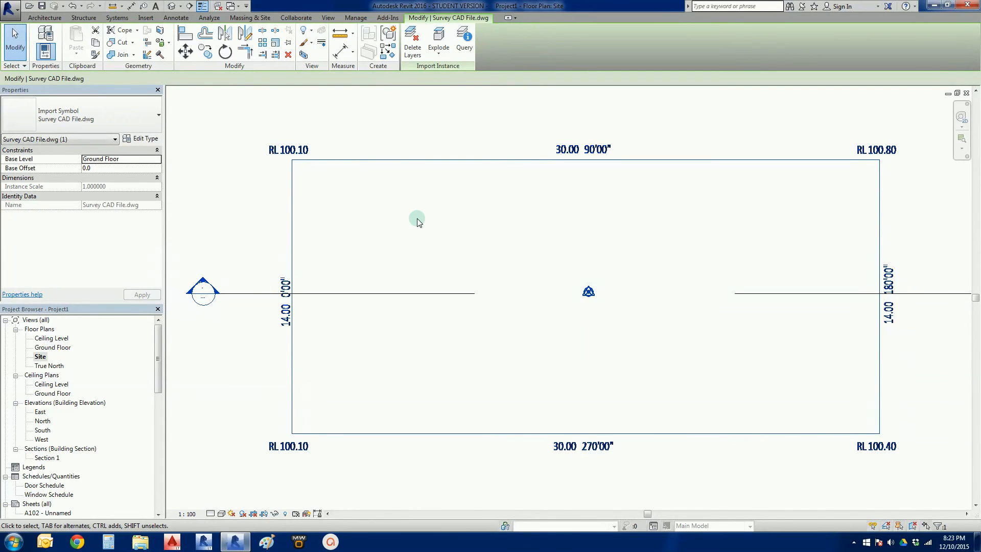
mouse_move(417, 217)
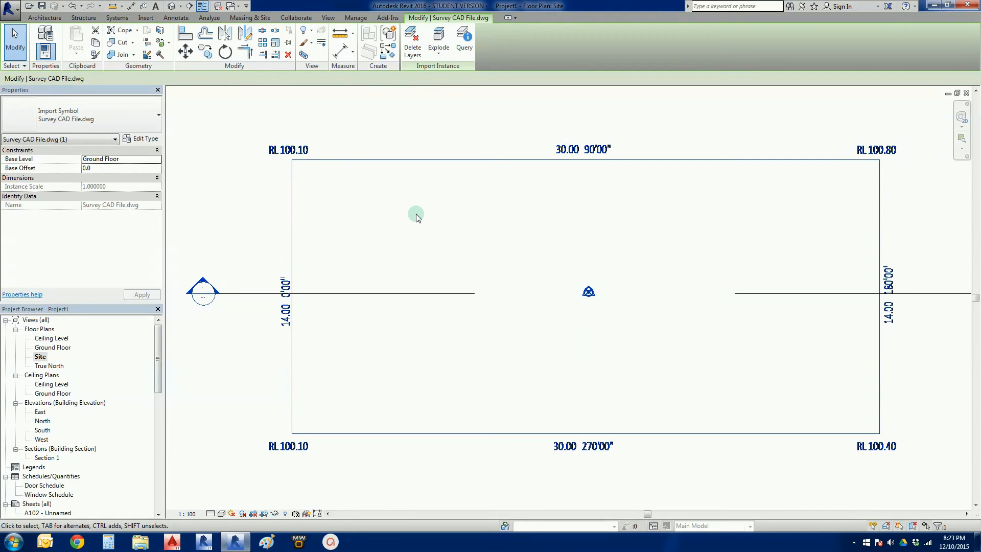
- Select the imported Survey CAD File.dwg to show its Modify contextual tab
left_click(145, 17)
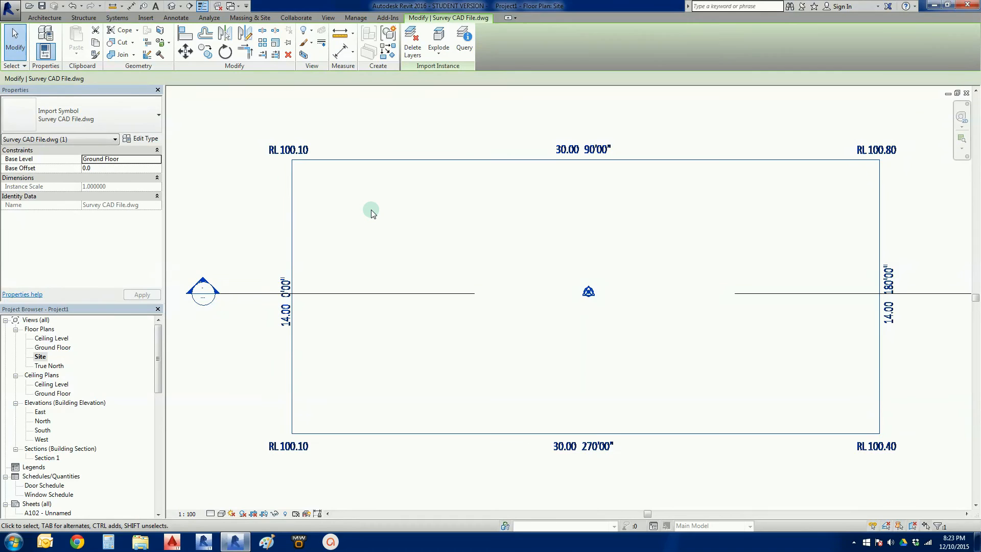
mouse_move(432, 69)
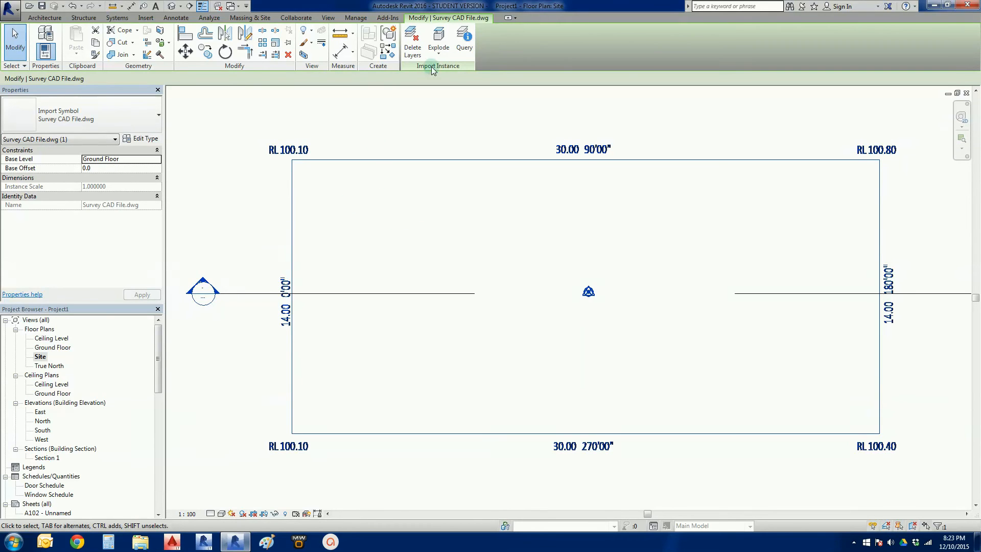
- Open the Explode menu showing Partial Explode and Full Explode for the survey import
left_click(438, 42)
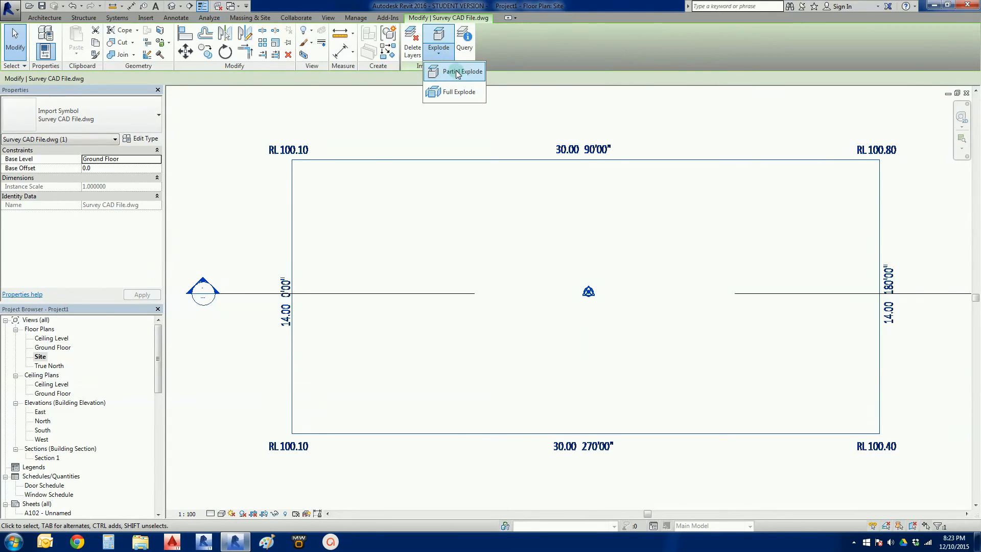
mouse_move(453, 92)
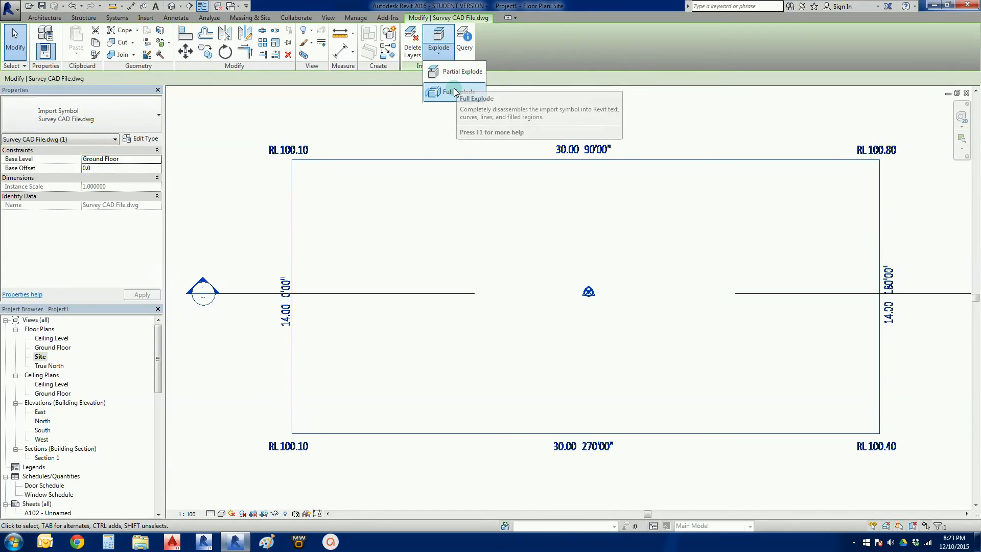
mouse_move(352, 106)
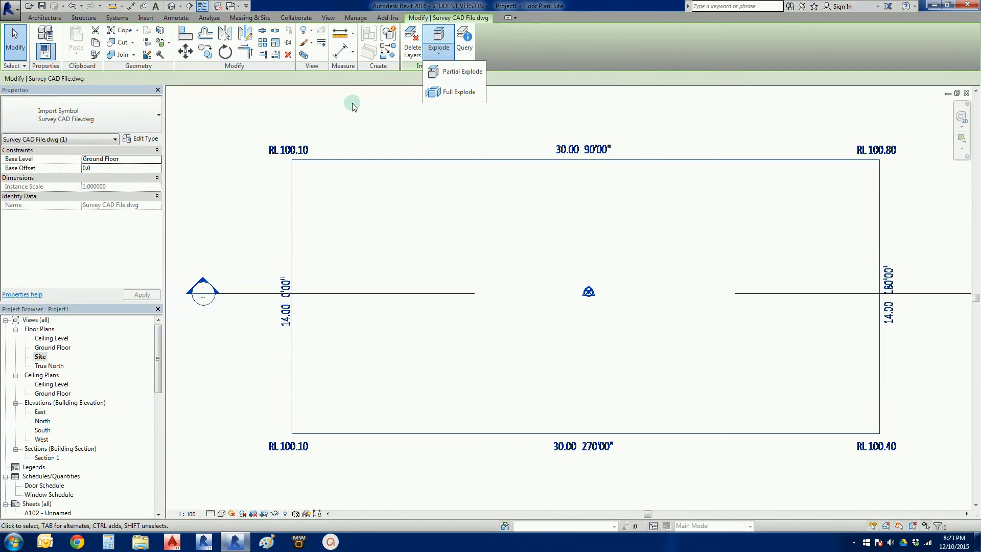
mouse_move(466, 92)
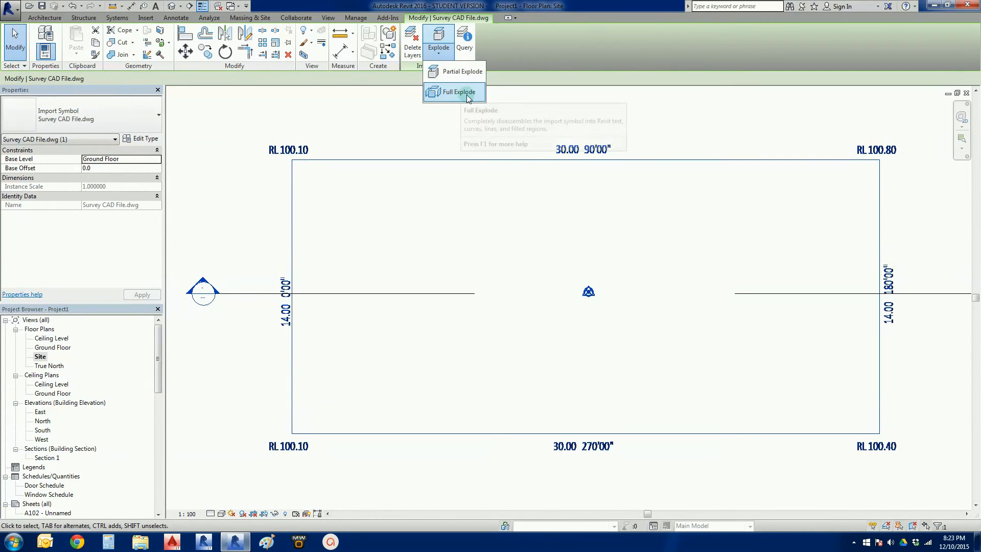
mouse_move(474, 103)
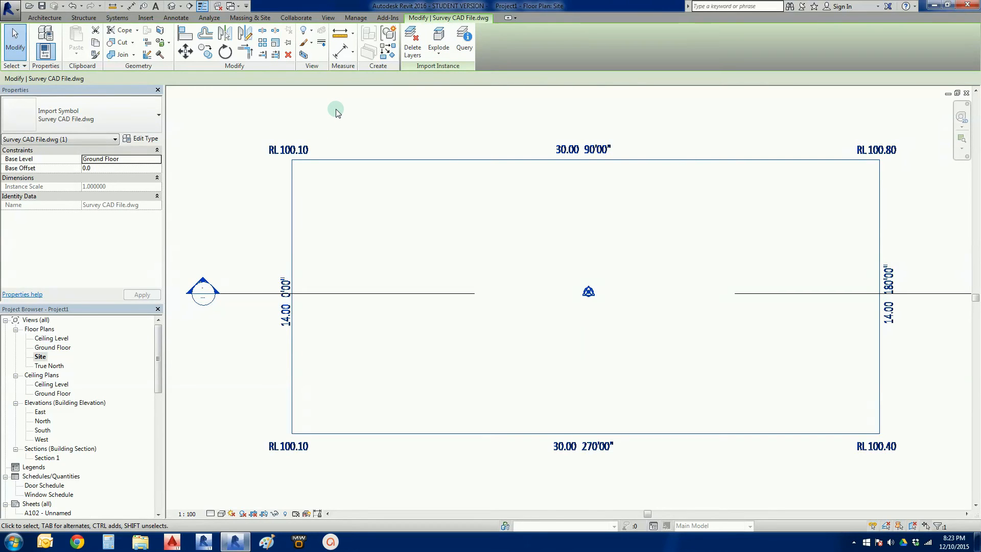
mouse_move(337, 115)
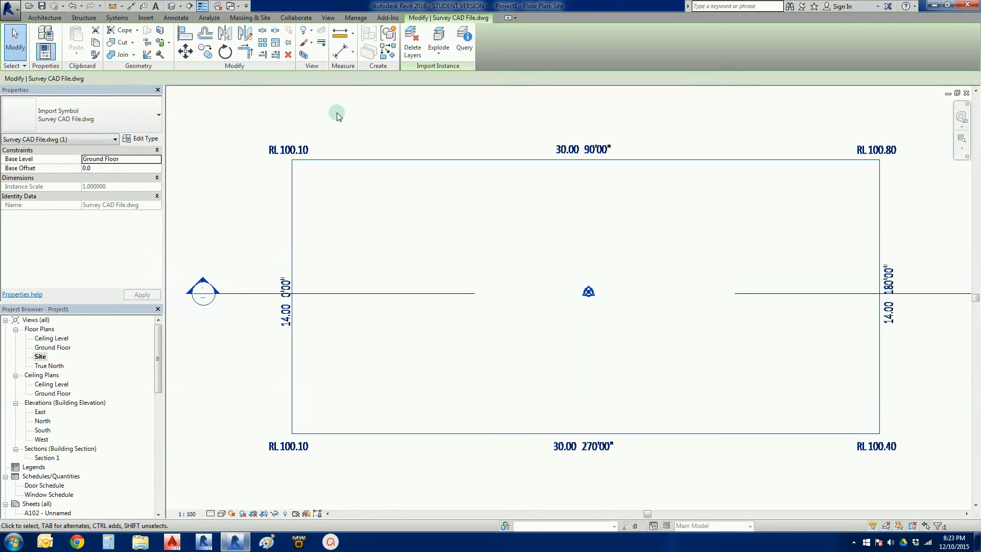
mouse_move(342, 120)
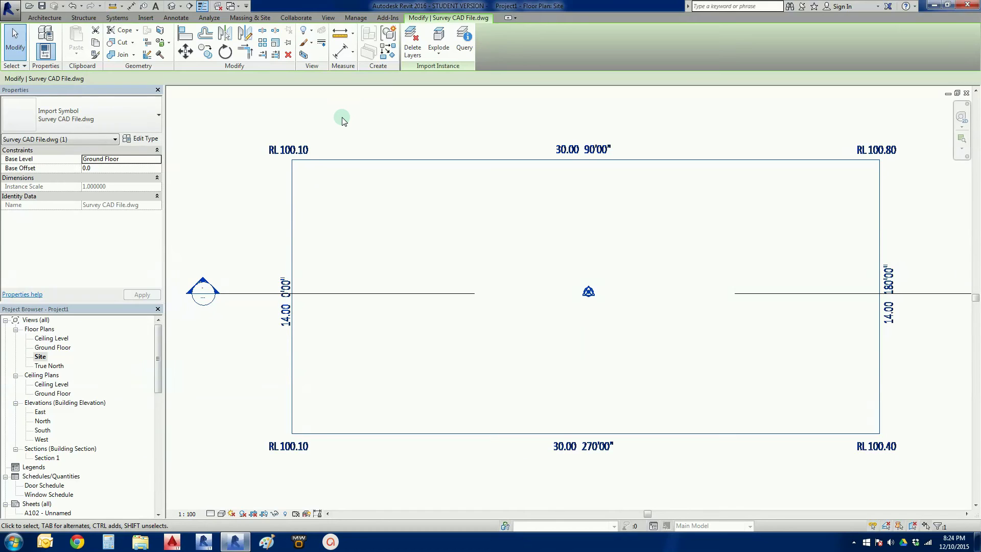
mouse_move(343, 122)
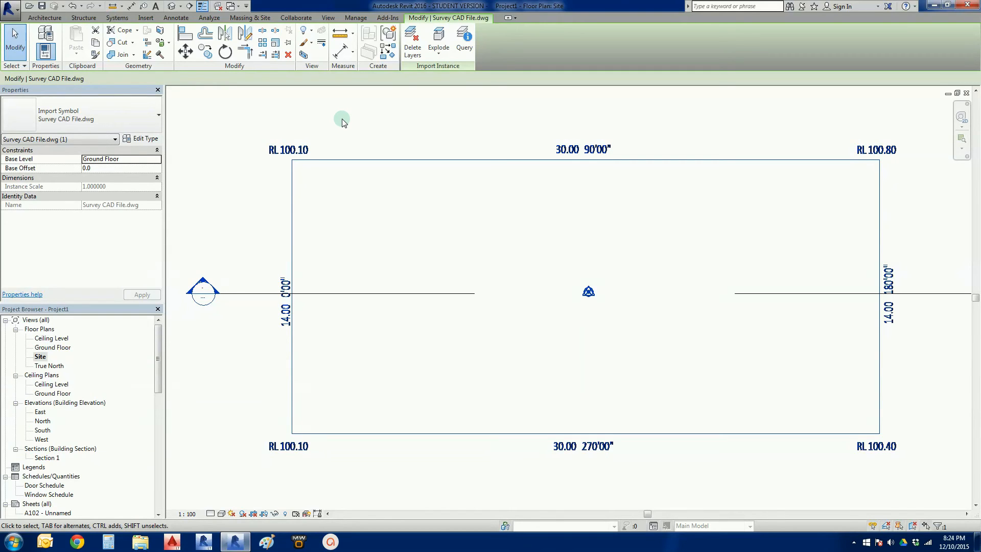
mouse_move(438, 44)
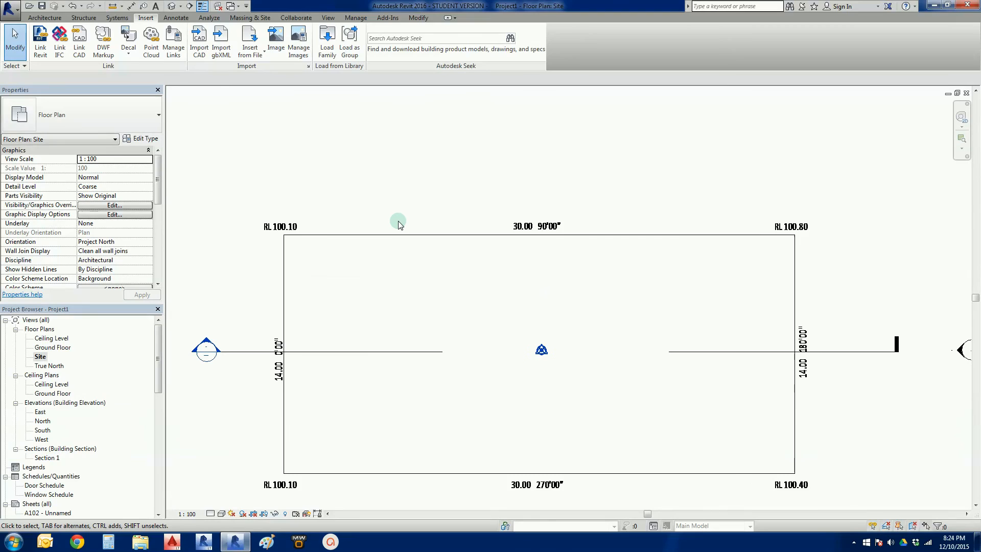
scroll("up", 3)
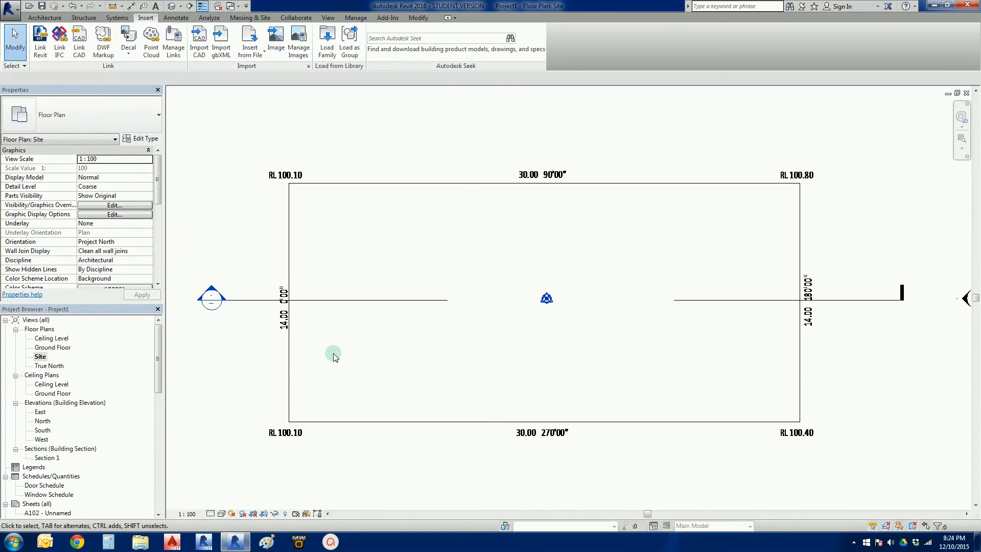
mouse_move(316, 397)
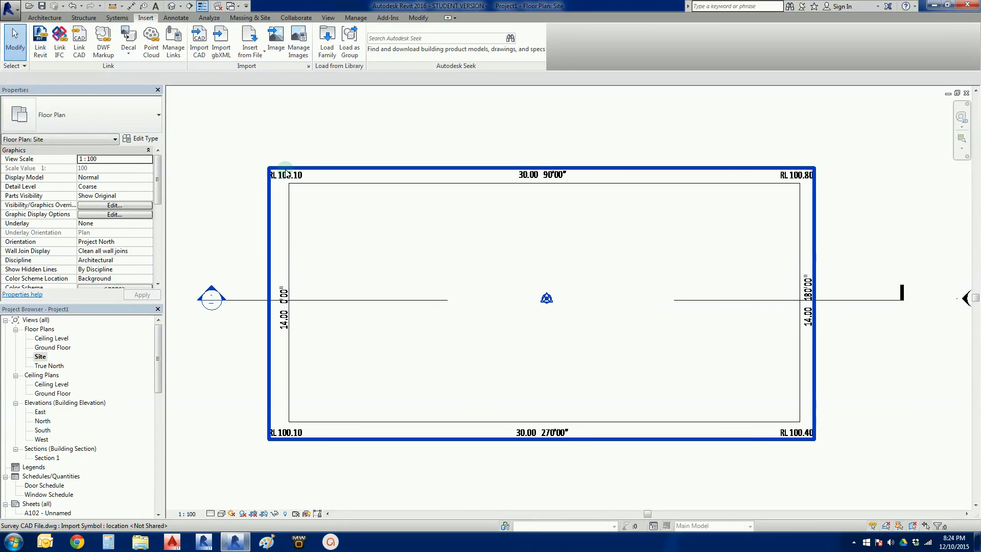
left_click(362, 153)
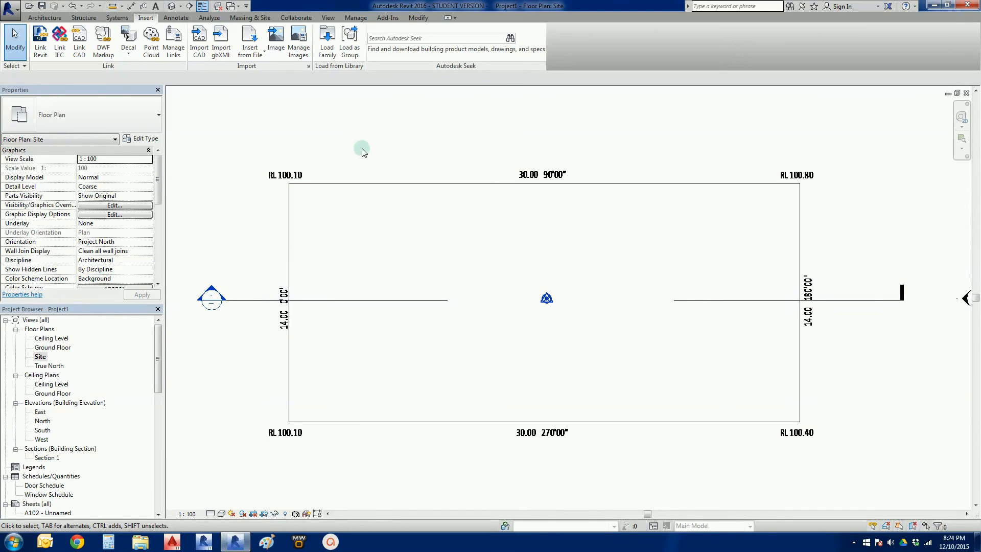
mouse_move(250, 177)
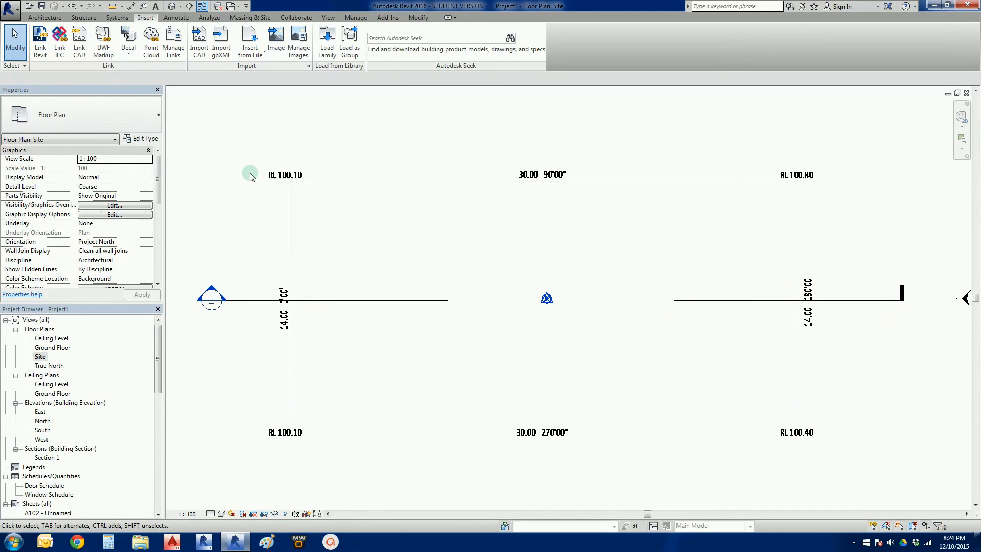
mouse_move(273, 462)
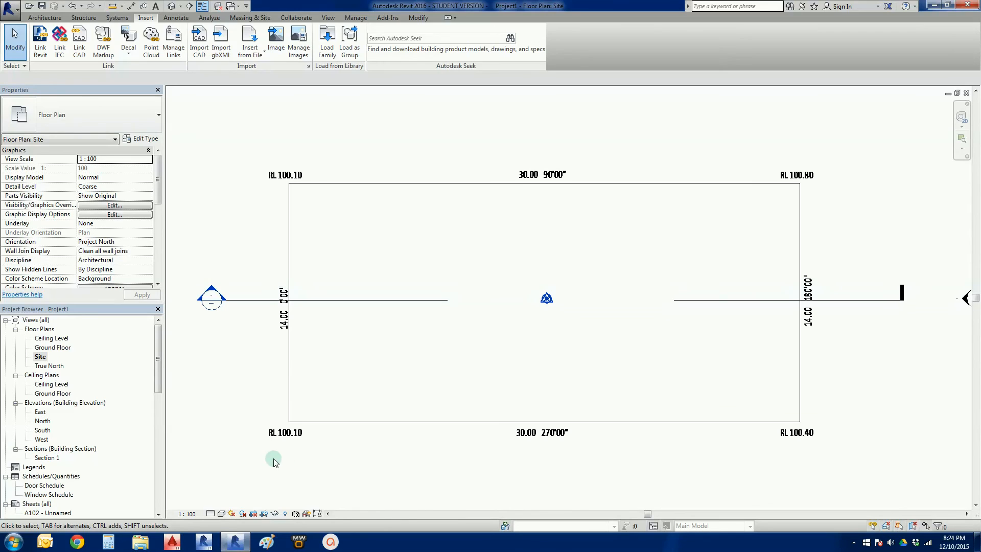
mouse_move(246, 469)
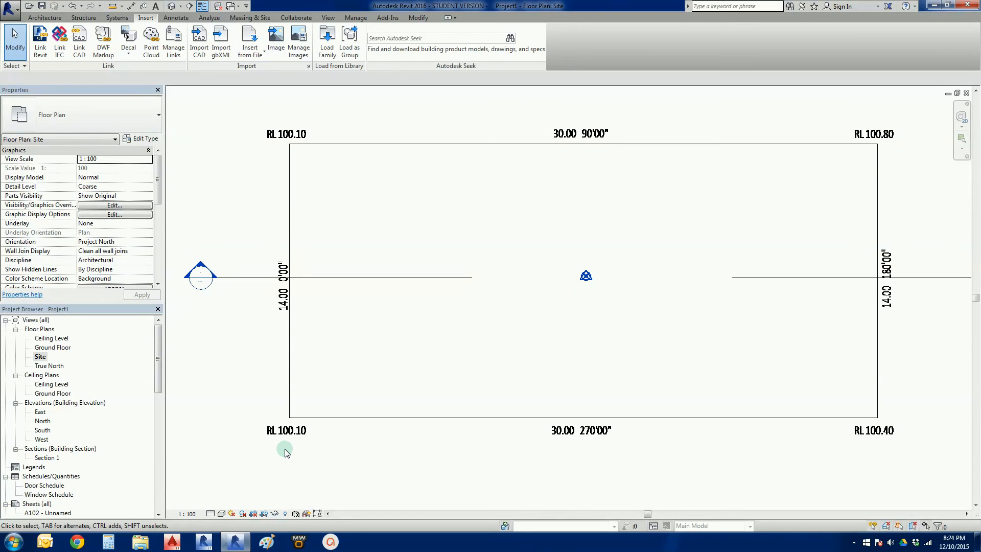
mouse_move(389, 451)
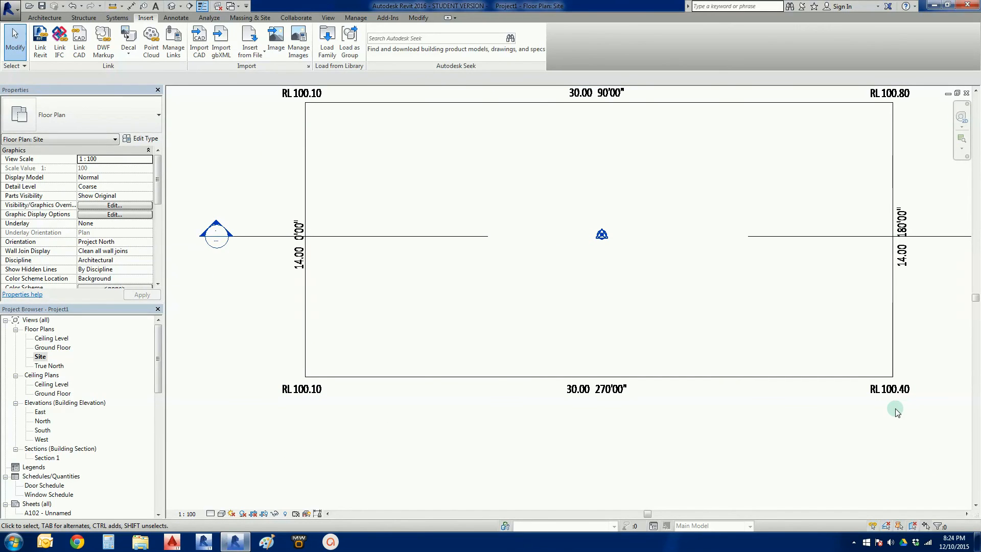
mouse_move(905, 415)
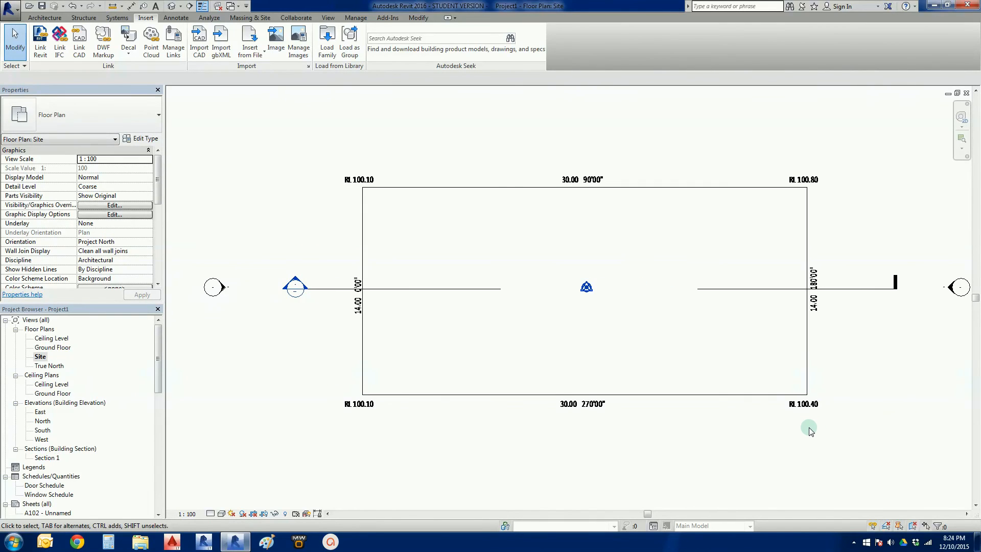
mouse_move(806, 433)
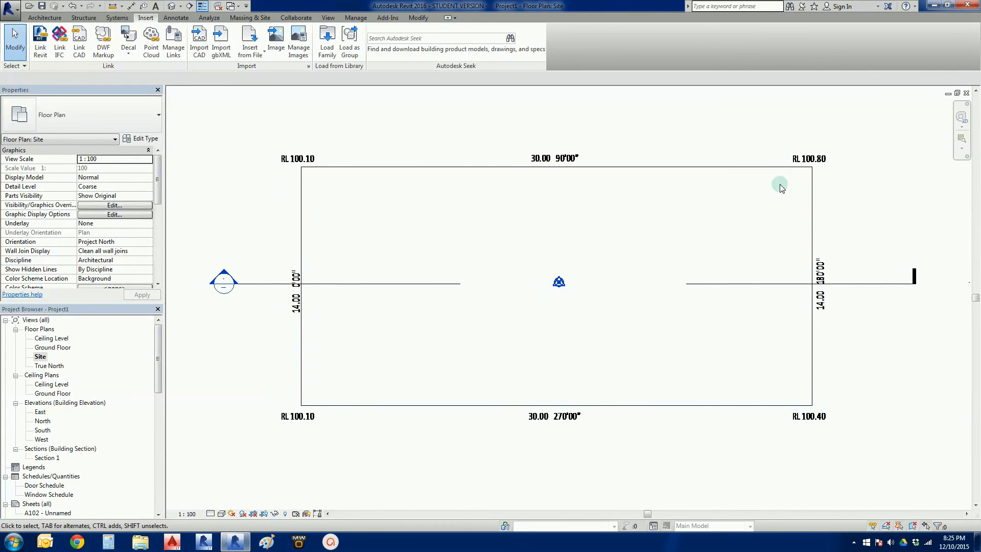
mouse_move(791, 445)
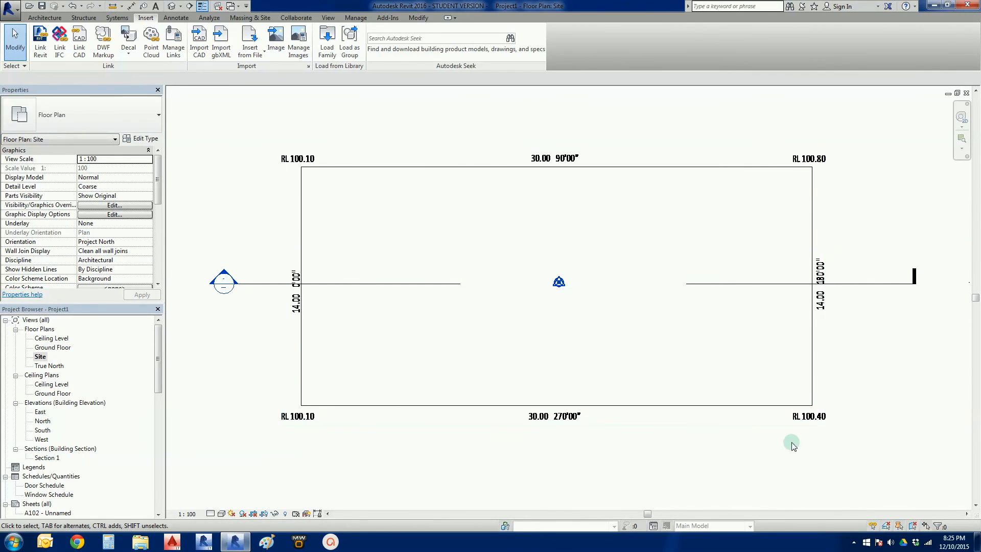
mouse_move(742, 454)
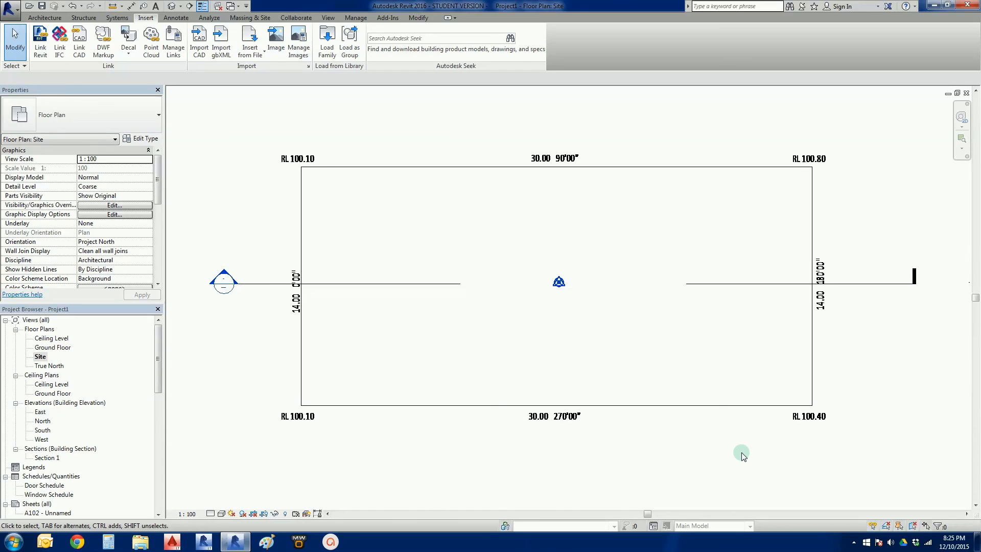
mouse_move(230, 145)
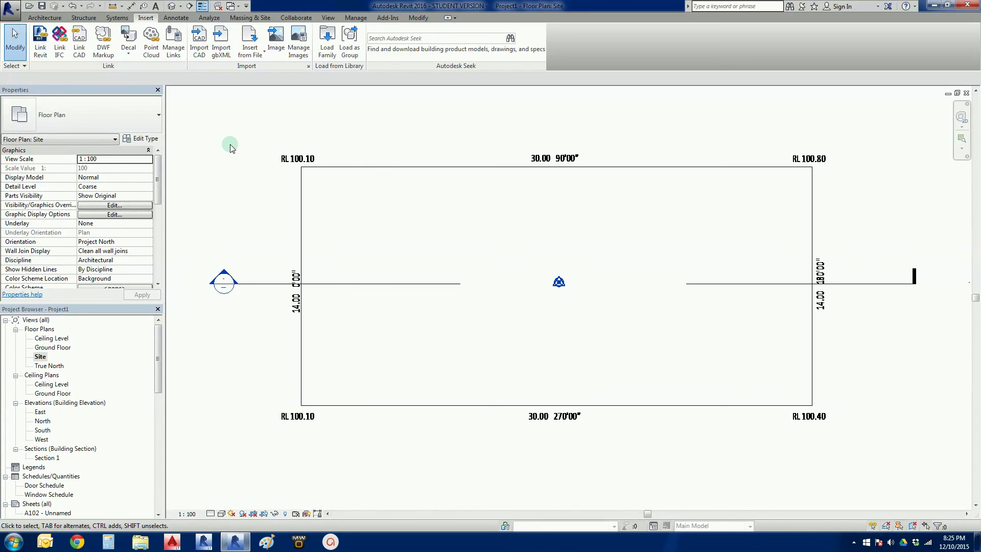
mouse_move(224, 142)
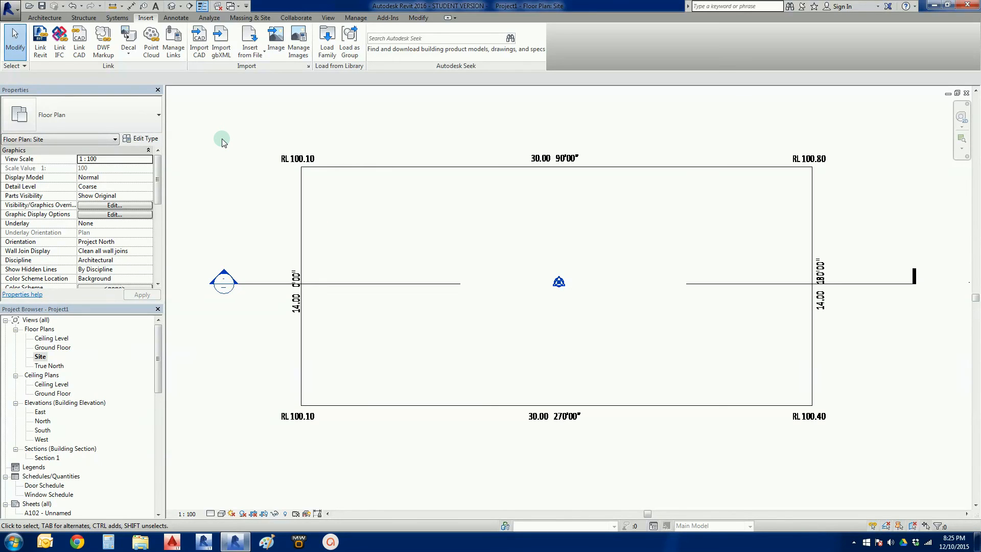
mouse_move(519, 174)
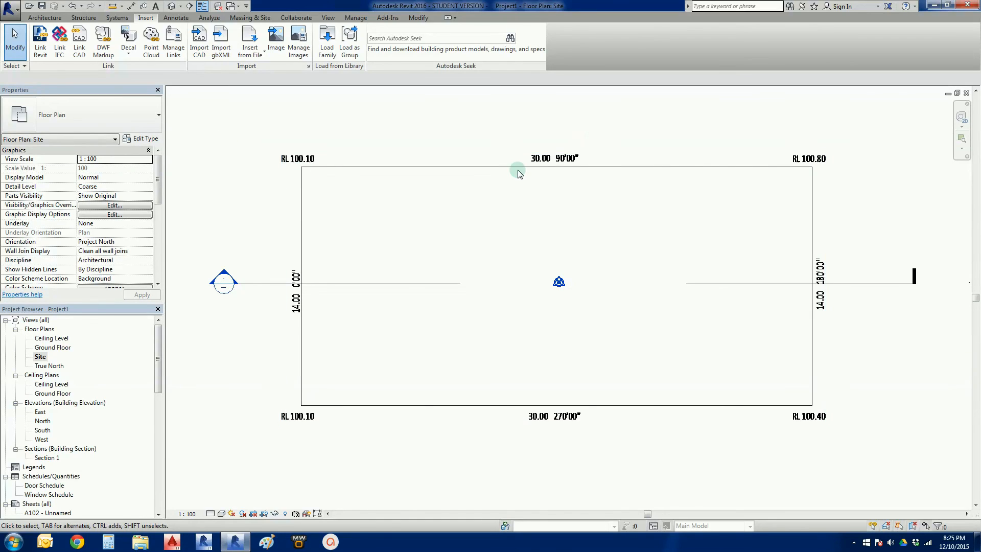
mouse_move(248, 155)
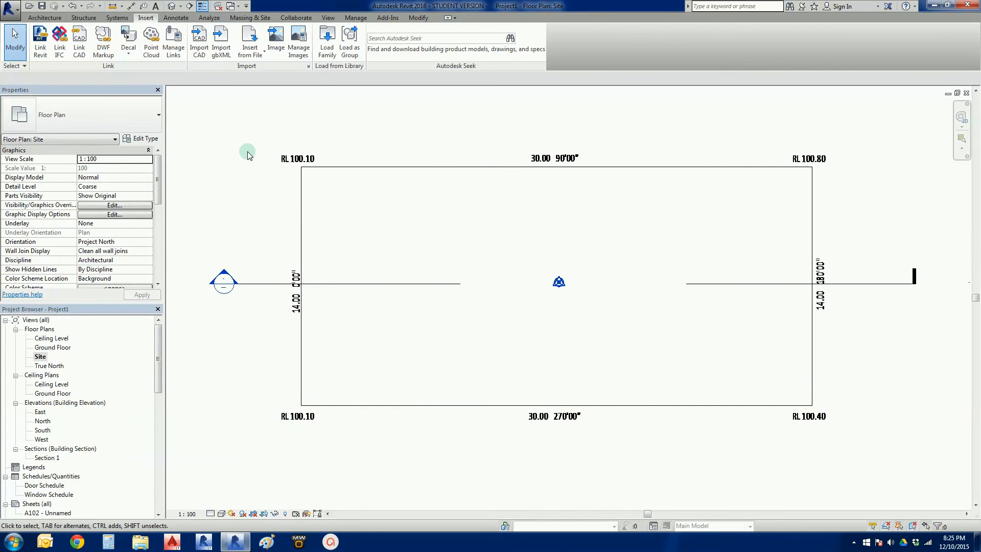
mouse_move(204, 125)
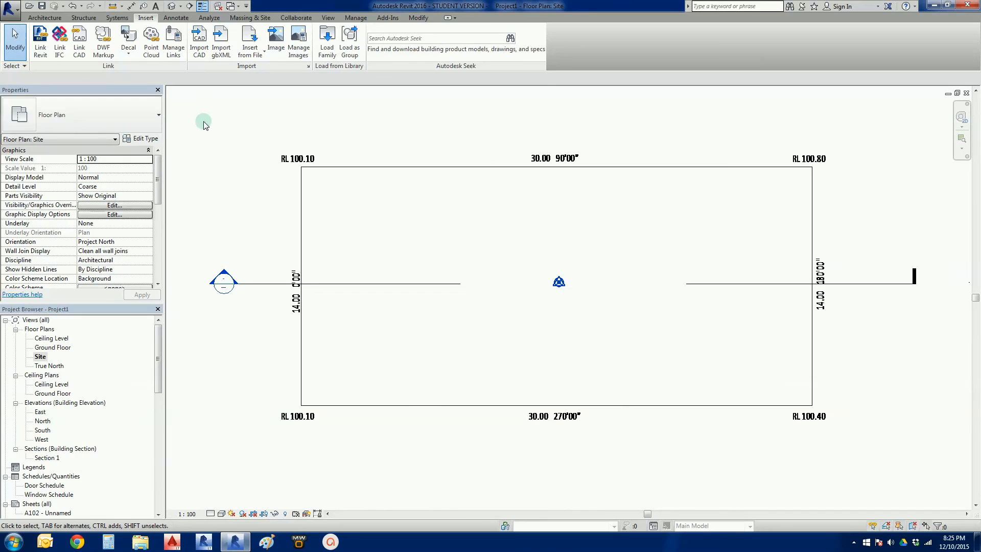
mouse_move(114, 6)
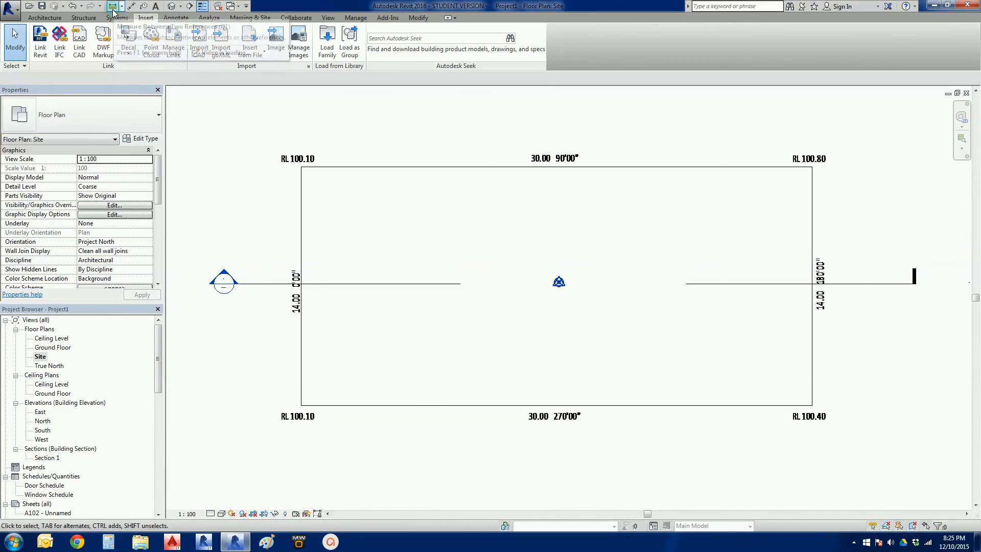
mouse_move(113, 12)
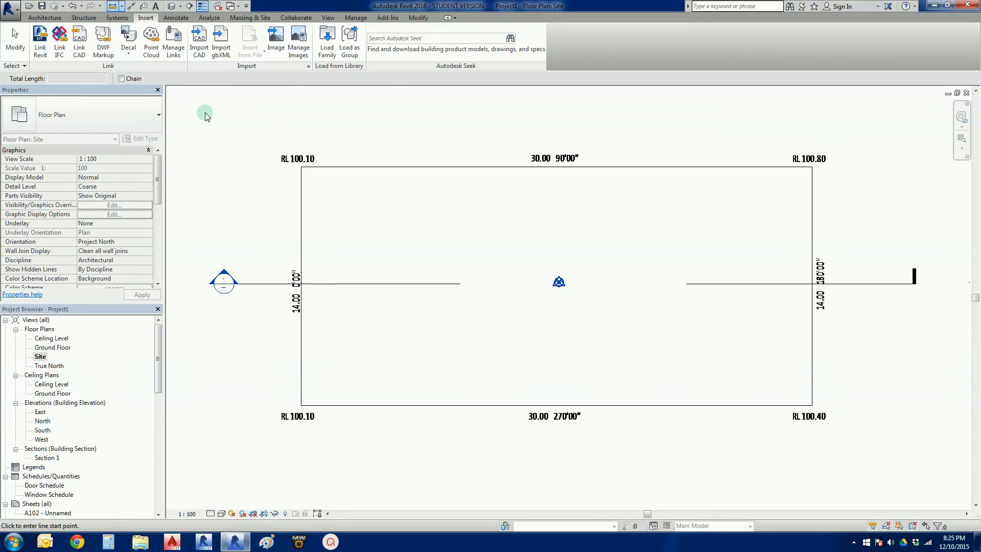
mouse_move(240, 212)
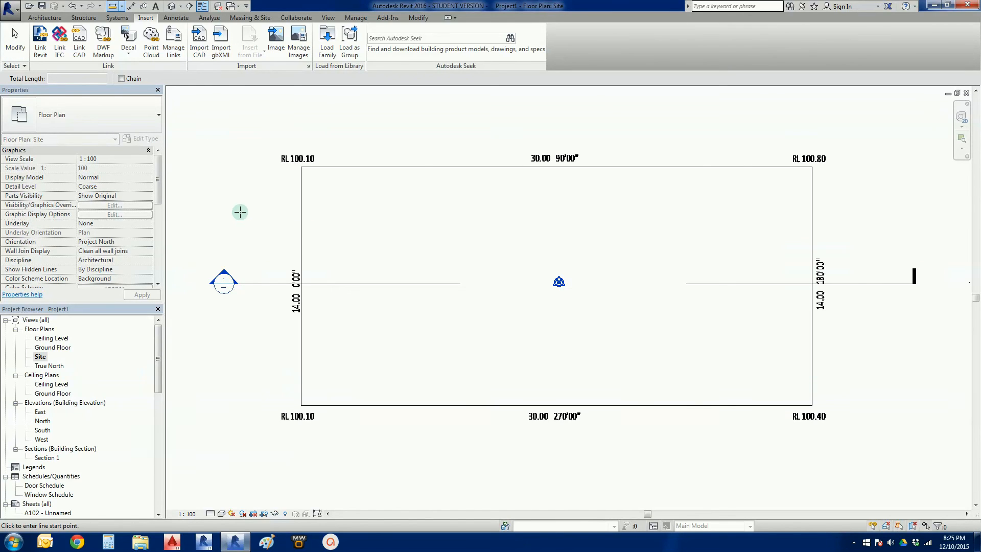
mouse_move(276, 198)
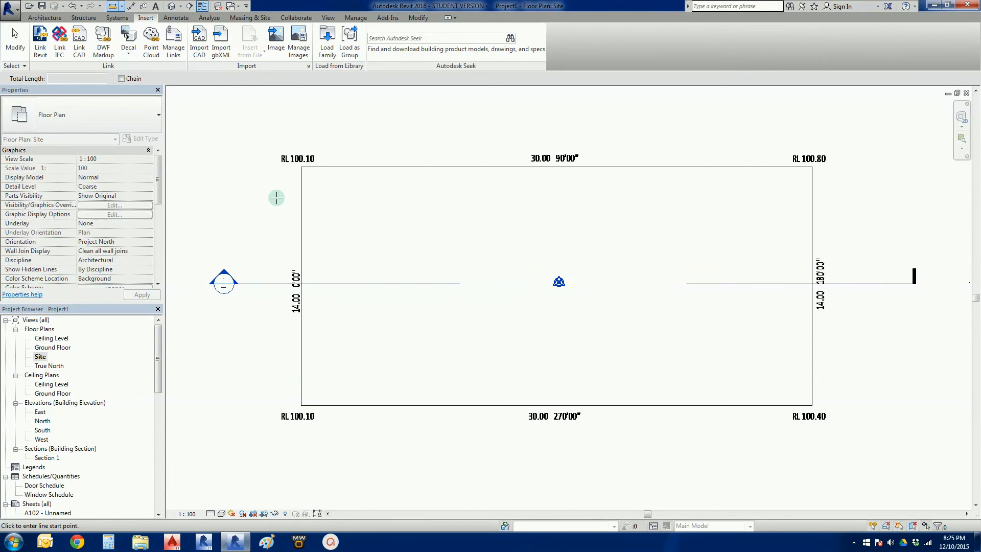
mouse_move(301, 166)
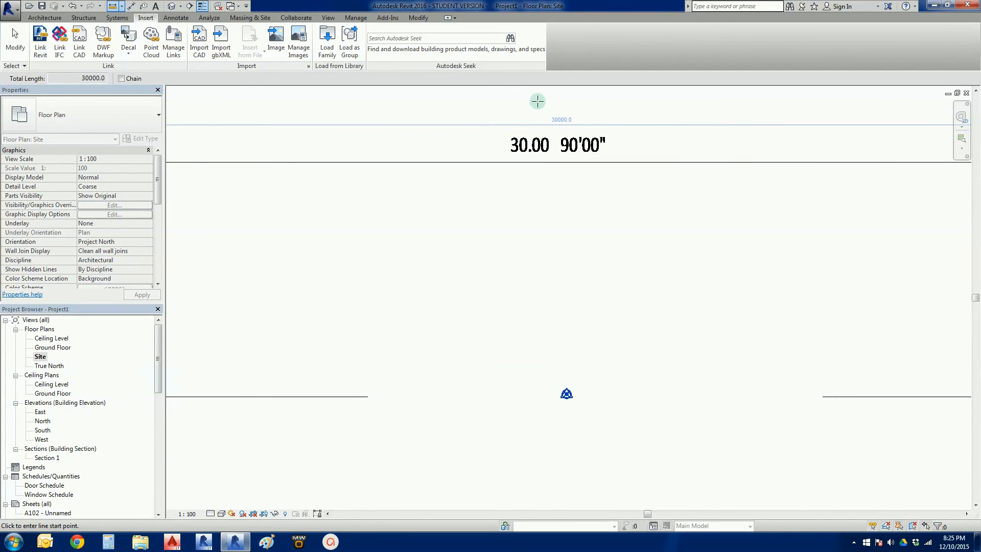
mouse_move(515, 159)
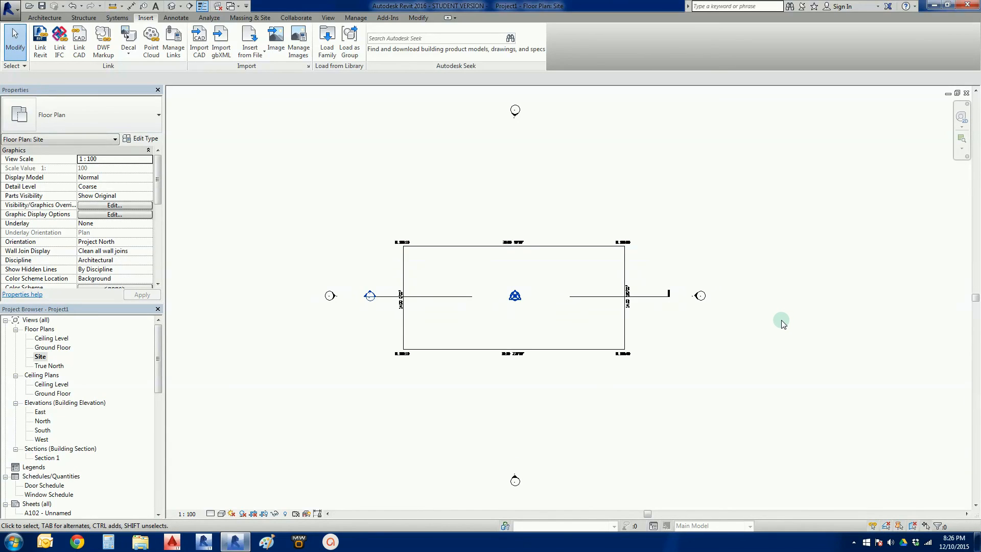
mouse_move(777, 326)
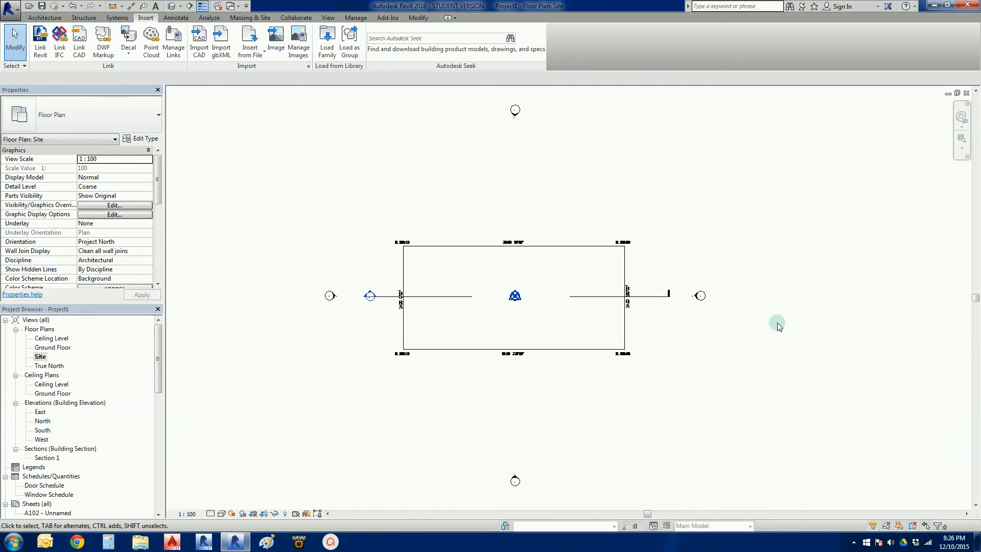